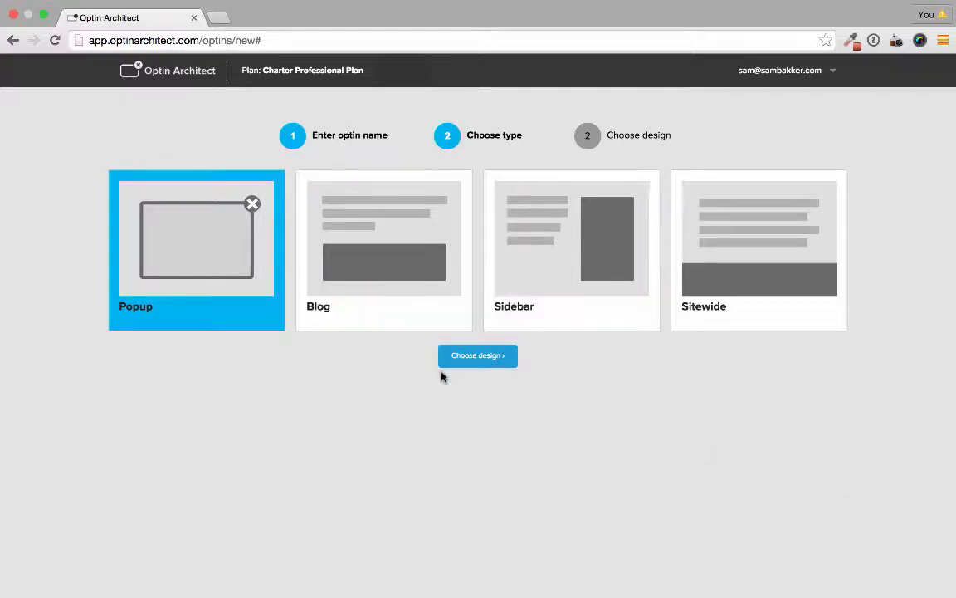
pyautogui.moveTo(452, 375)
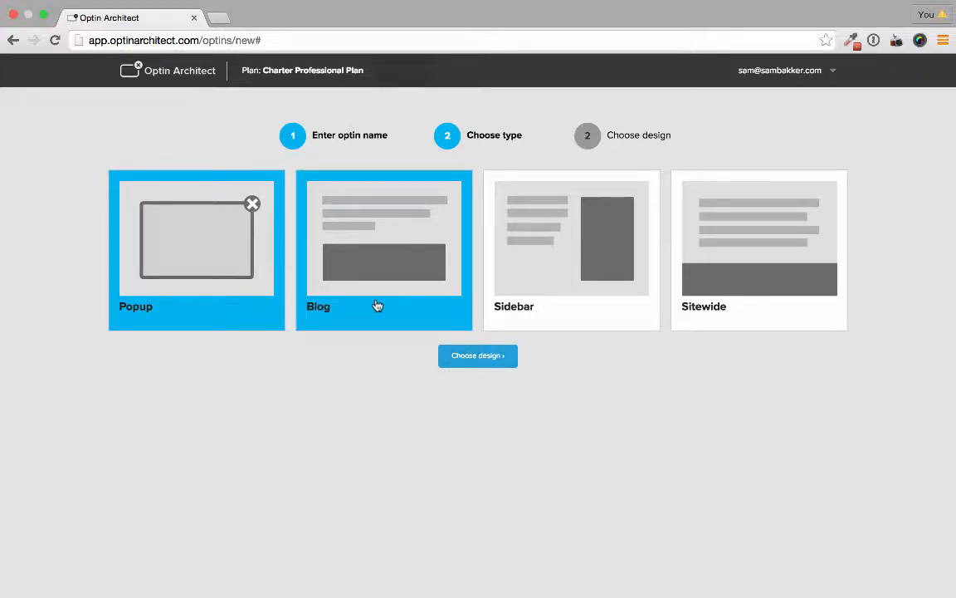
pyautogui.moveTo(384, 299)
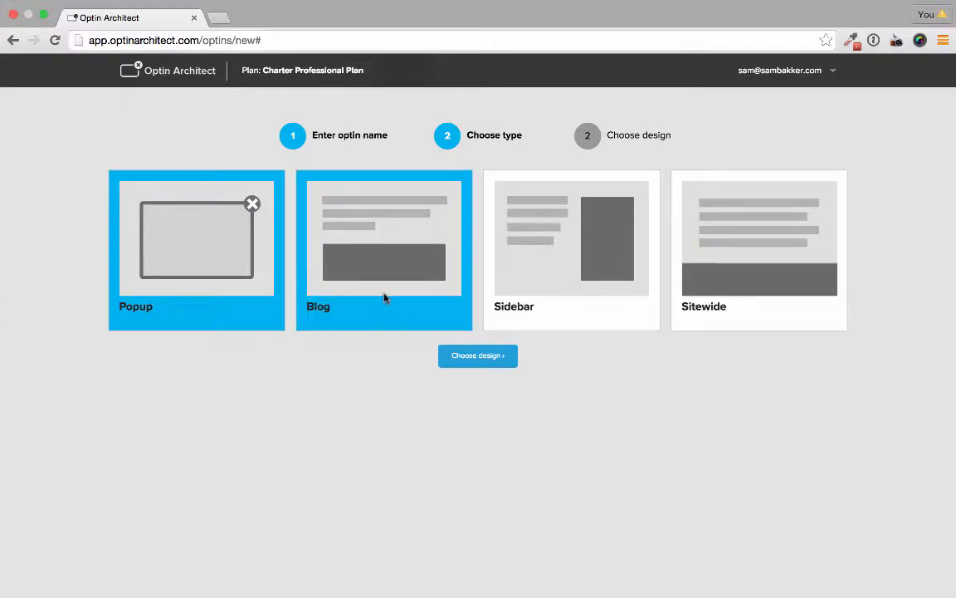
# Bring up the optin design gallery and scroll through the available templates
pyautogui.click(478, 355)
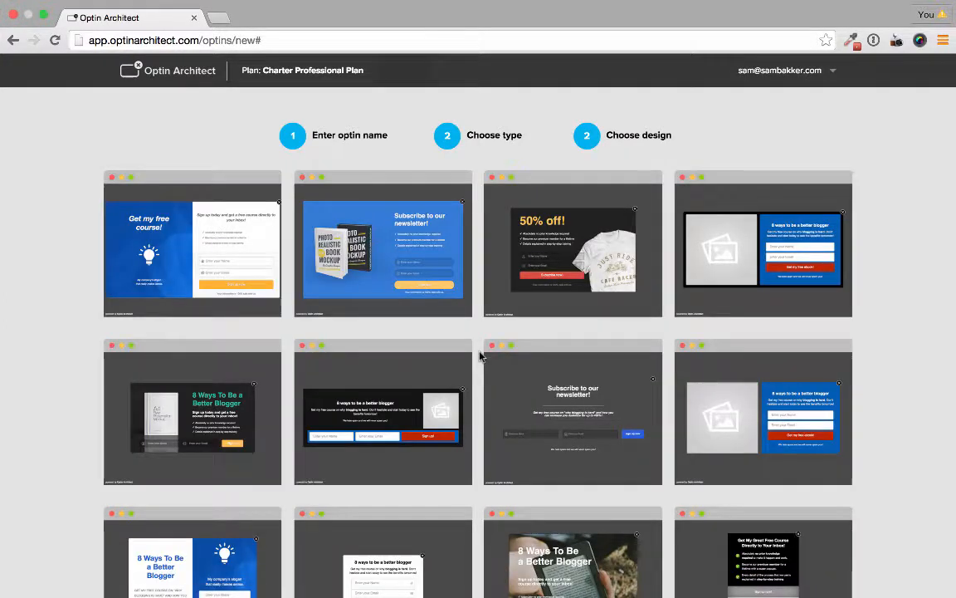
pyautogui.moveTo(573, 244)
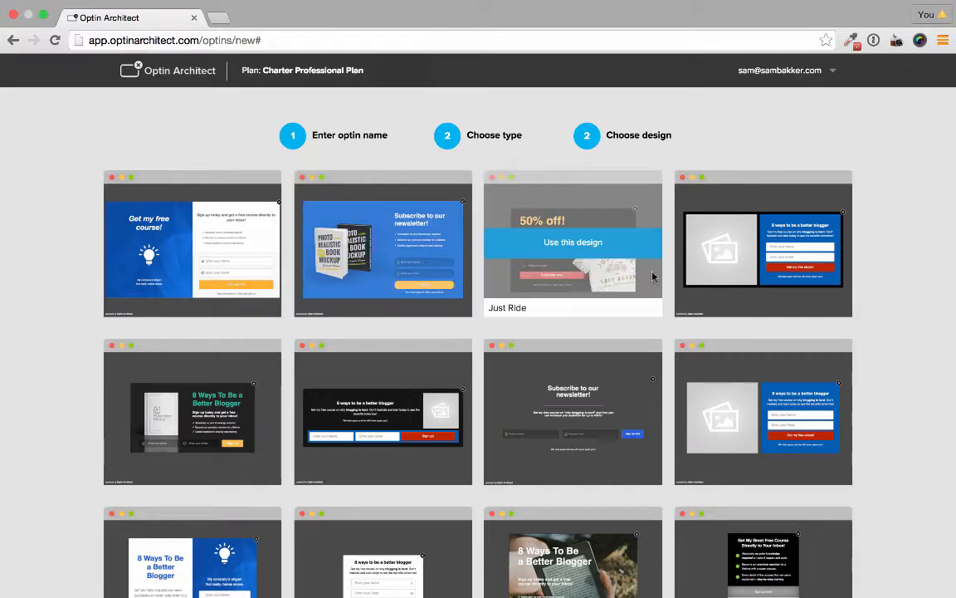
pyautogui.moveTo(880, 230)
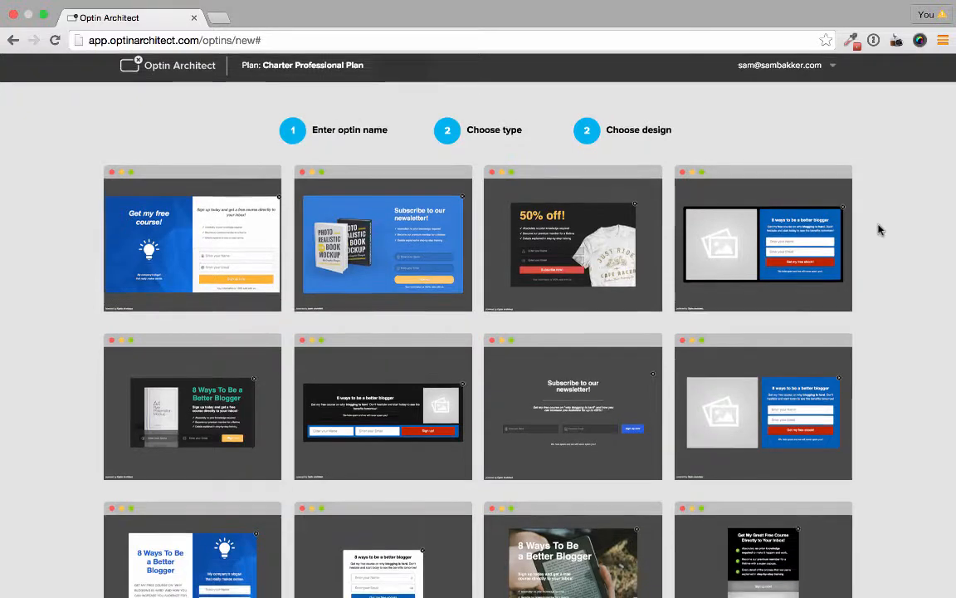
pyautogui.scroll(-3)
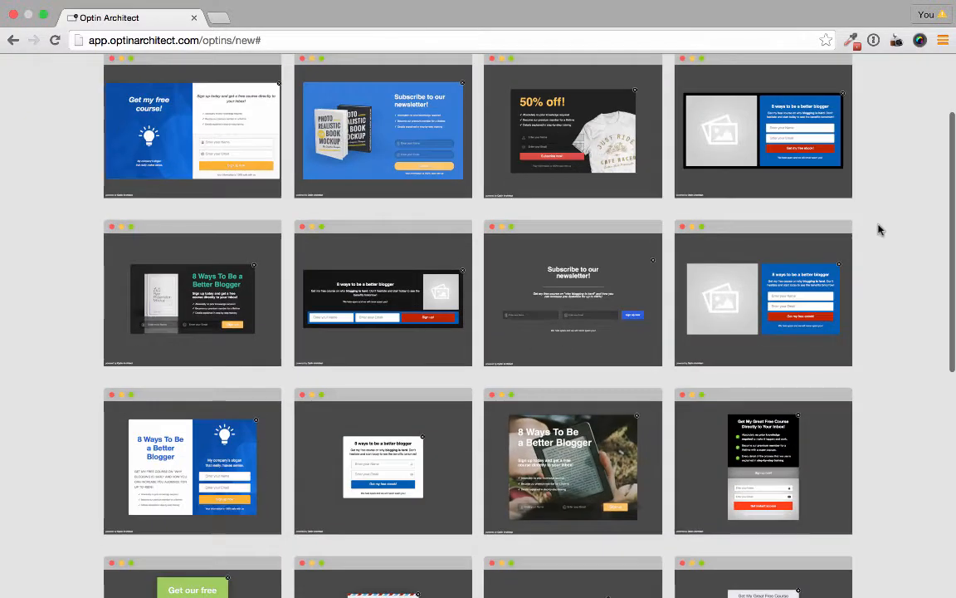
pyautogui.scroll(-3)
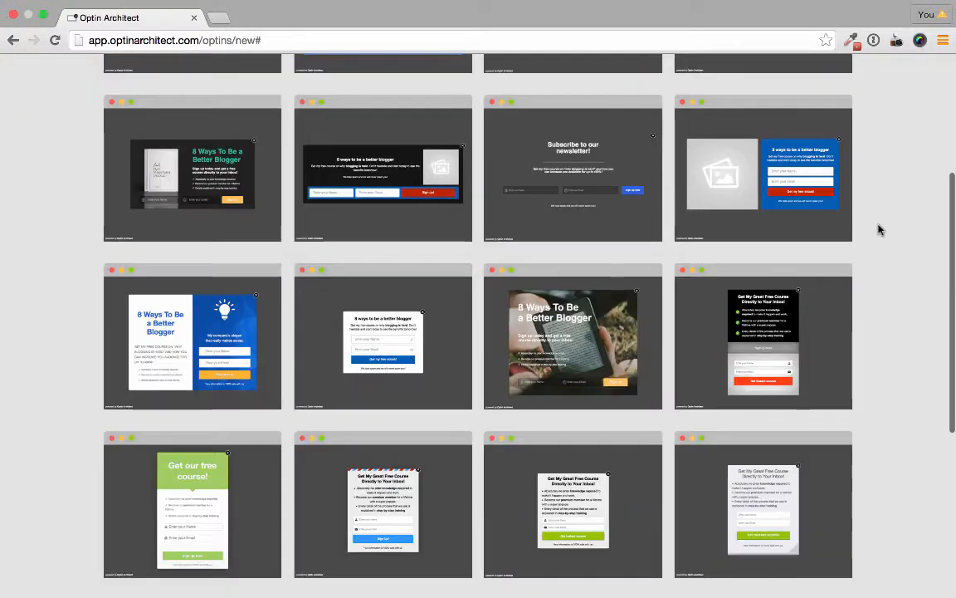
pyautogui.scroll(-3)
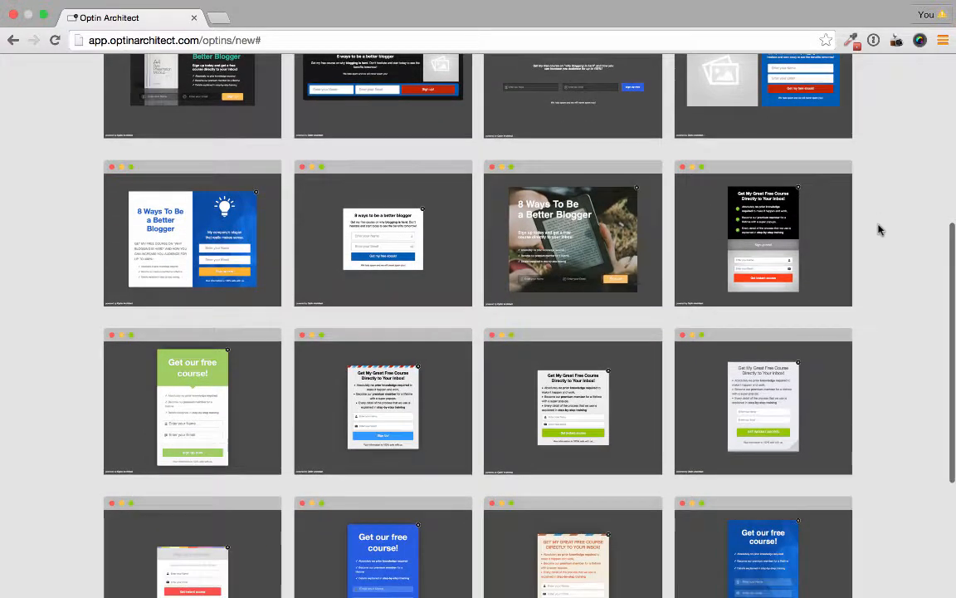
pyautogui.scroll(-3)
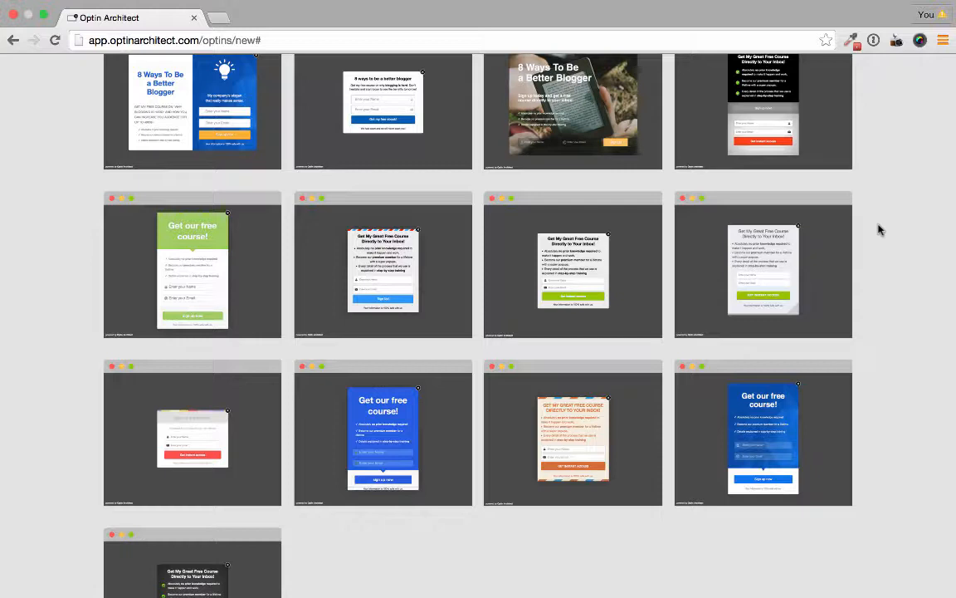
pyautogui.moveTo(899, 355)
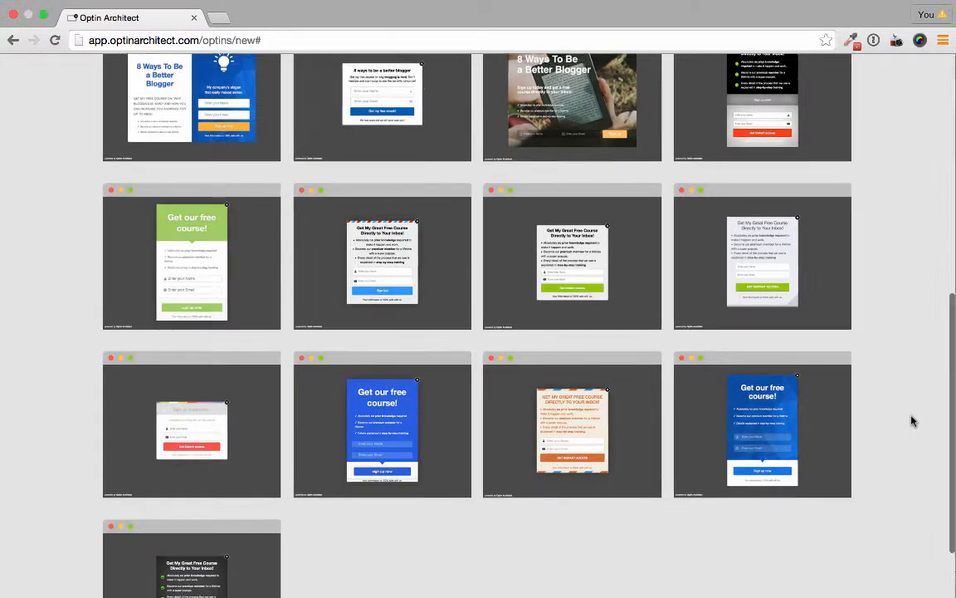
pyautogui.scroll(3)
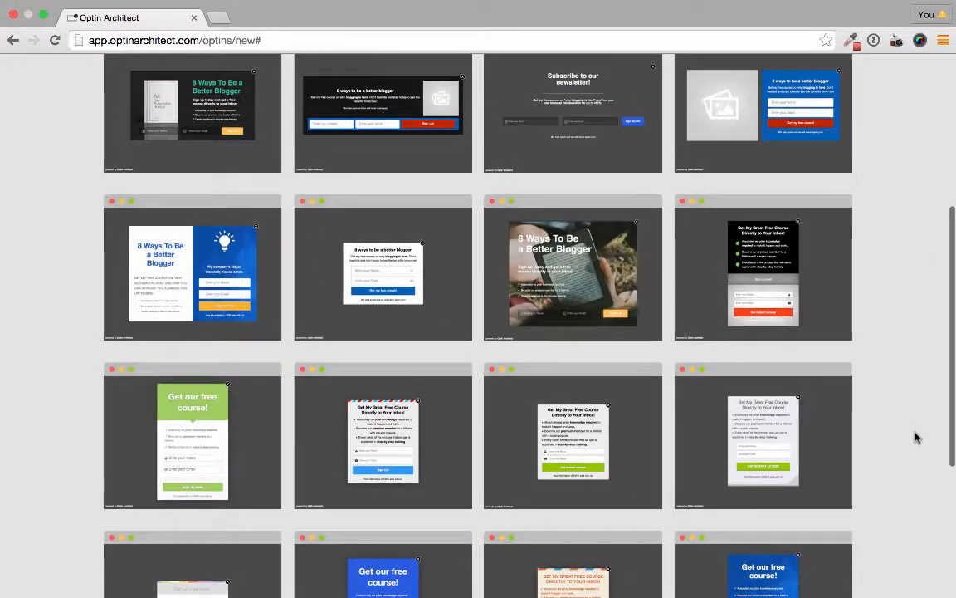
pyautogui.scroll(3)
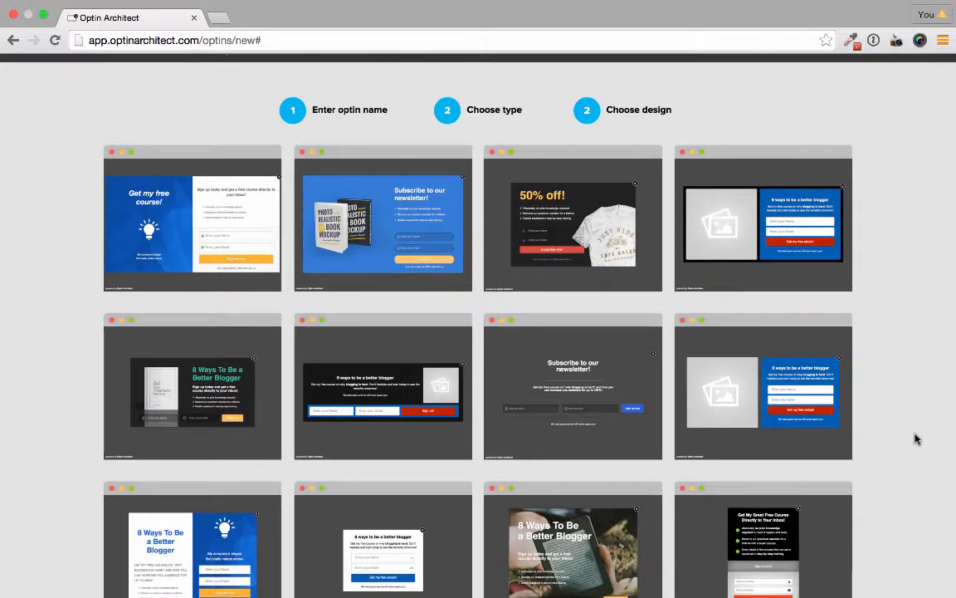
pyautogui.scroll(-3)
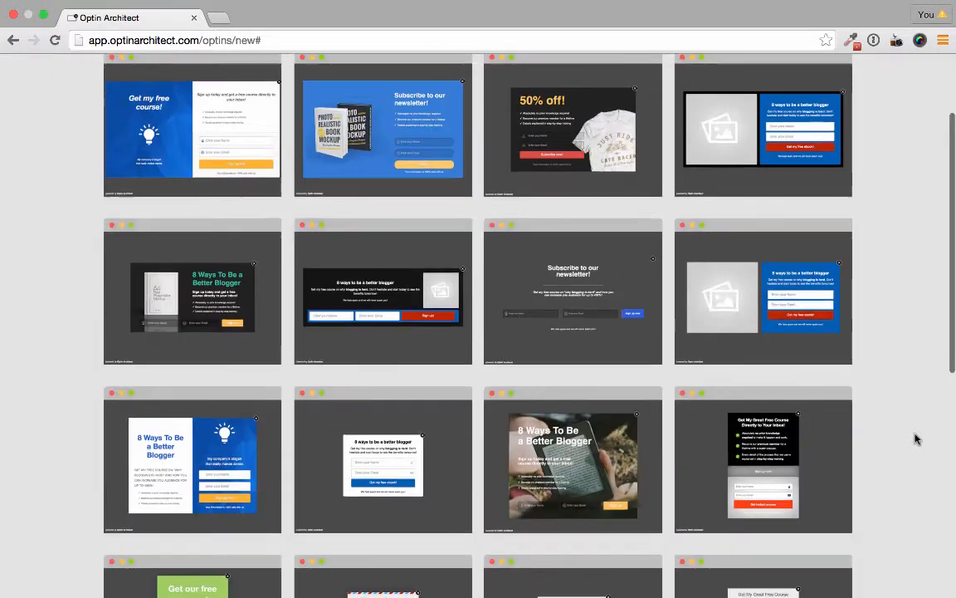
pyautogui.scroll(-3)
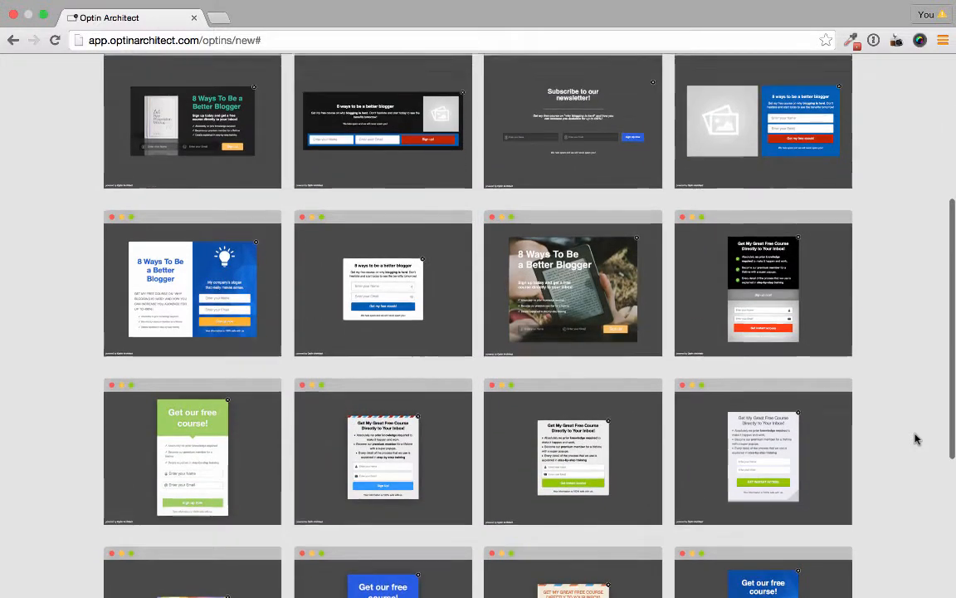
pyautogui.scroll(3)
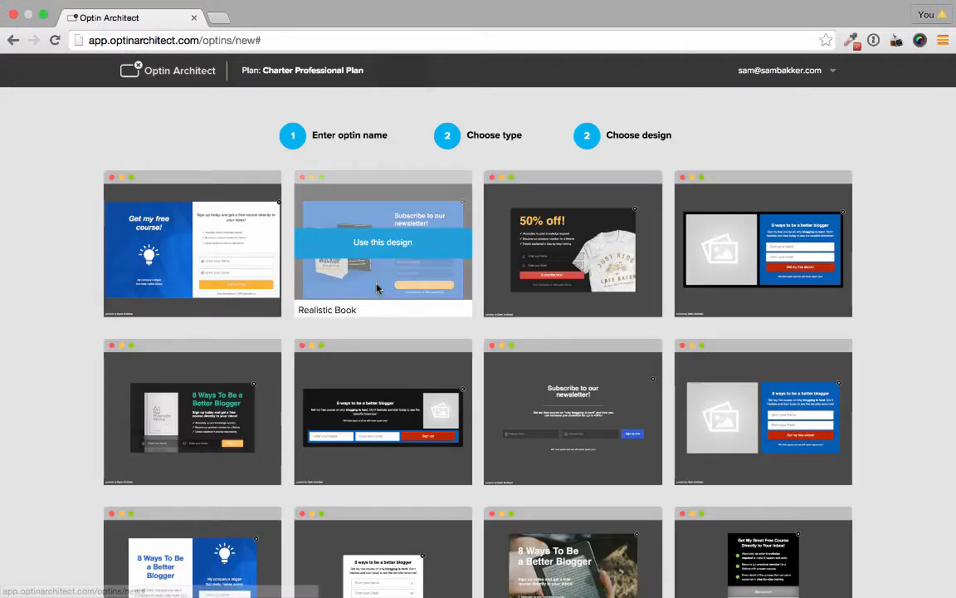
pyautogui.moveTo(768, 384)
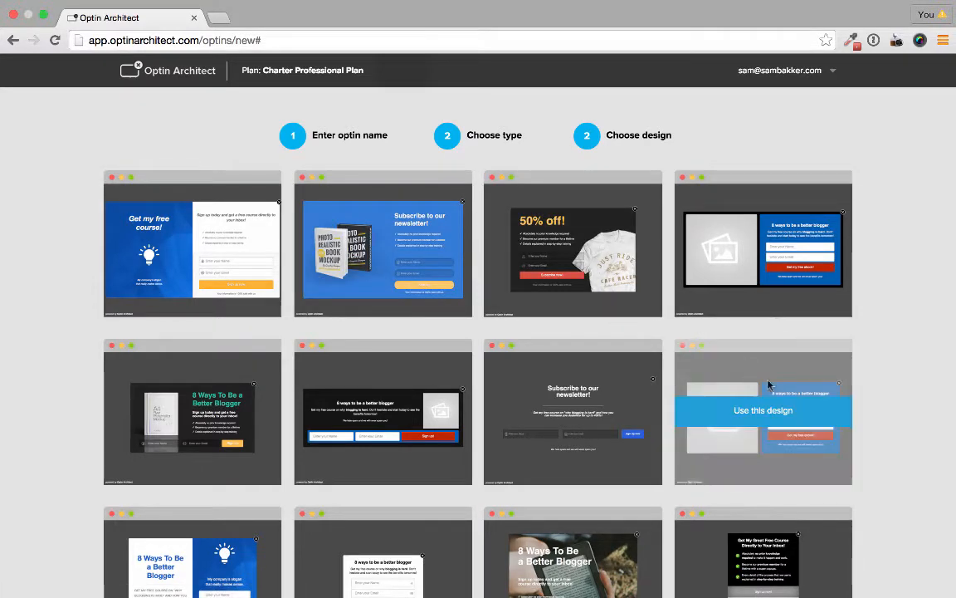
pyautogui.moveTo(299, 385)
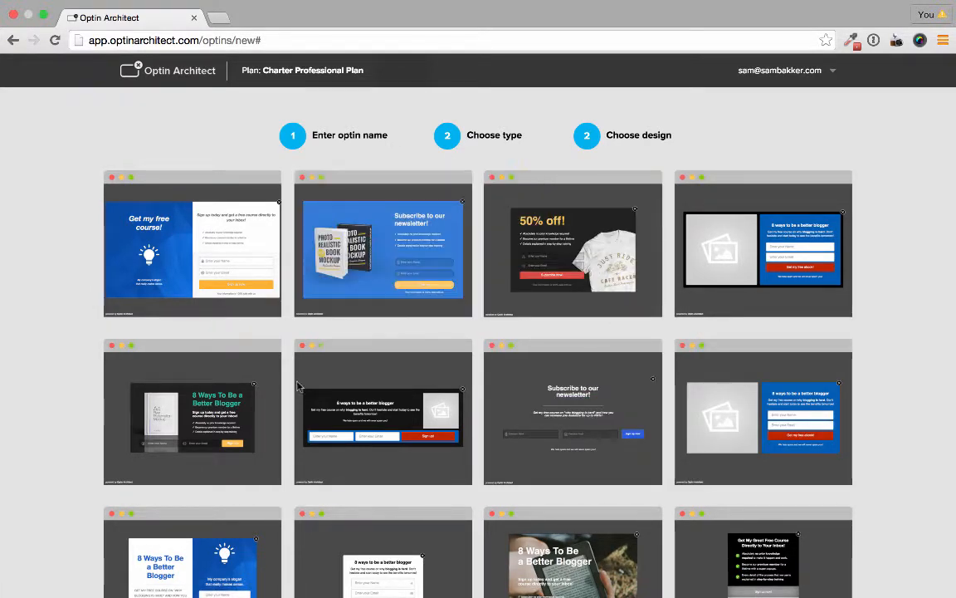
pyautogui.scroll(-3)
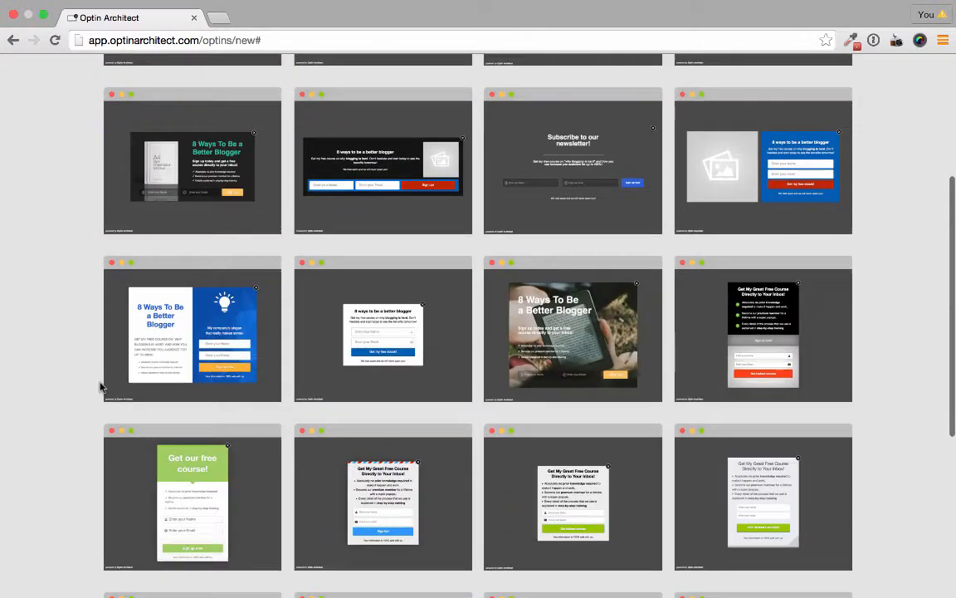
pyautogui.scroll(-3)
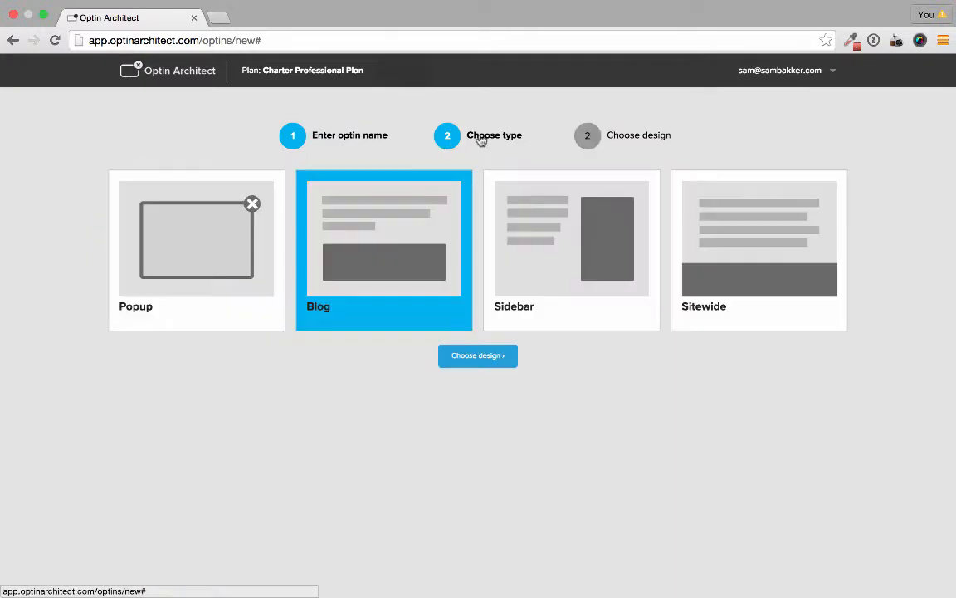
# Show the blog-type design gallery and scroll toward the Mint design
pyautogui.click(477, 355)
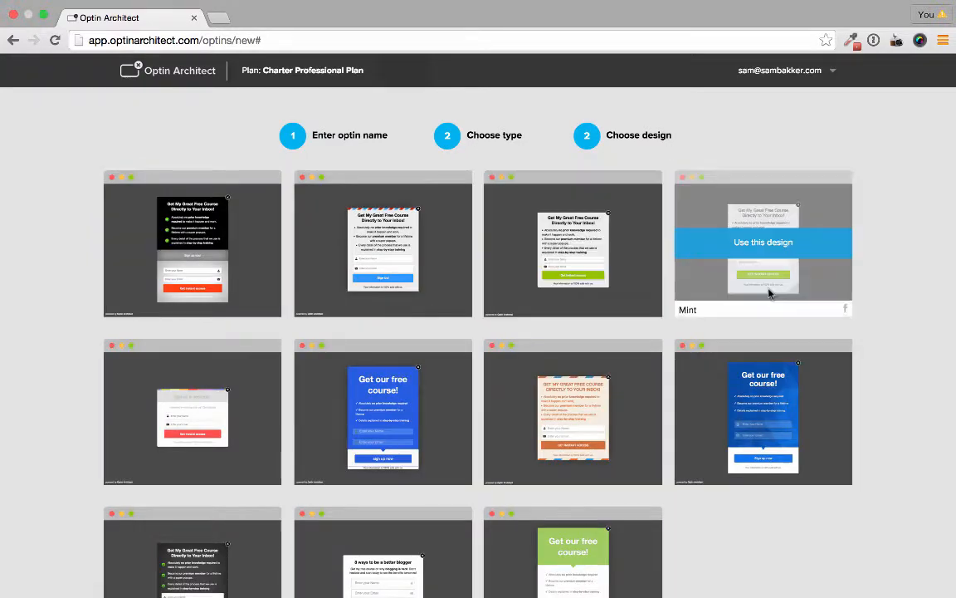
pyautogui.moveTo(486, 159)
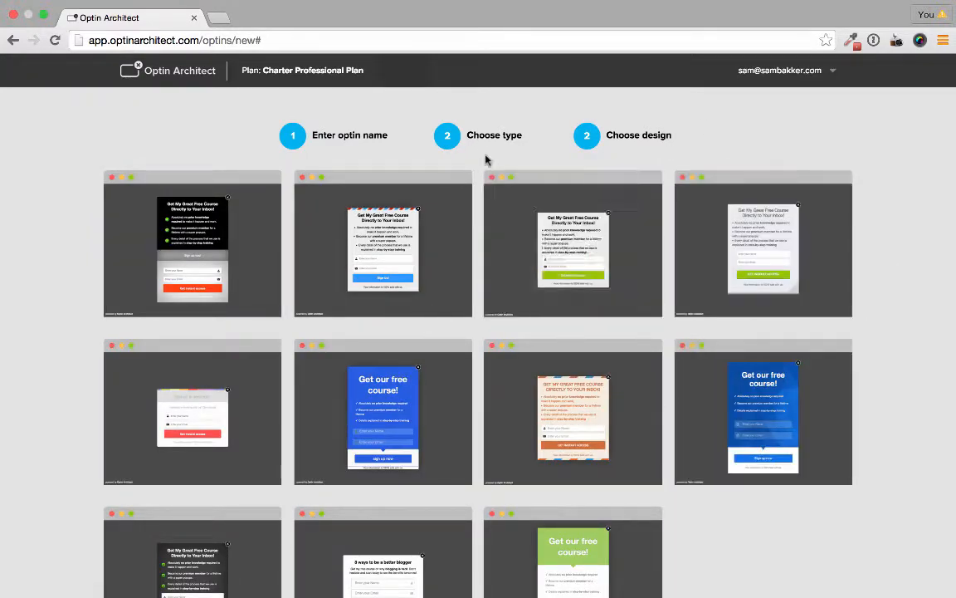
pyautogui.moveTo(177, 323)
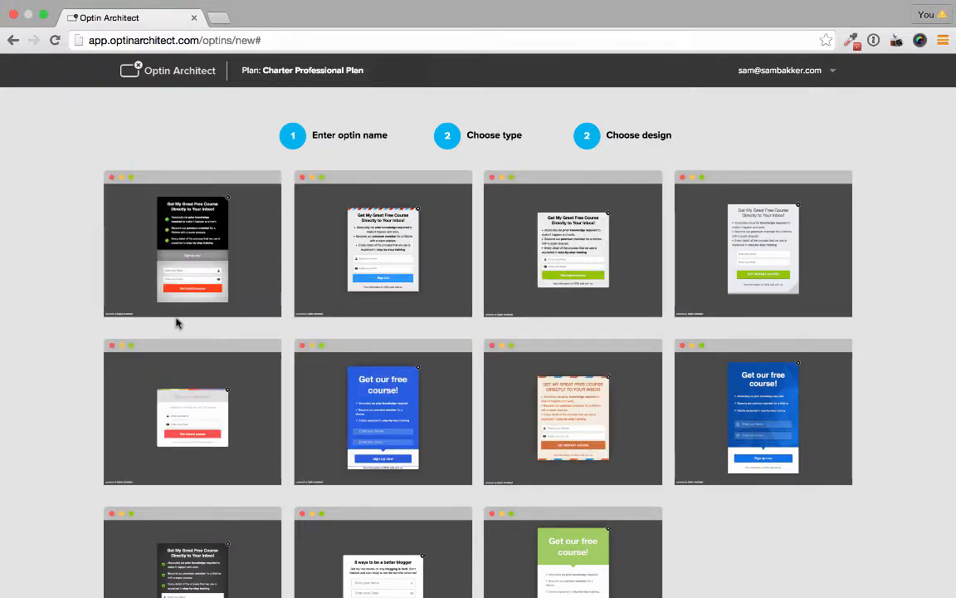
pyautogui.scroll(-3)
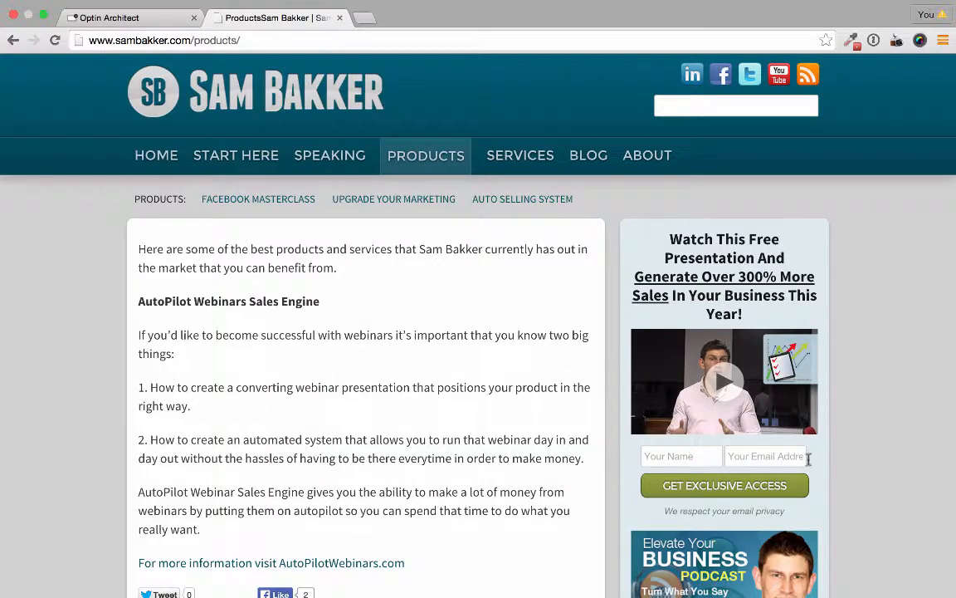
pyautogui.moveTo(734, 432)
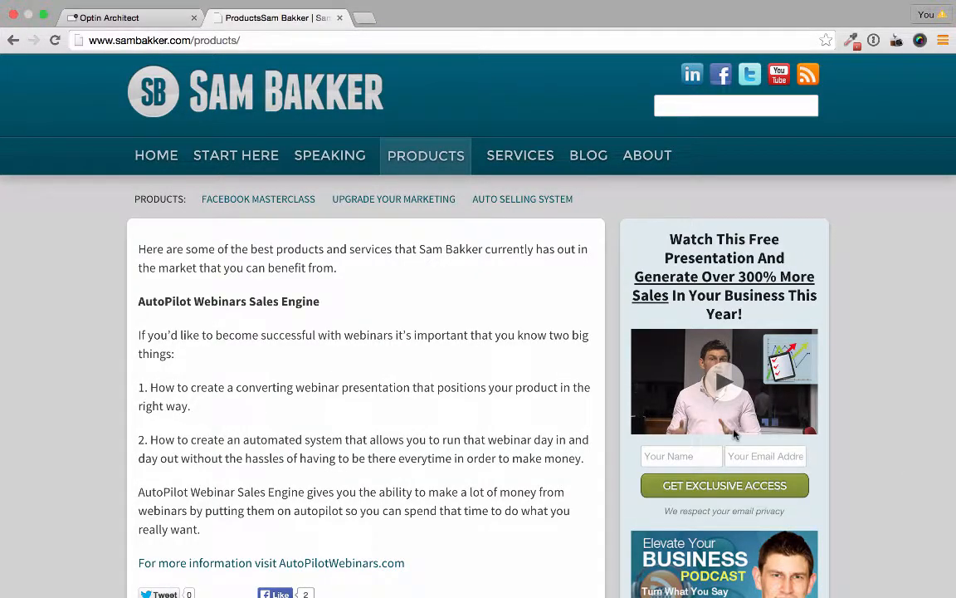
# Scroll the sambakker.com Products page to reveal its sidebar signup form
pyautogui.scroll(-3)
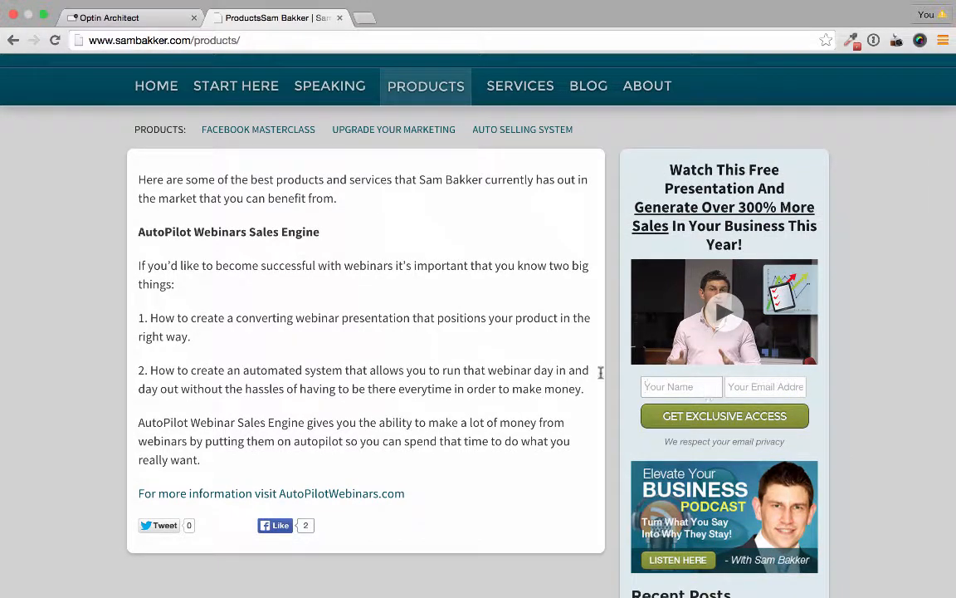
pyautogui.click(109, 17)
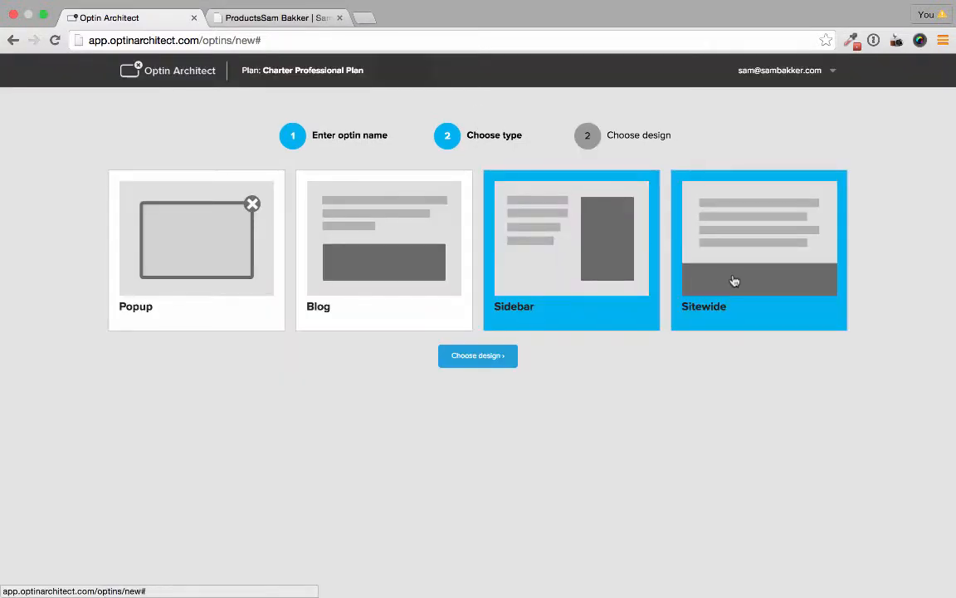
# Preview the footer-bar designs for the Sitewide optin type
pyautogui.click(478, 355)
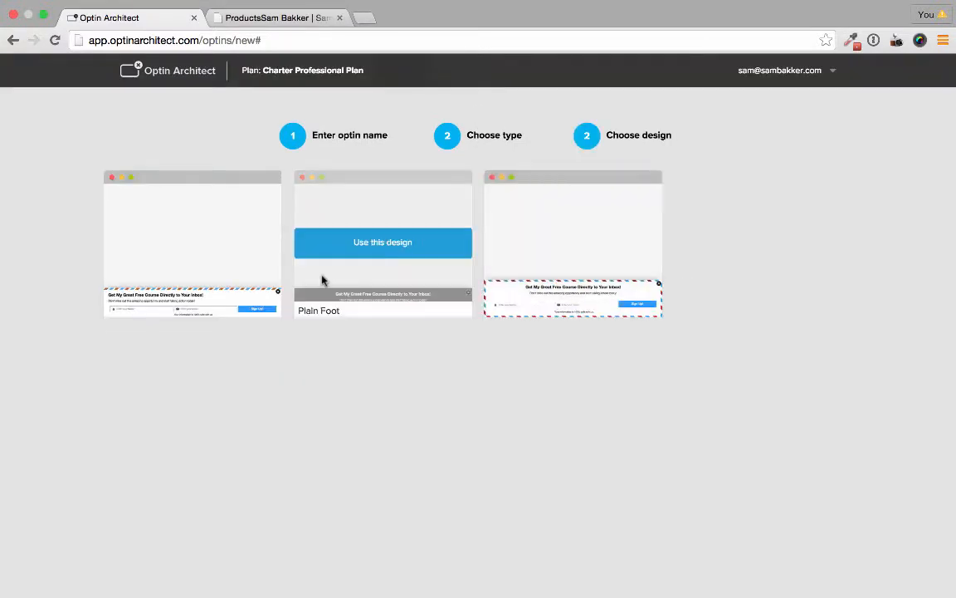
pyautogui.moveTo(461, 337)
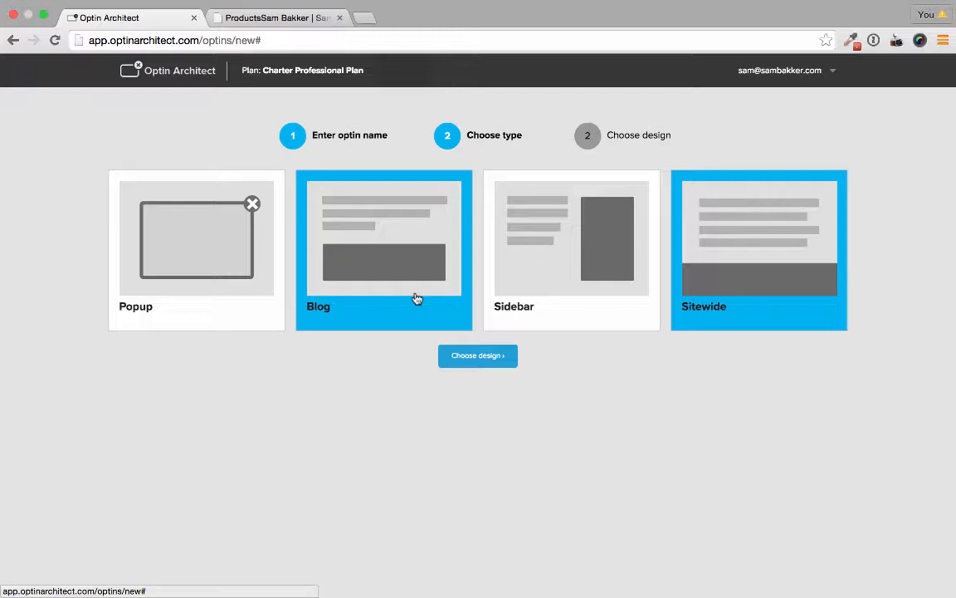
pyautogui.moveTo(416, 299)
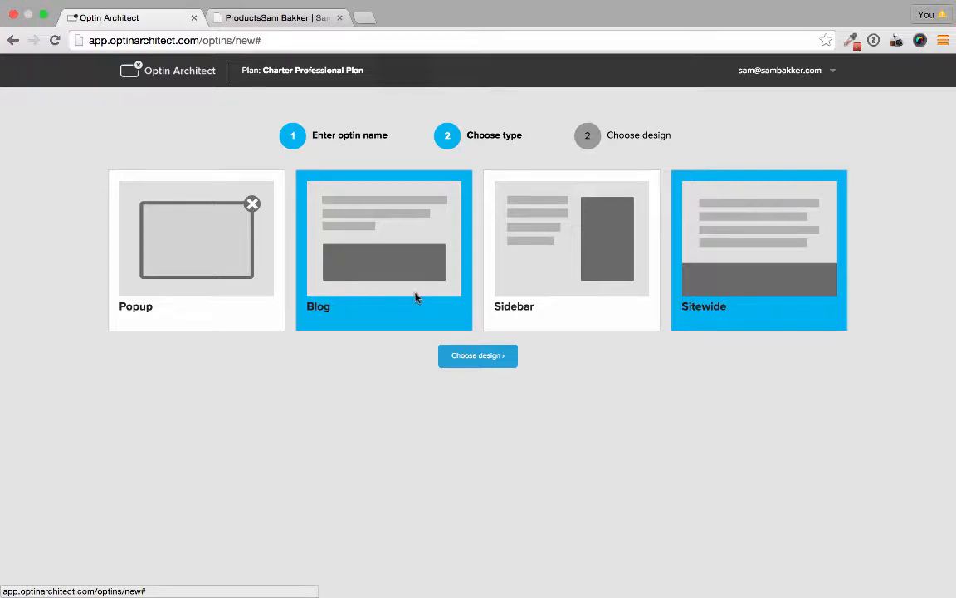
pyautogui.moveTo(376, 264)
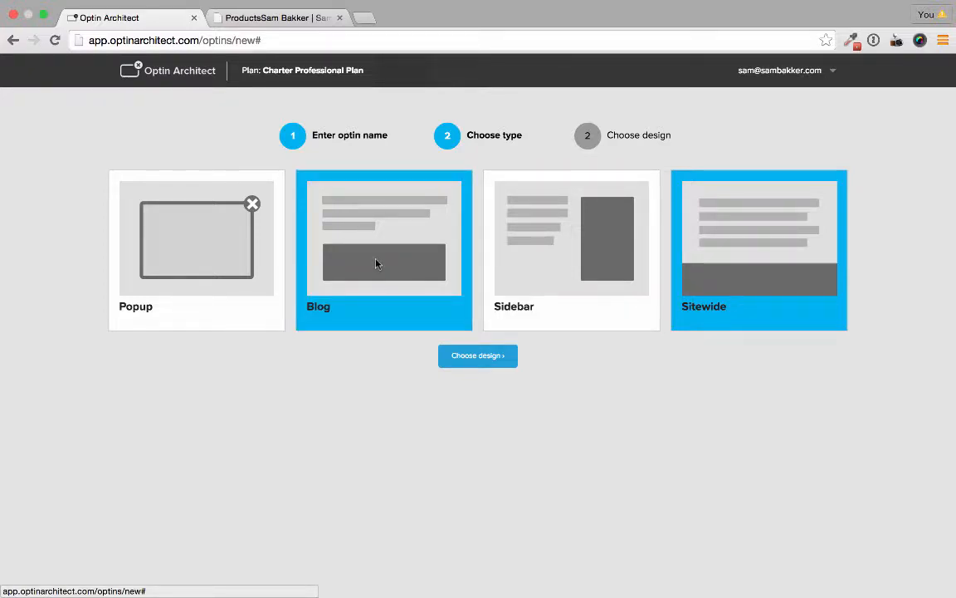
# Scroll the design gallery and start the optin with the Mint template
pyautogui.click(477, 355)
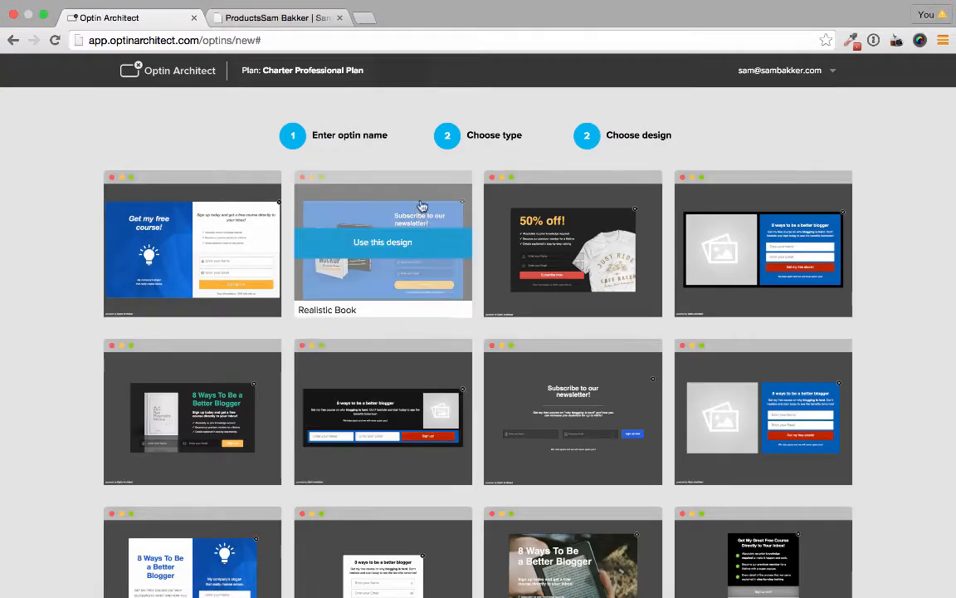
pyautogui.scroll(-3)
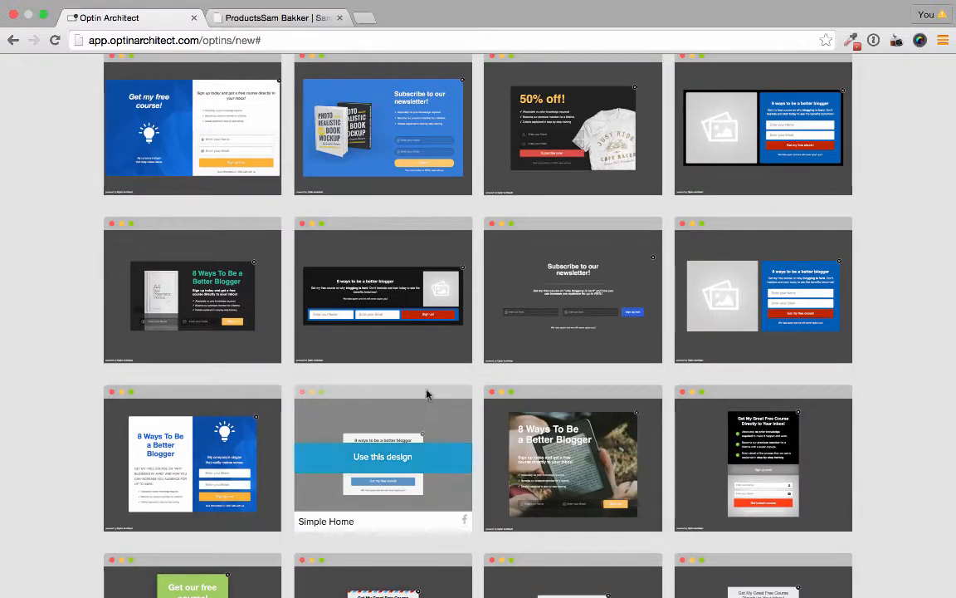
pyautogui.moveTo(430, 383)
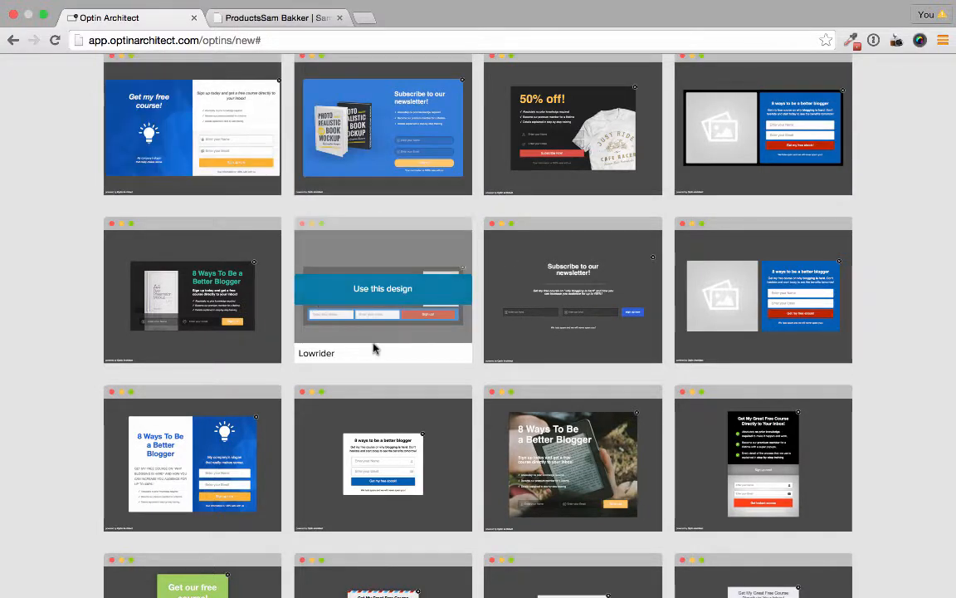
pyautogui.scroll(-3)
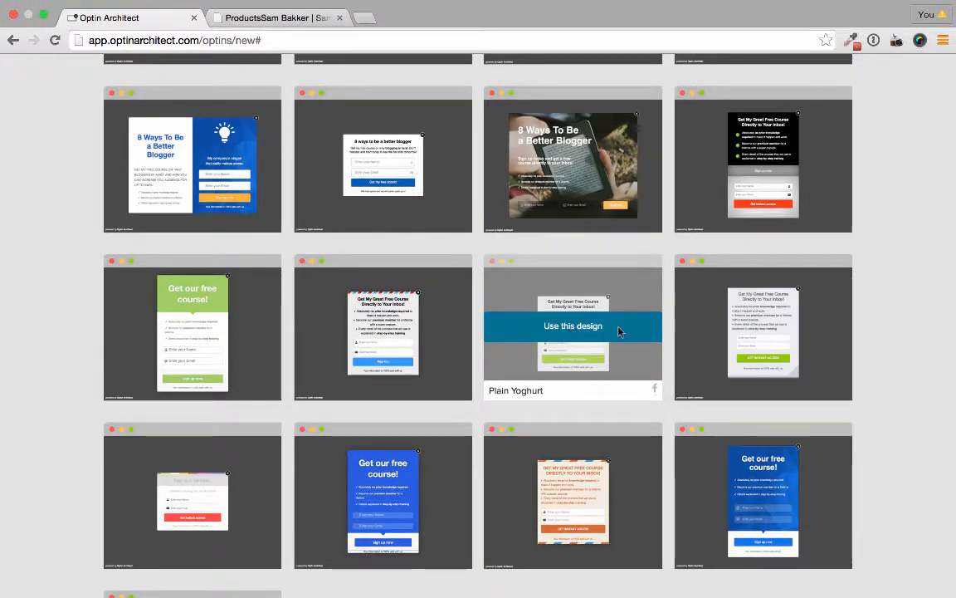
pyautogui.click(762, 325)
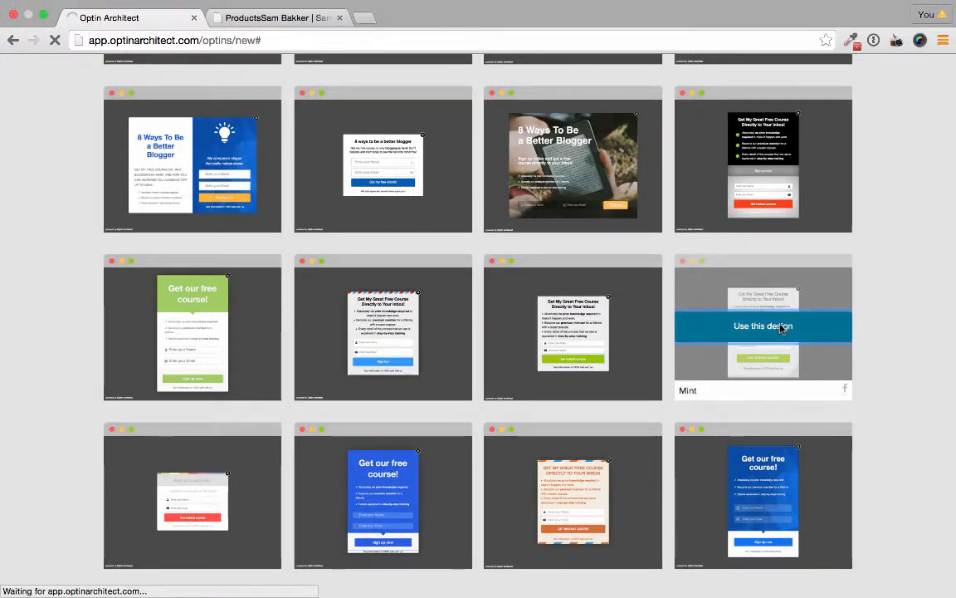
pyautogui.click(763, 326)
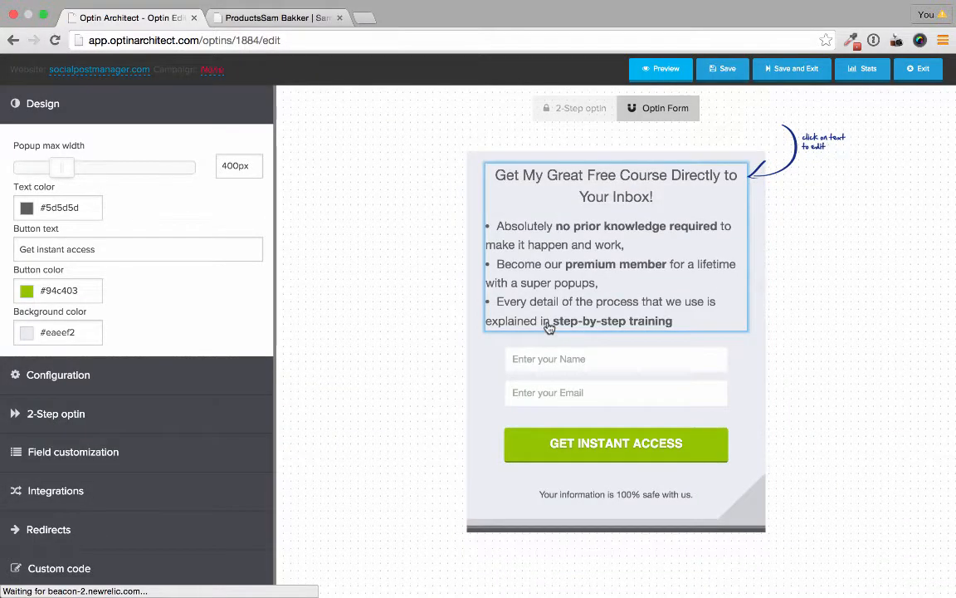
pyautogui.moveTo(549, 326)
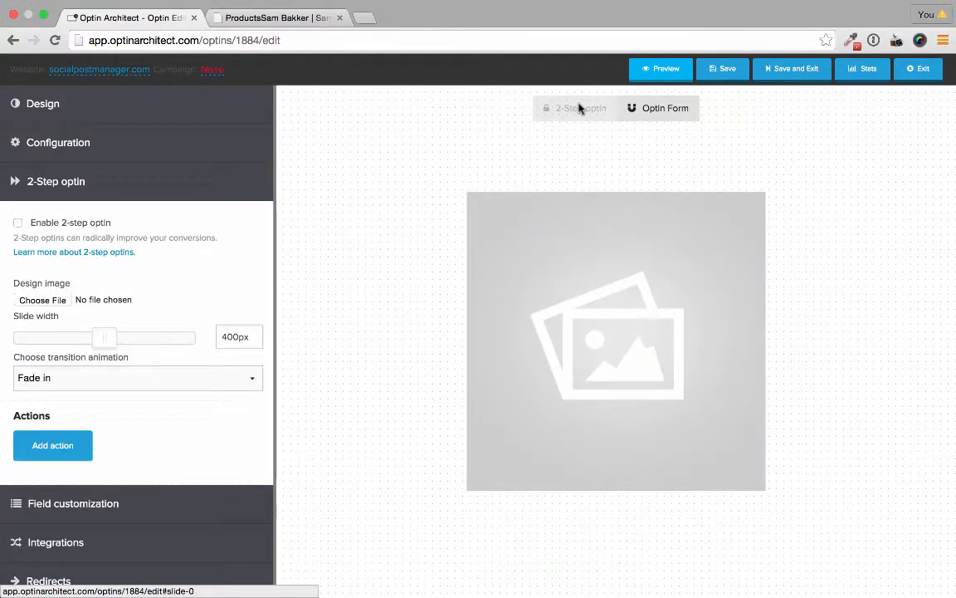
pyautogui.moveTo(604, 224)
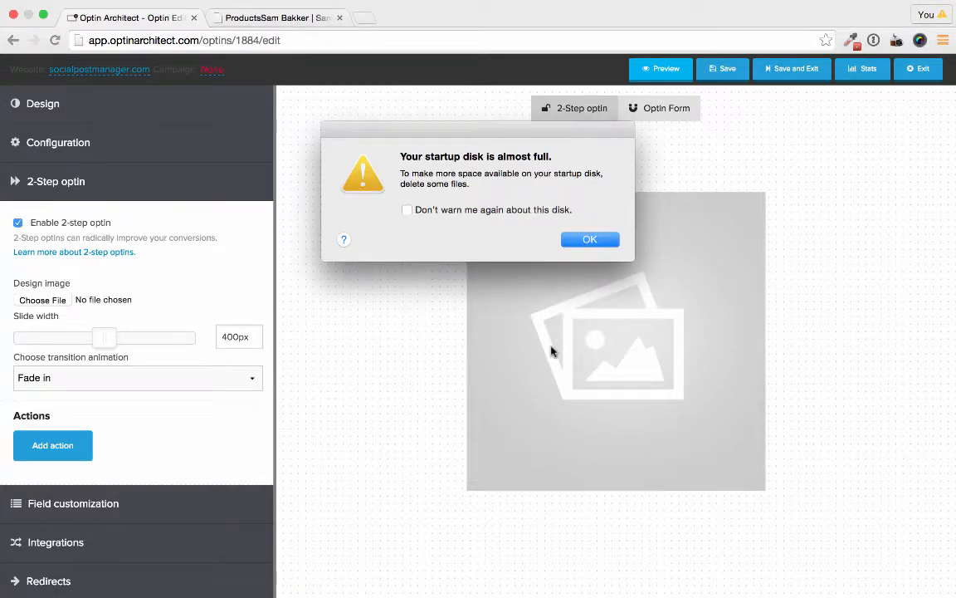
# Dismiss the startup disk warning while enabling the 2-step optin
pyautogui.click(589, 240)
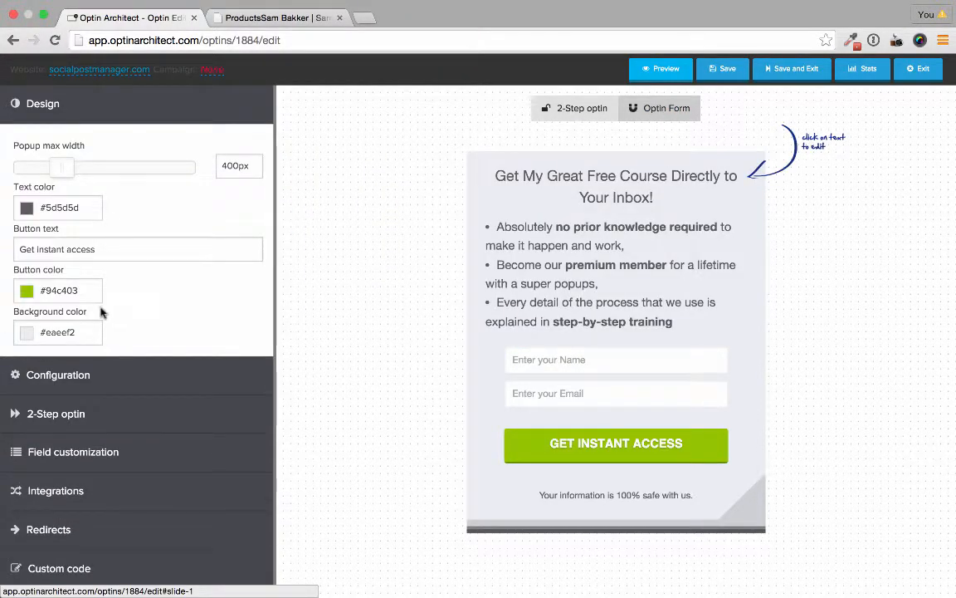
# Rewrite the headline as 'Get My 30 Minute Presentation On How To Turn More Visitors Into Sales'
pyautogui.click(585, 264)
pyautogui.write('Get')
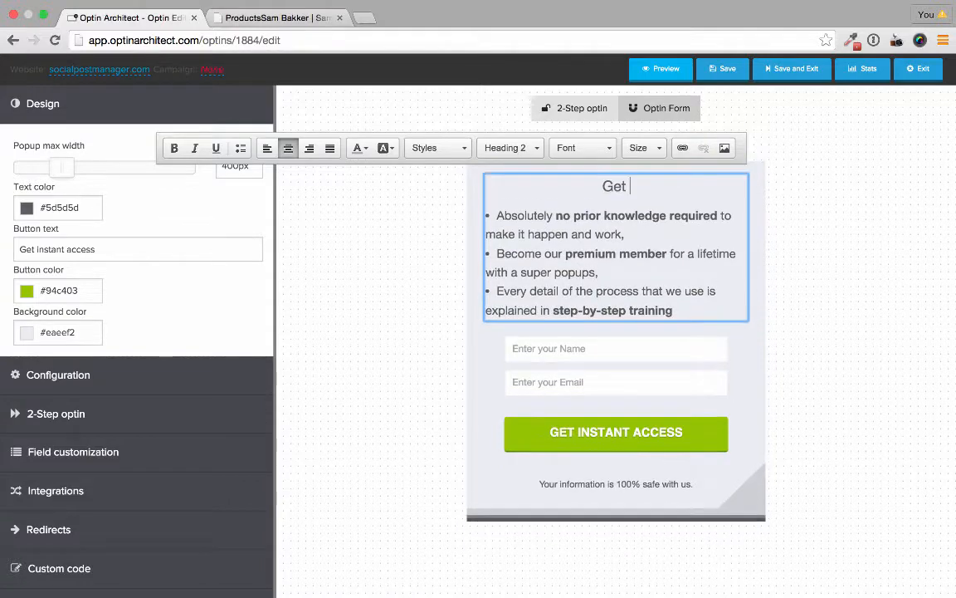
pyautogui.write('My')
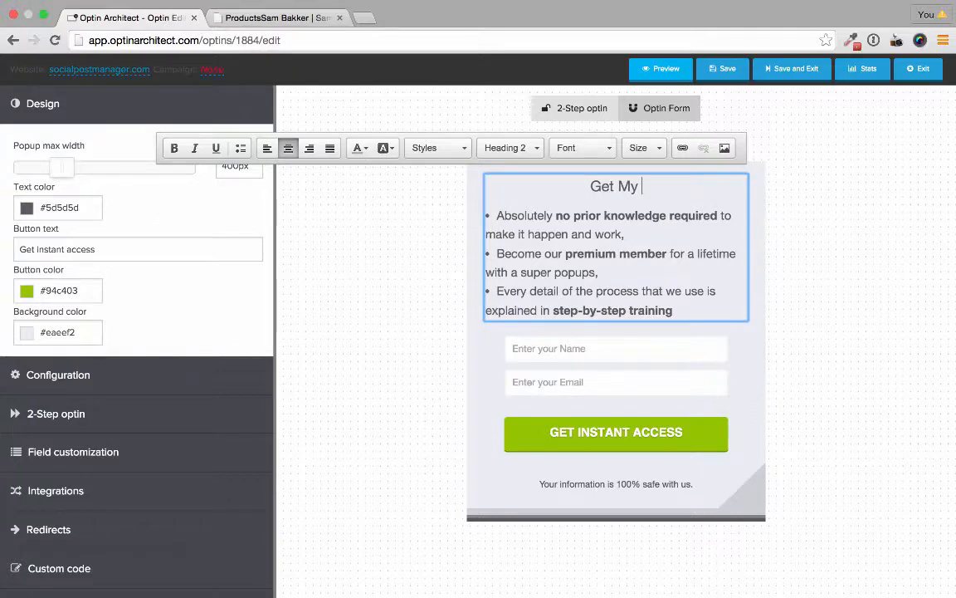
pyautogui.write('30 Minute Pr')
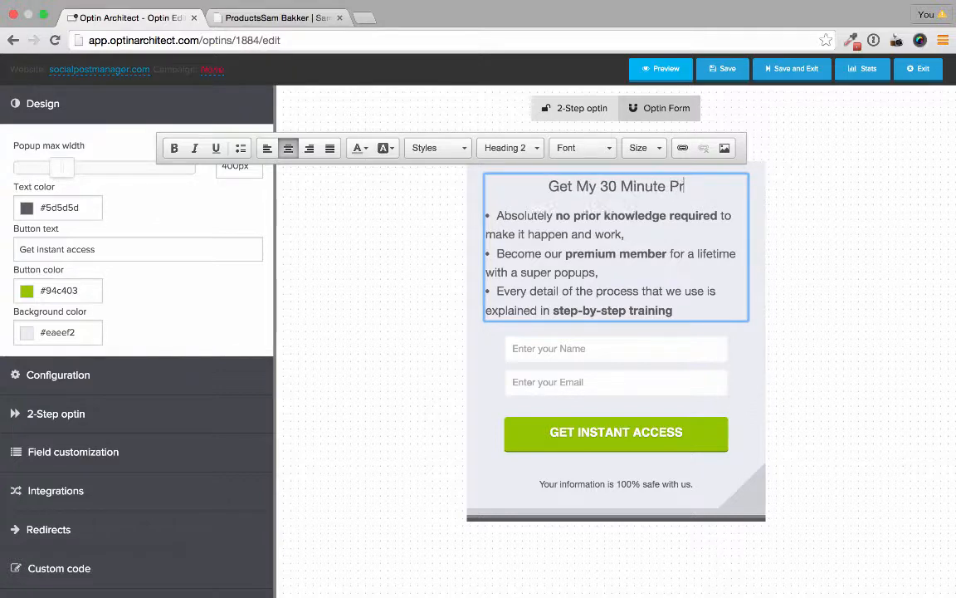
pyautogui.write('esentation On')
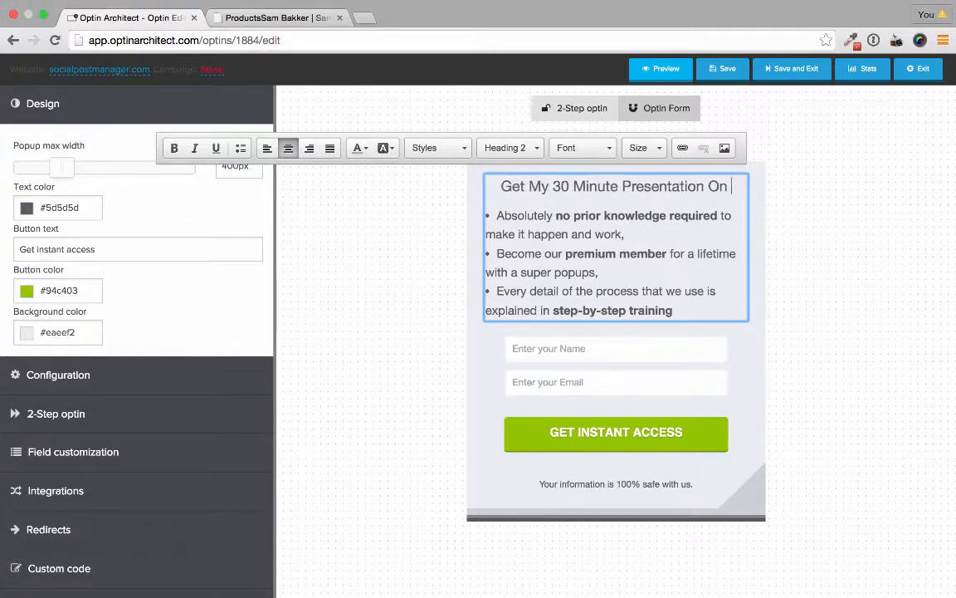
pyautogui.write('How To Turn Mor')
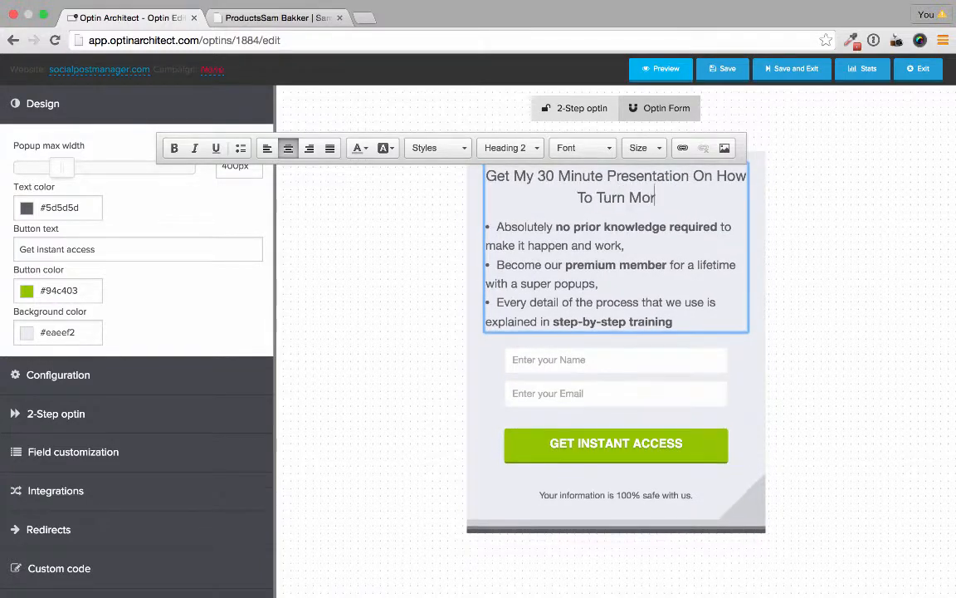
pyautogui.write('e Leads')
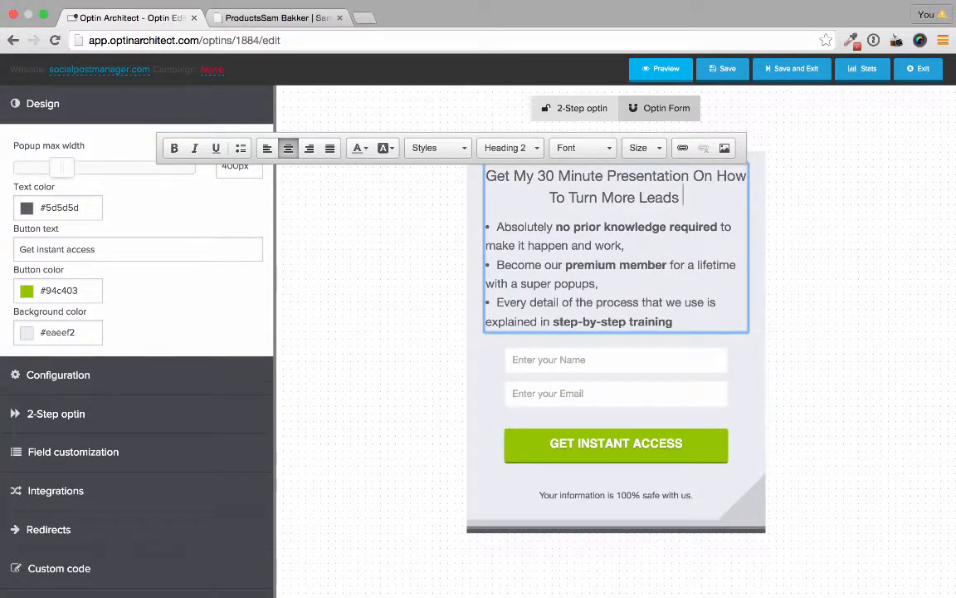
pyautogui.write('Visitors Into Sal')
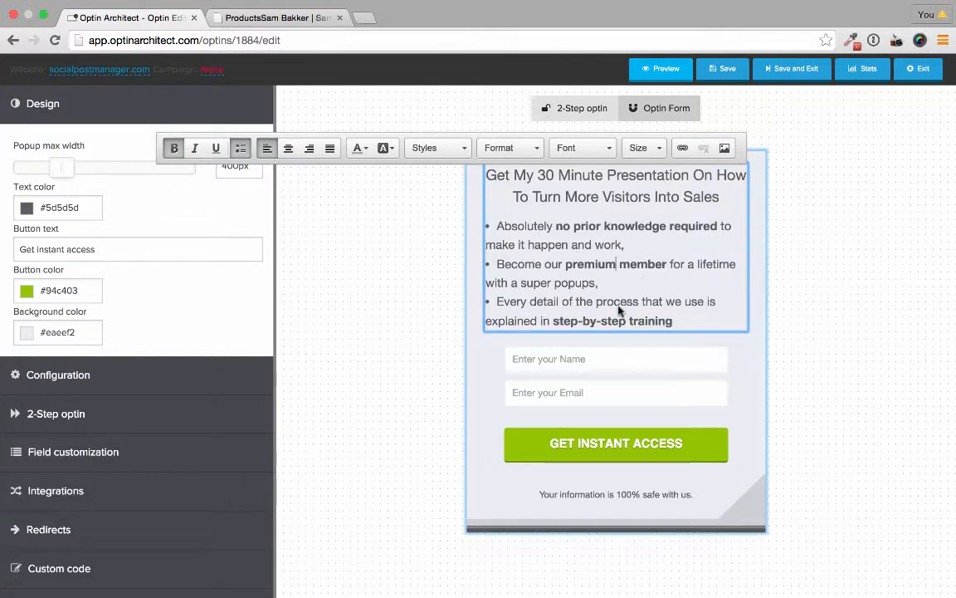
# Show the popup when visitors try to leave, with 10-second delayed activation enabled
pyautogui.click(58, 374)
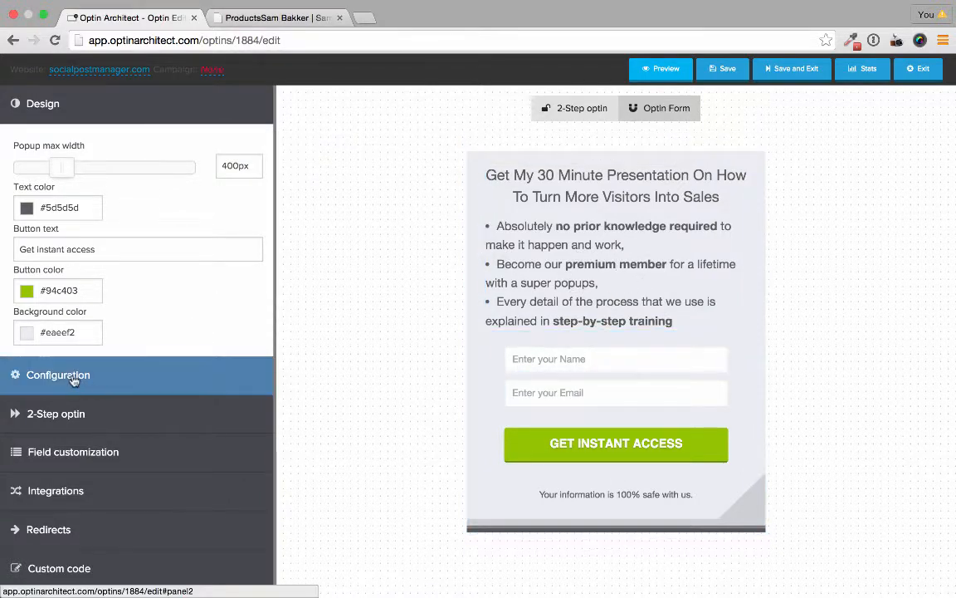
pyautogui.click(58, 375)
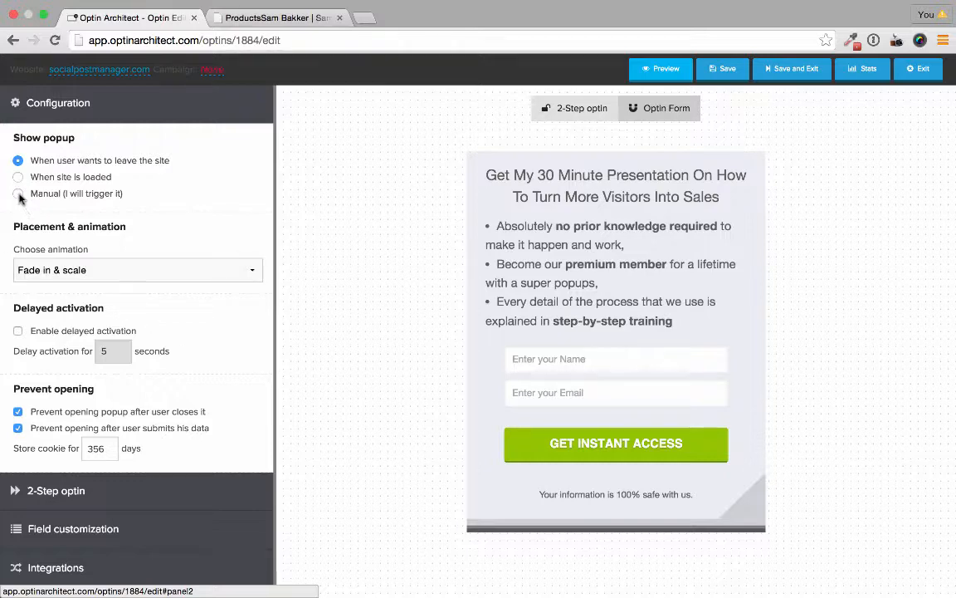
pyautogui.click(18, 193)
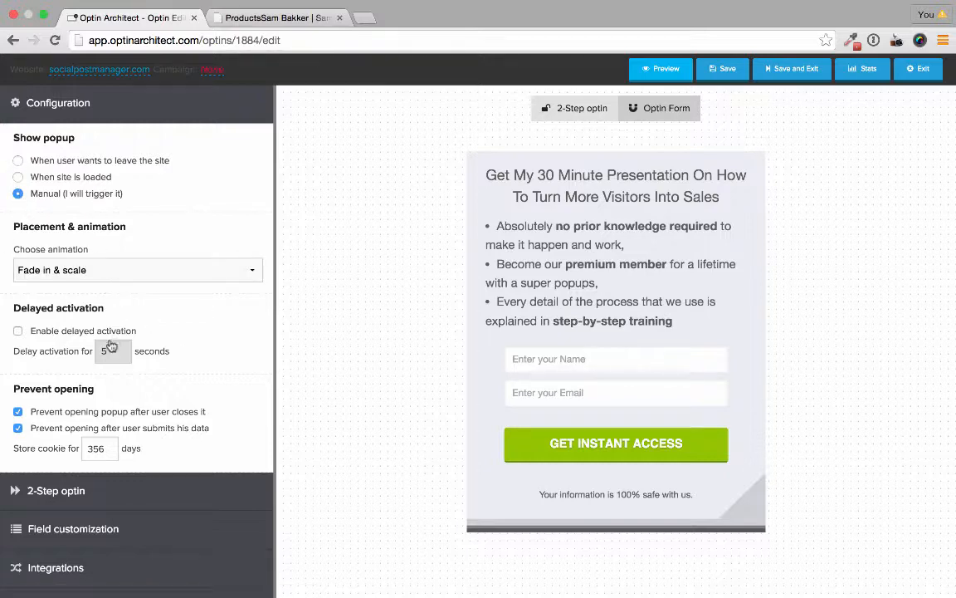
pyautogui.click(17, 331)
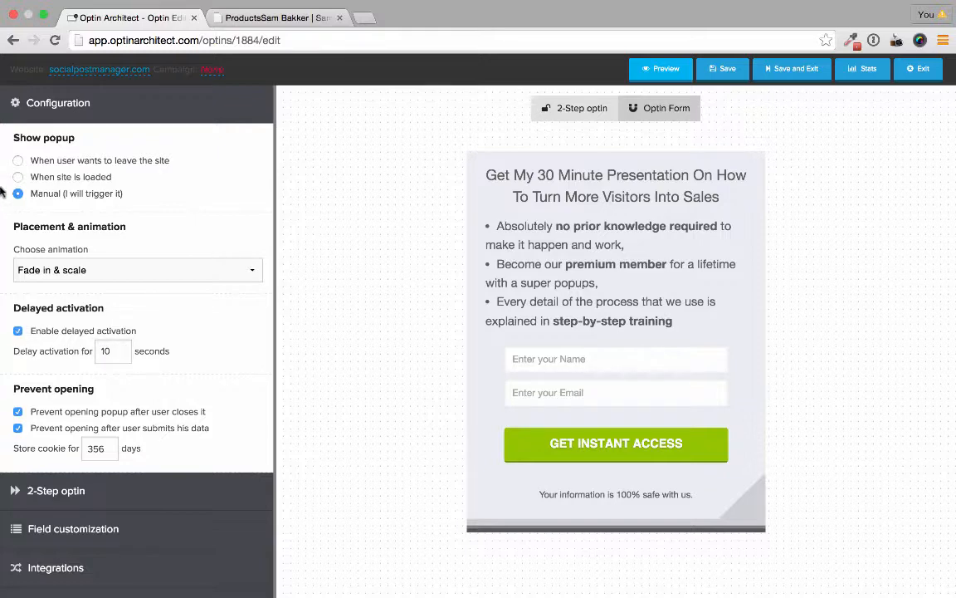
pyautogui.click(18, 160)
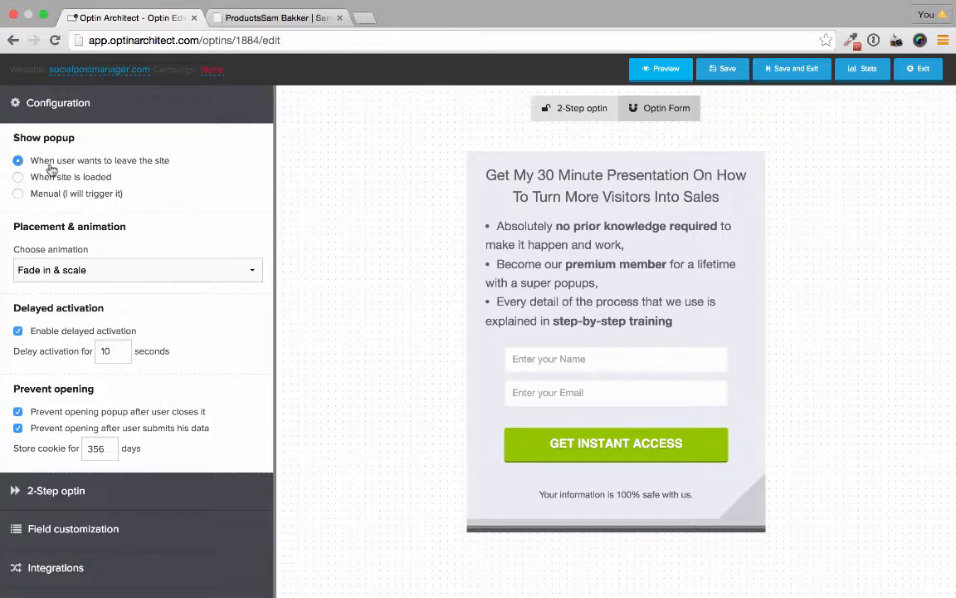
pyautogui.moveTo(189, 173)
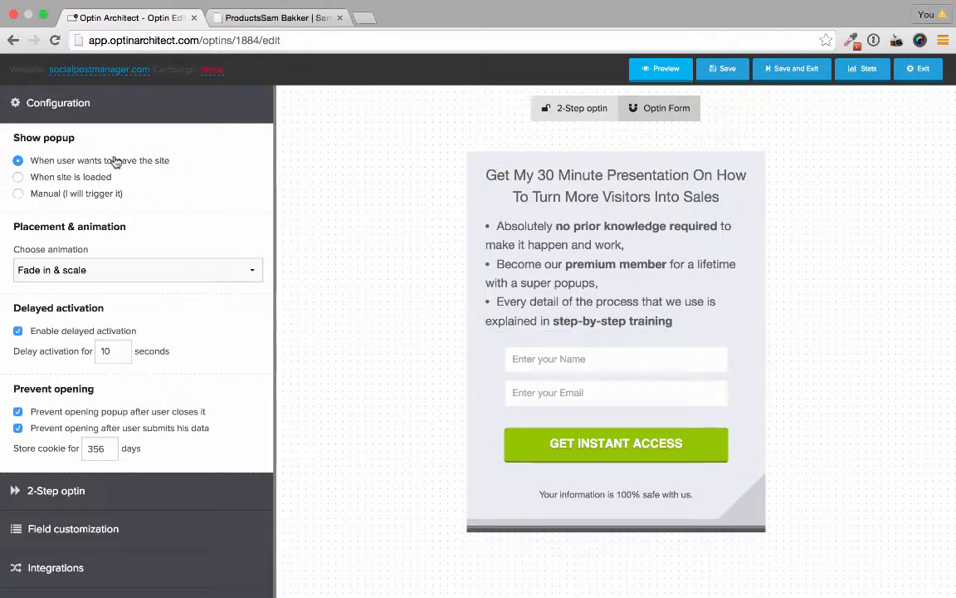
pyautogui.click(18, 176)
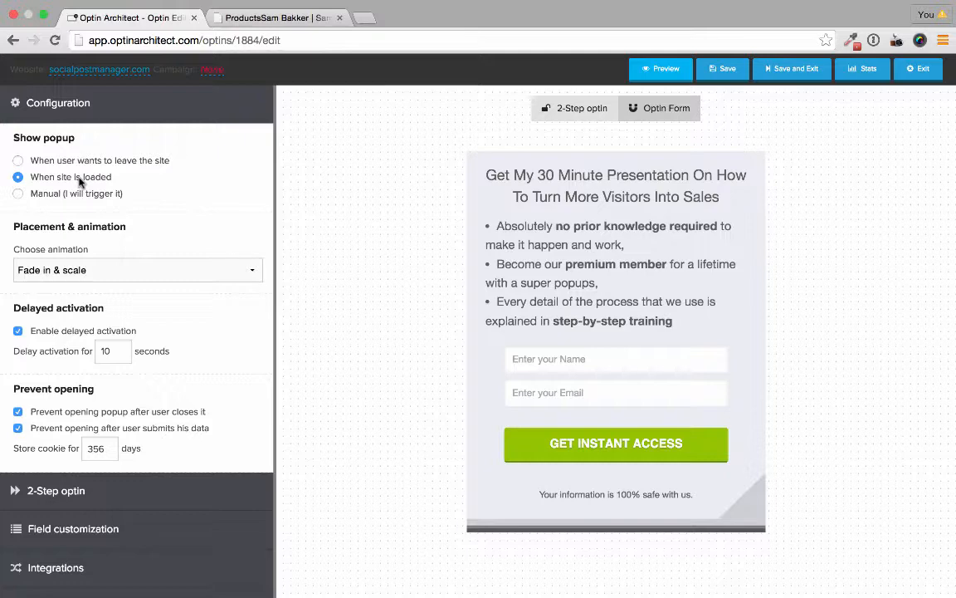
pyautogui.click(18, 193)
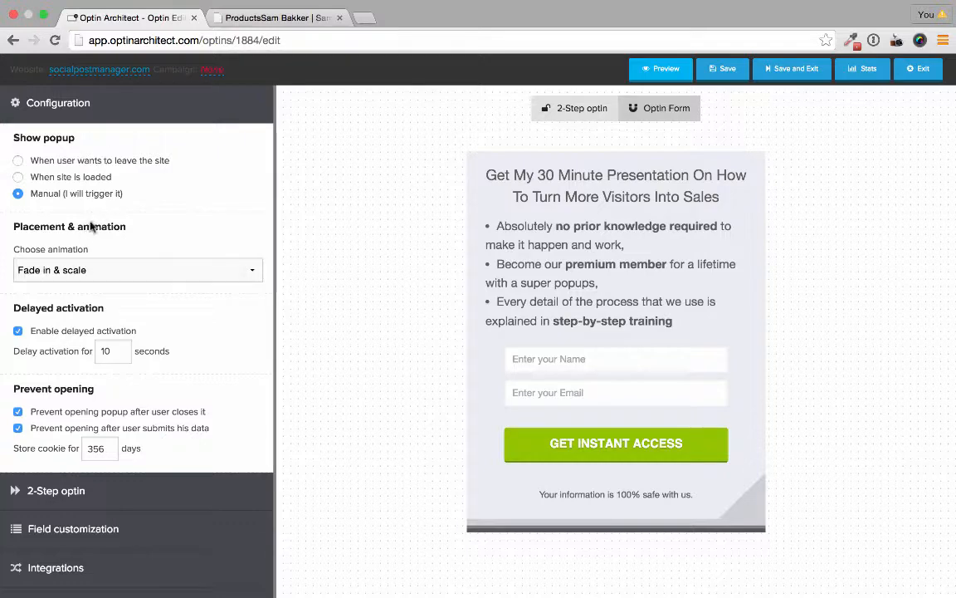
pyautogui.moveTo(45, 169)
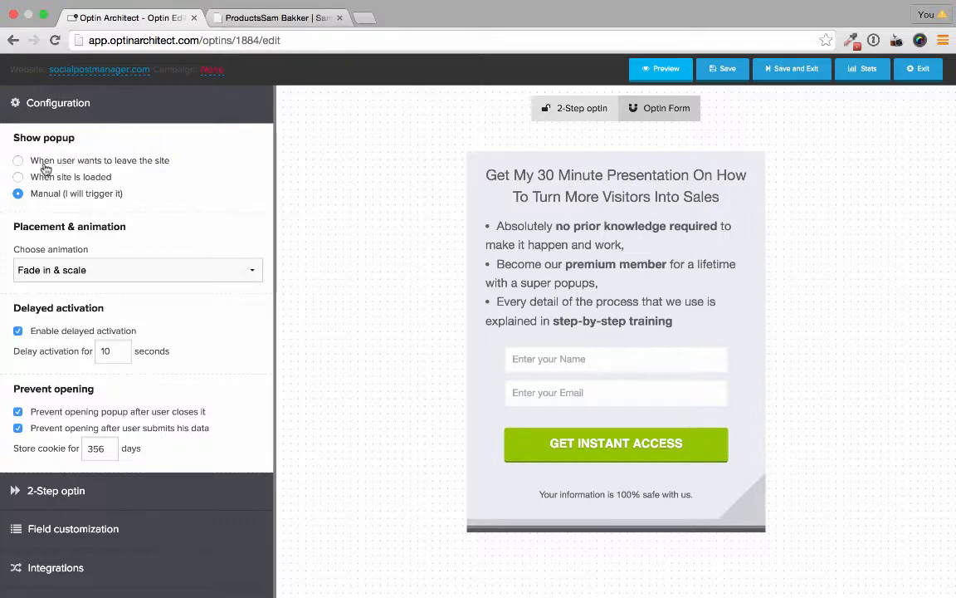
pyautogui.click(18, 160)
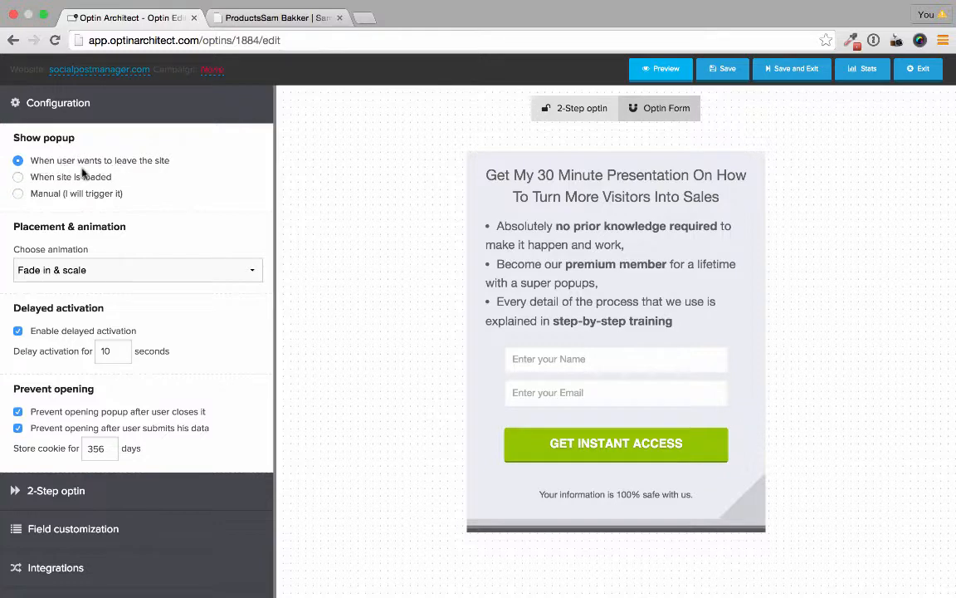
pyautogui.moveTo(128, 170)
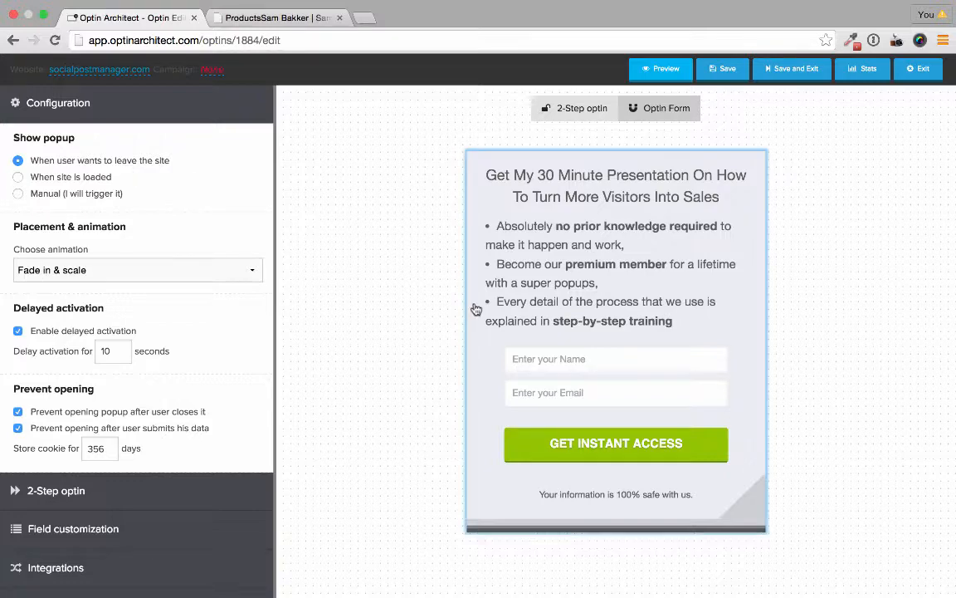
pyautogui.click(615, 359)
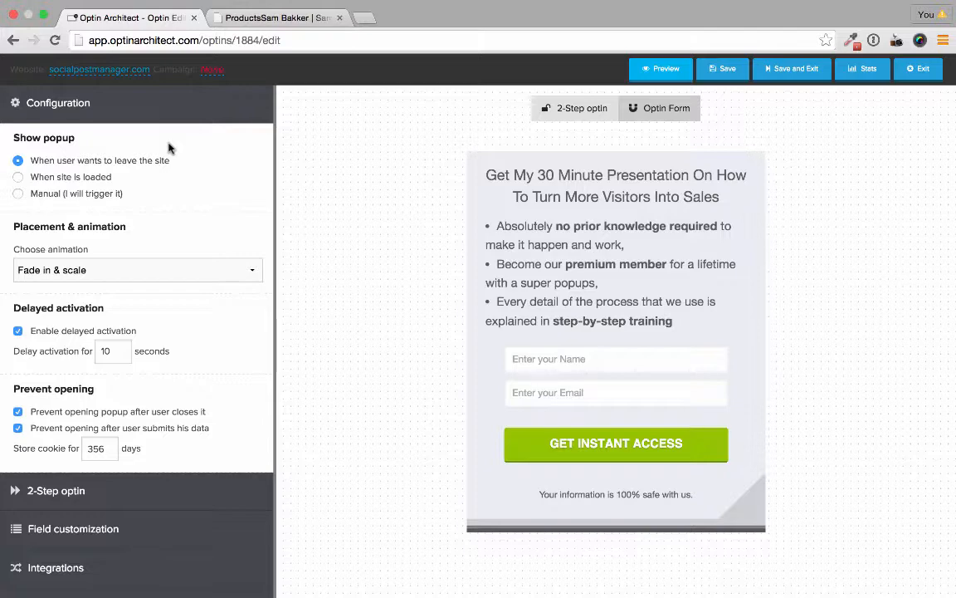
pyautogui.moveTo(157, 167)
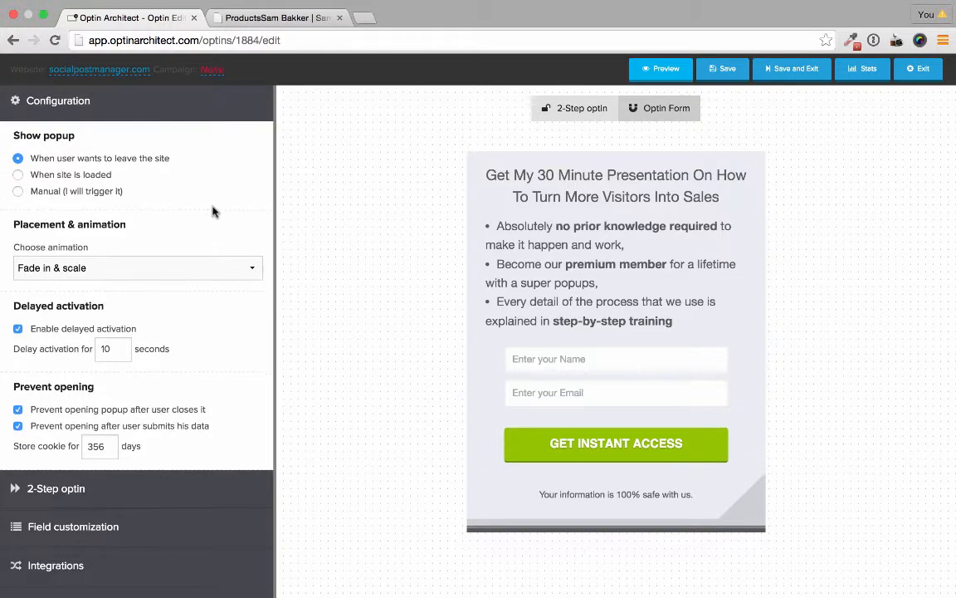
# Untick 'Prevent opening after user submits his data' and expand Field customization
pyautogui.scroll(-3)
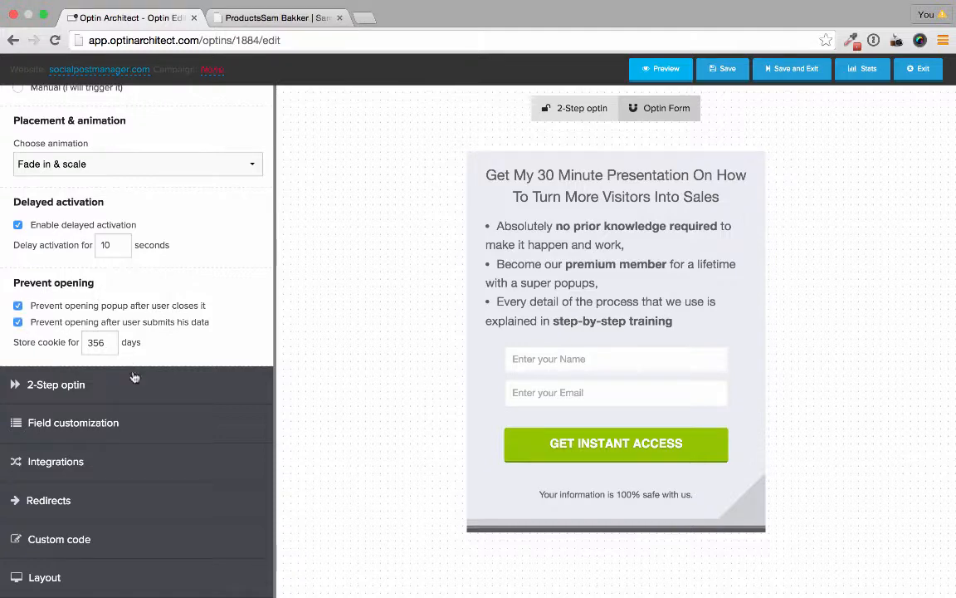
pyautogui.moveTo(41, 349)
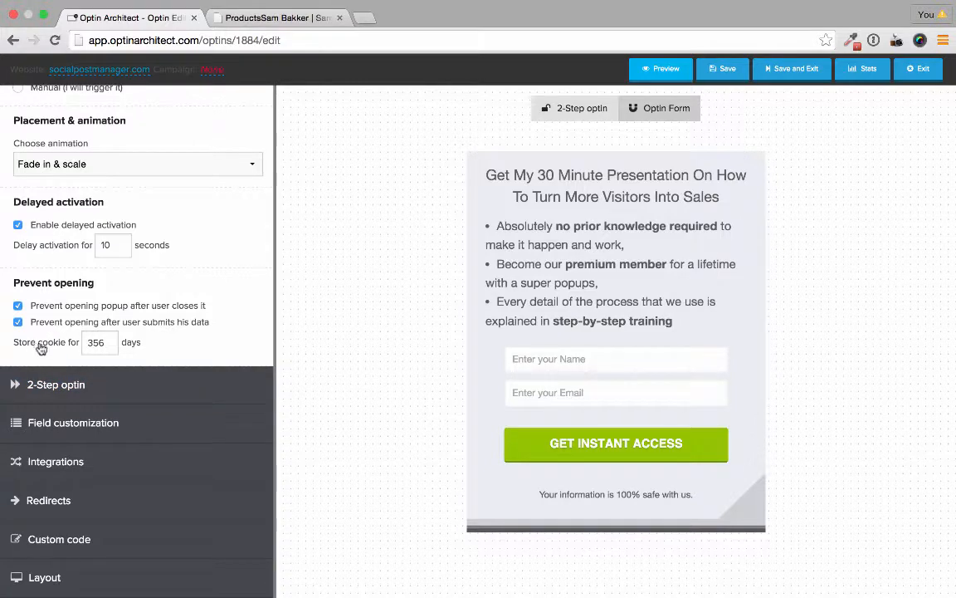
pyautogui.click(615, 248)
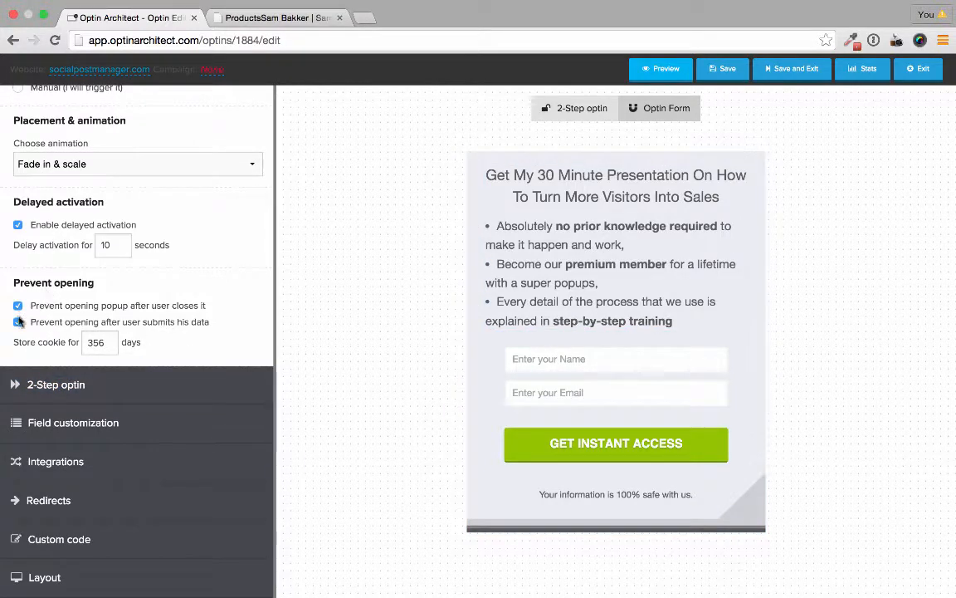
pyautogui.click(18, 322)
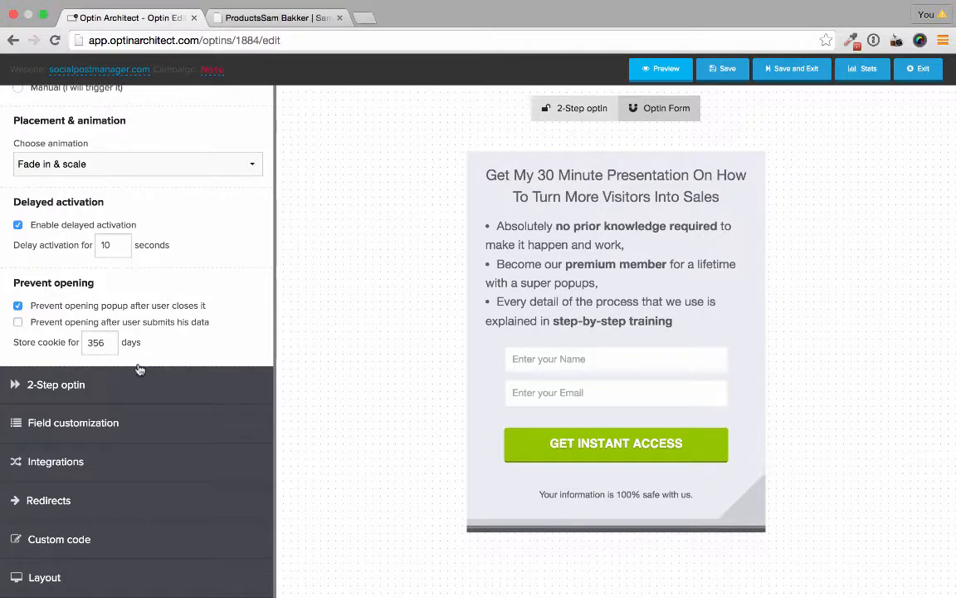
pyautogui.click(73, 423)
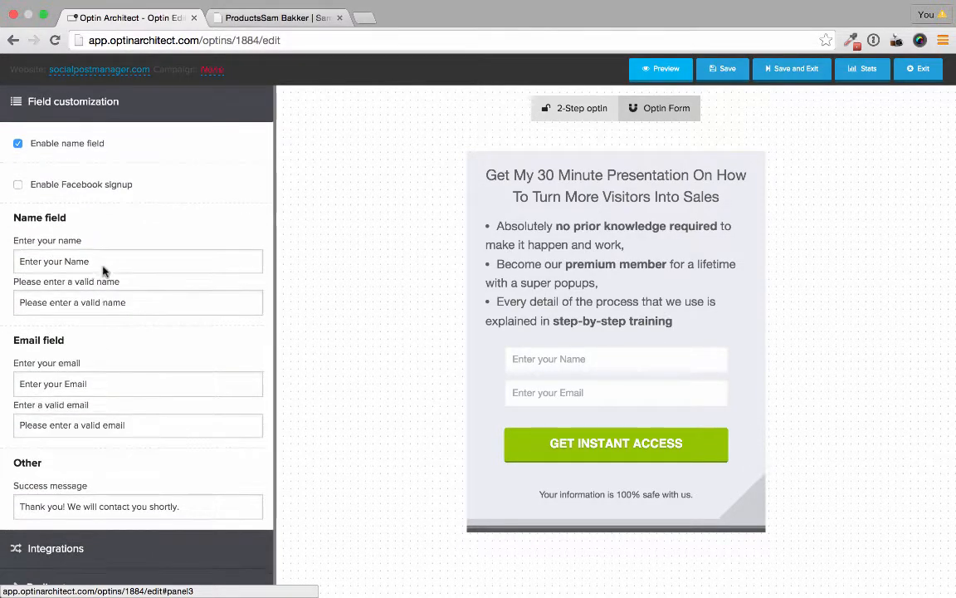
# Tick 'Enable Facebook signup' and scroll down to the Integrations section
pyautogui.click(18, 184)
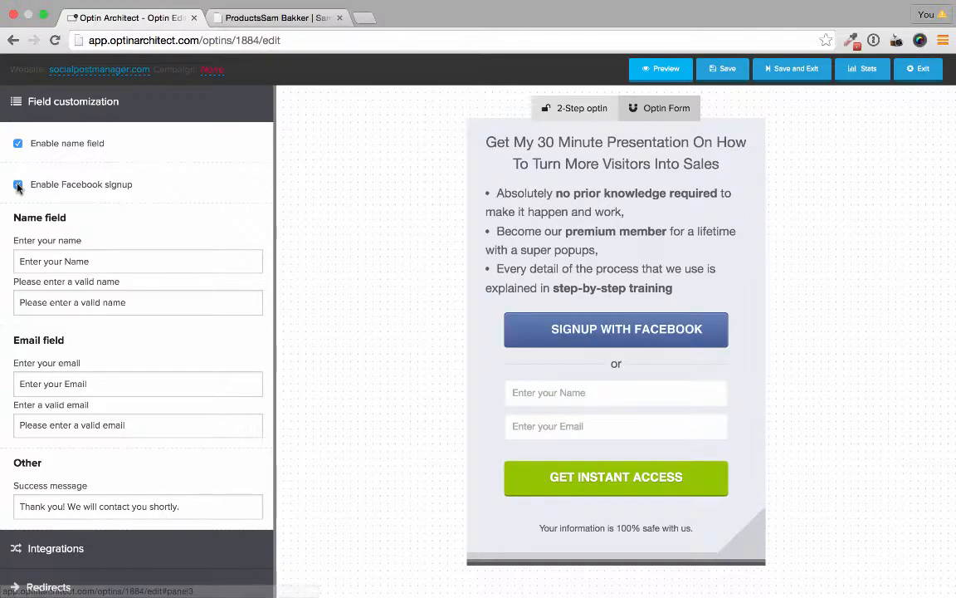
pyautogui.click(17, 184)
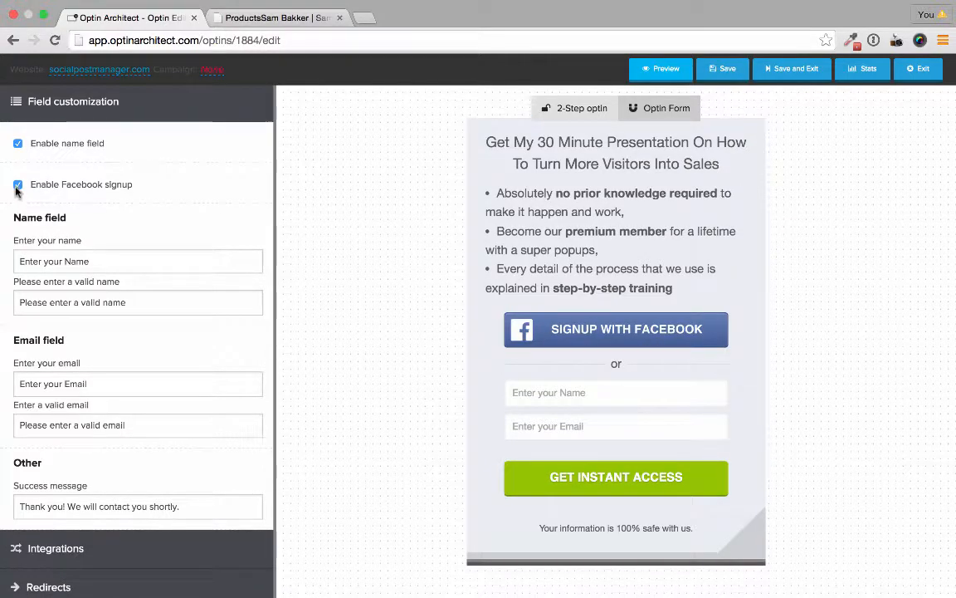
pyautogui.scroll(-3)
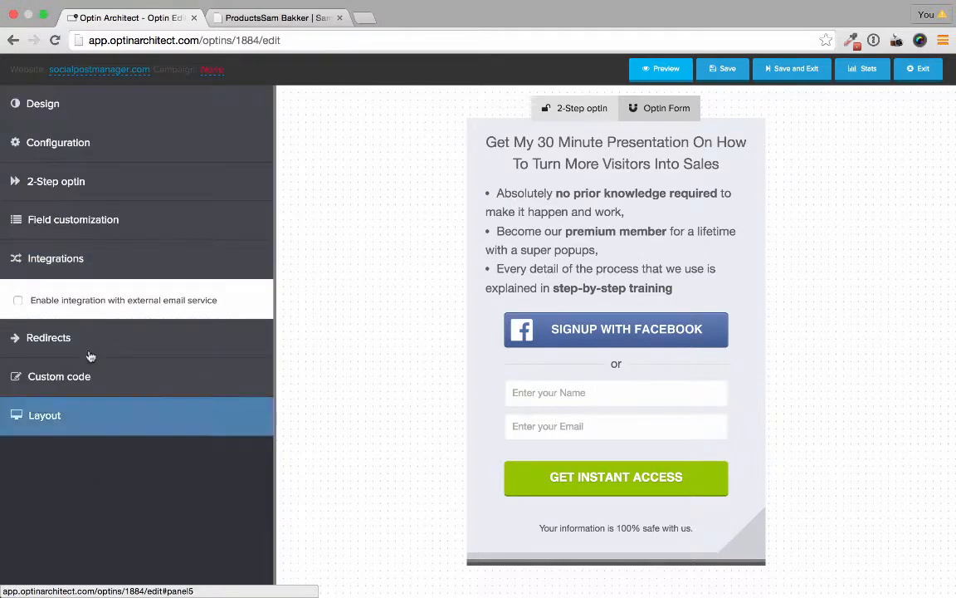
# Enable external email service integration, try API, then settle on simple integration
pyautogui.click(18, 300)
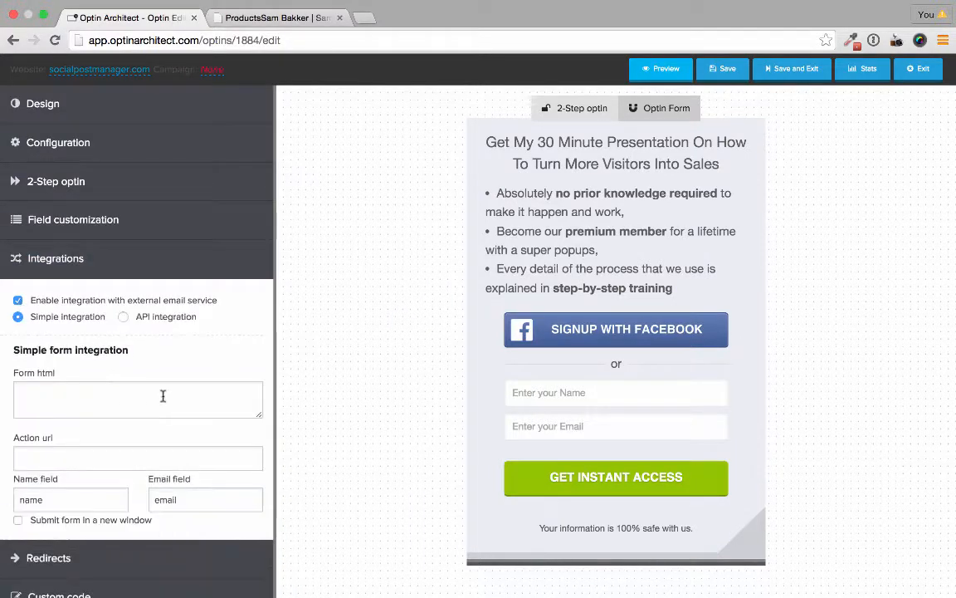
pyautogui.scroll(-3)
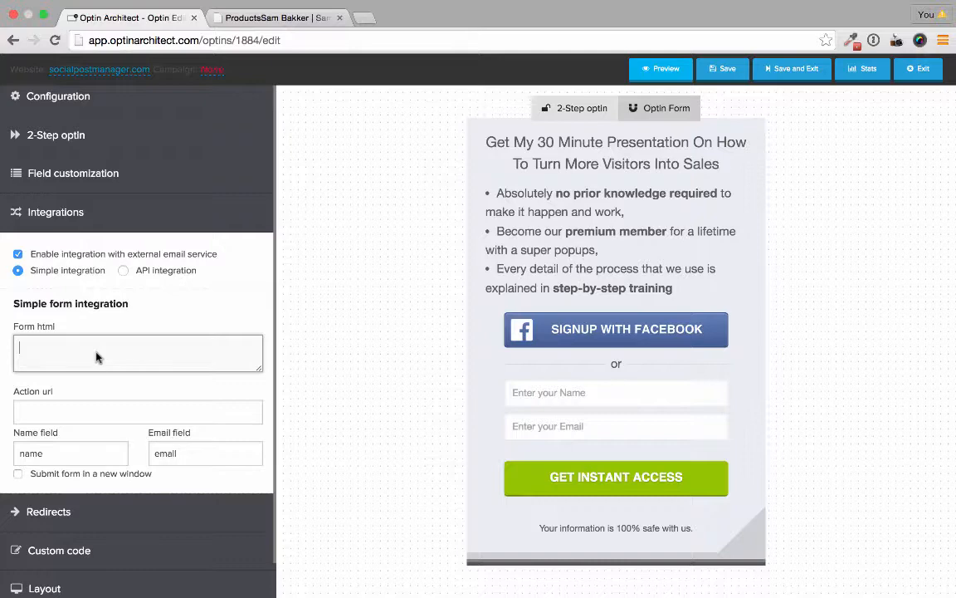
pyautogui.moveTo(119, 278)
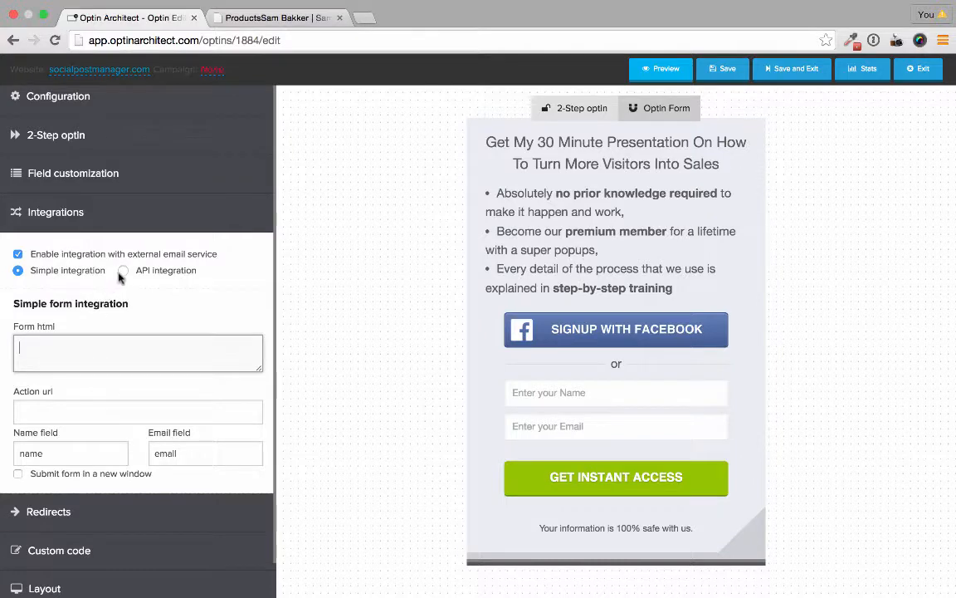
pyautogui.click(123, 270)
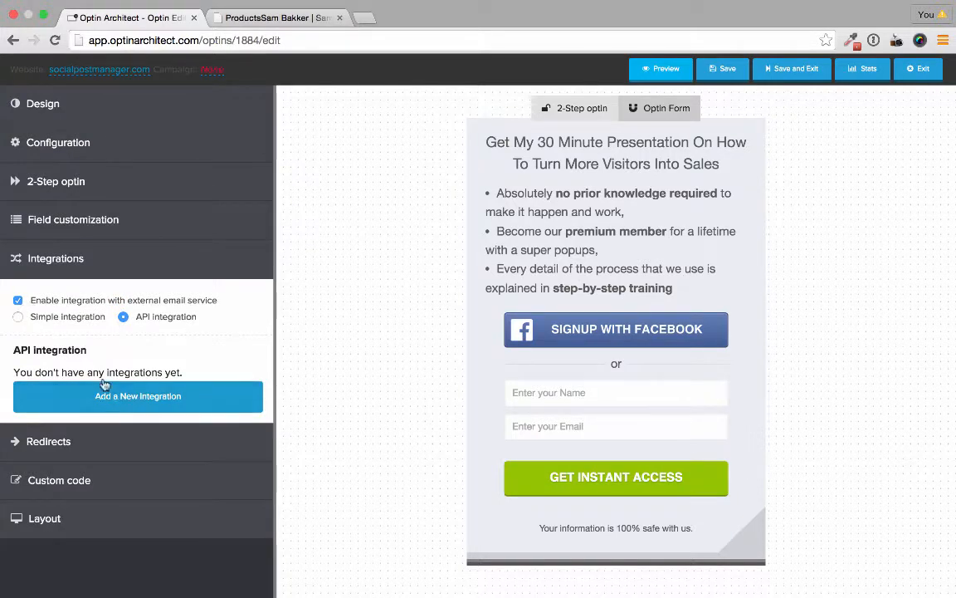
pyautogui.click(18, 316)
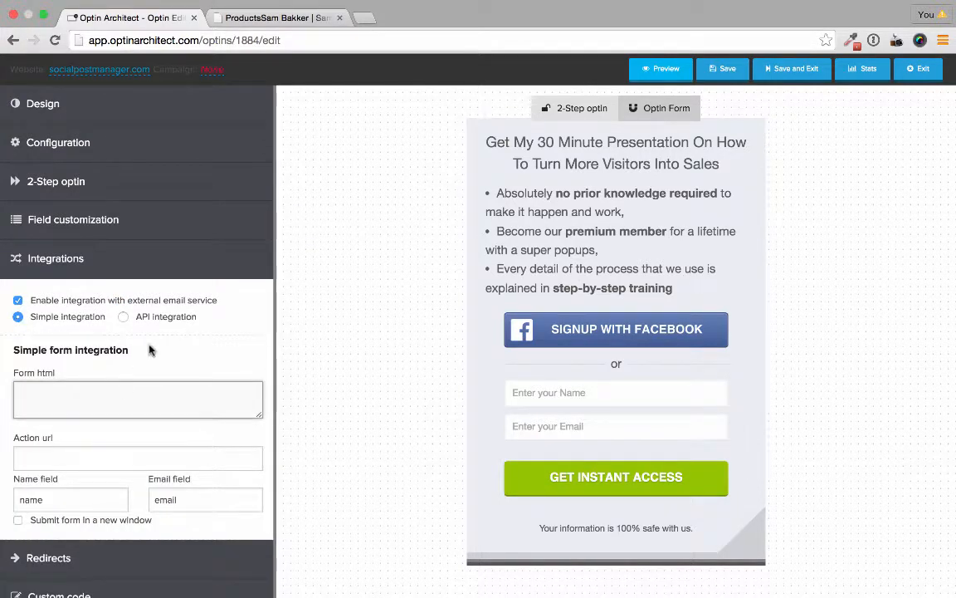
# Get AWeber's self-install raw HTML form code without form styles and select it all
pyautogui.click(419, 18)
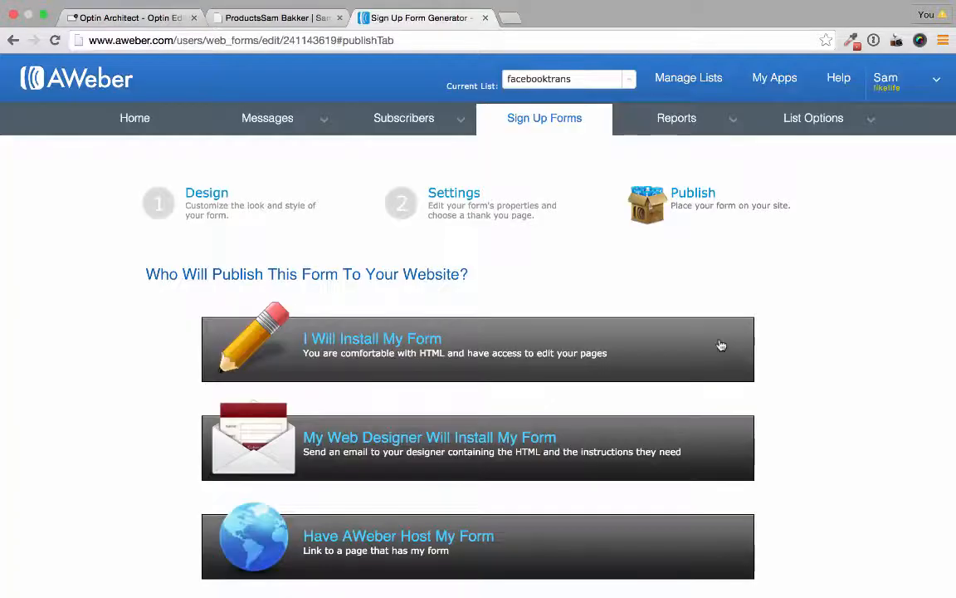
pyautogui.moveTo(683, 363)
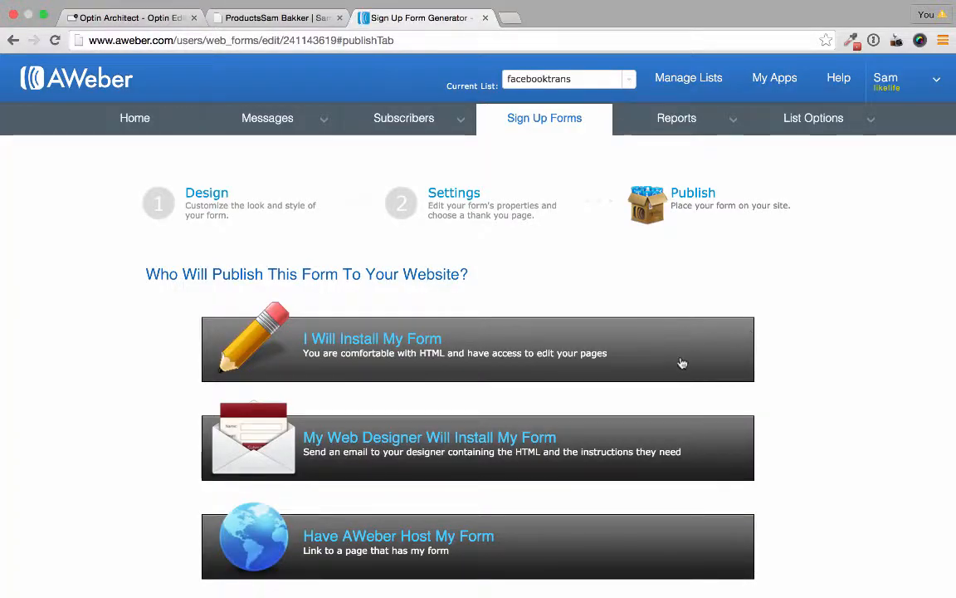
pyautogui.click(477, 349)
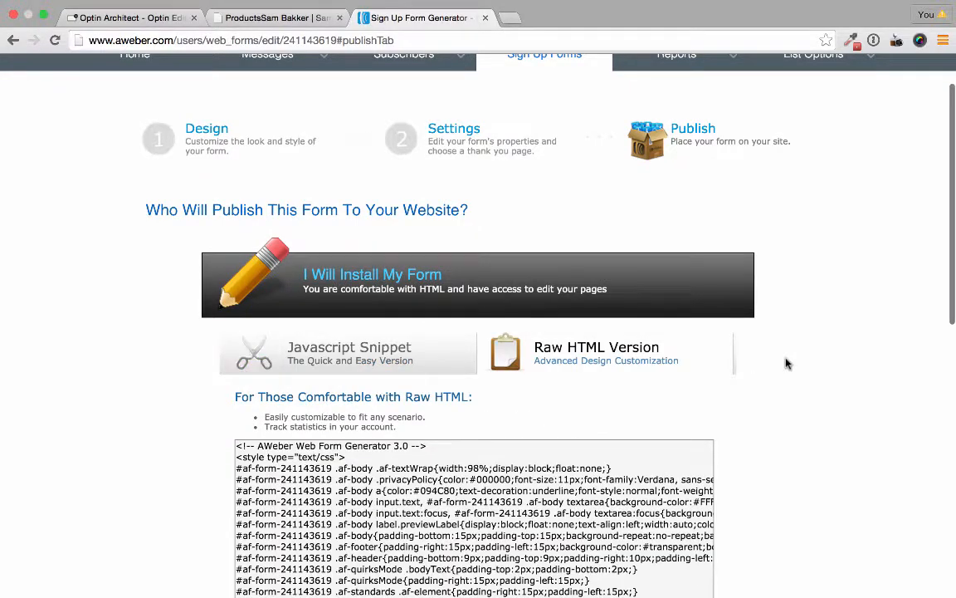
pyautogui.scroll(-3)
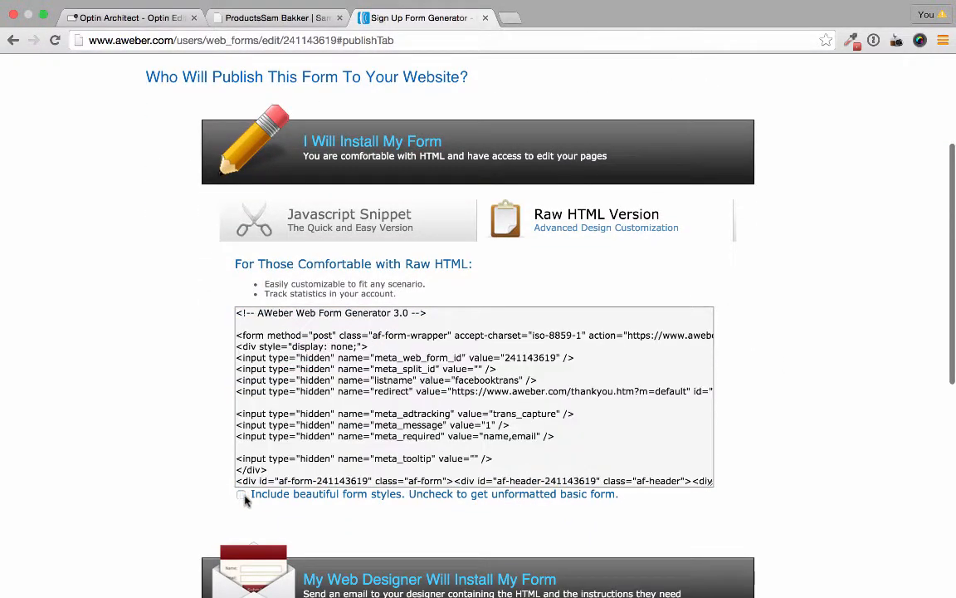
pyautogui.click(473, 390)
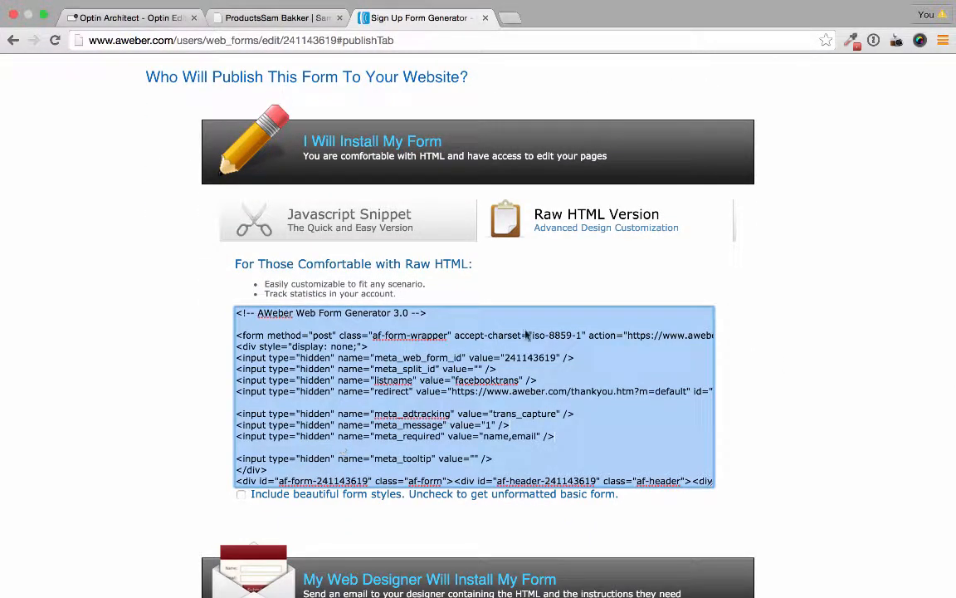
pyautogui.click(129, 18)
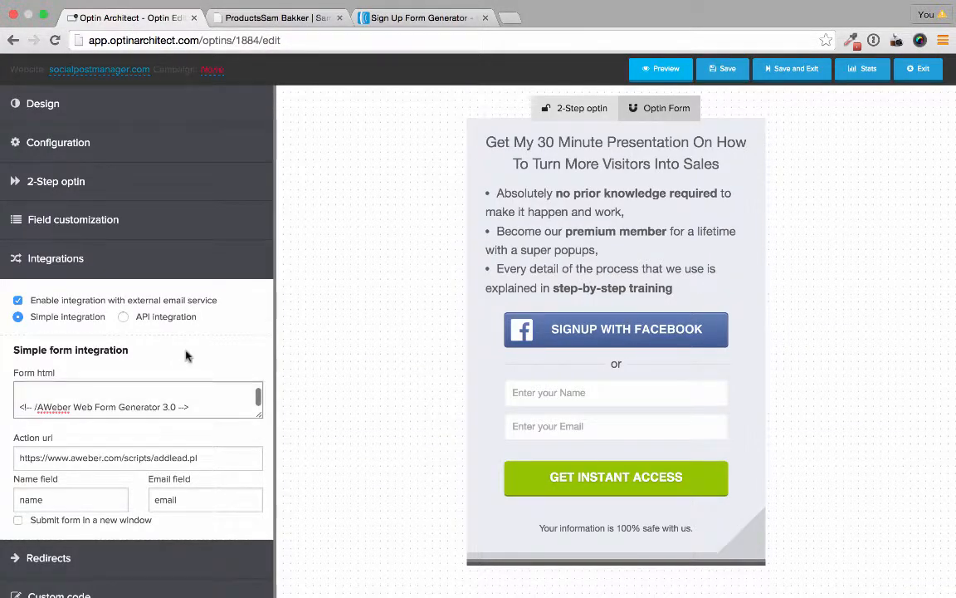
pyautogui.scroll(-3)
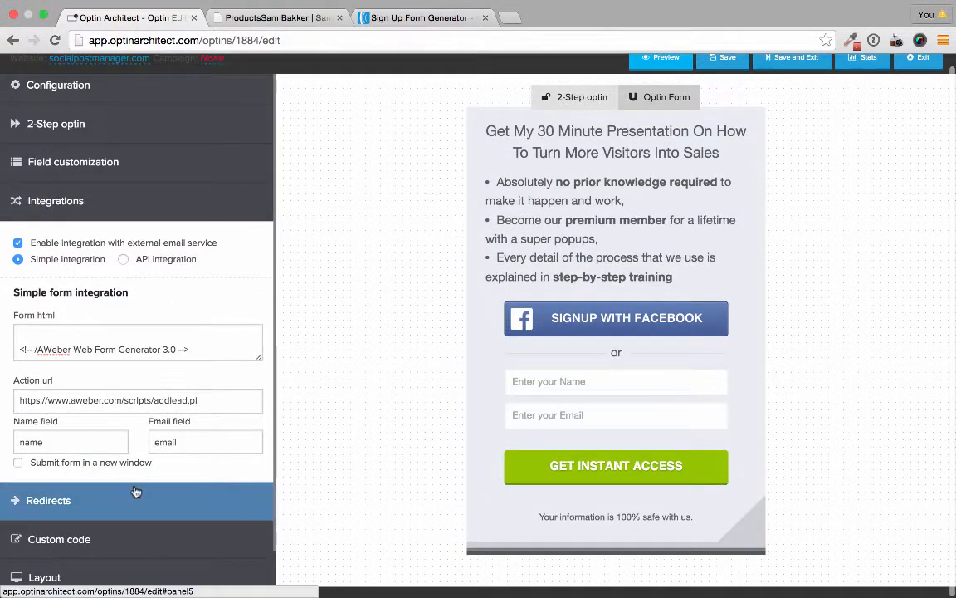
pyautogui.click(48, 500)
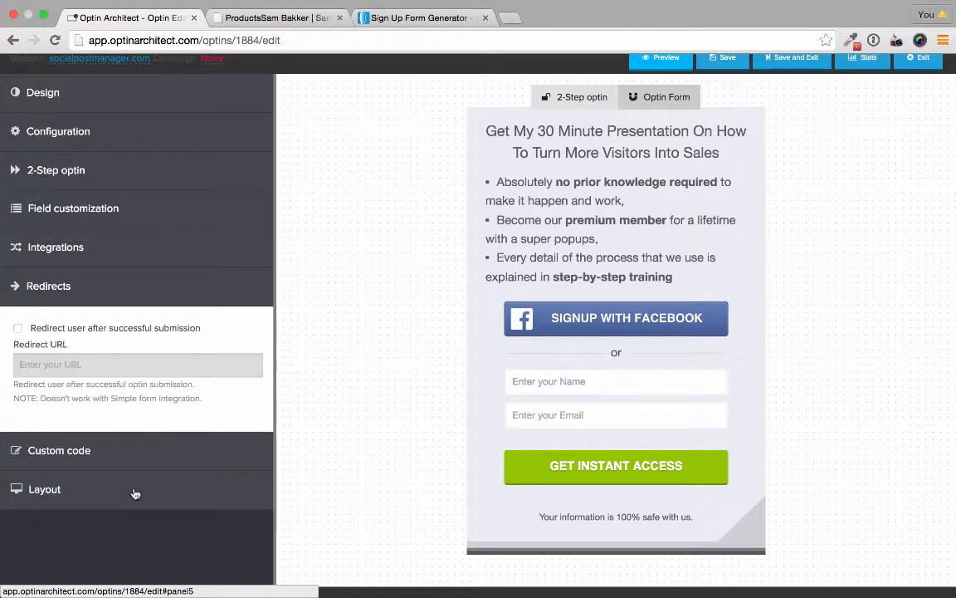
pyautogui.moveTo(122, 361)
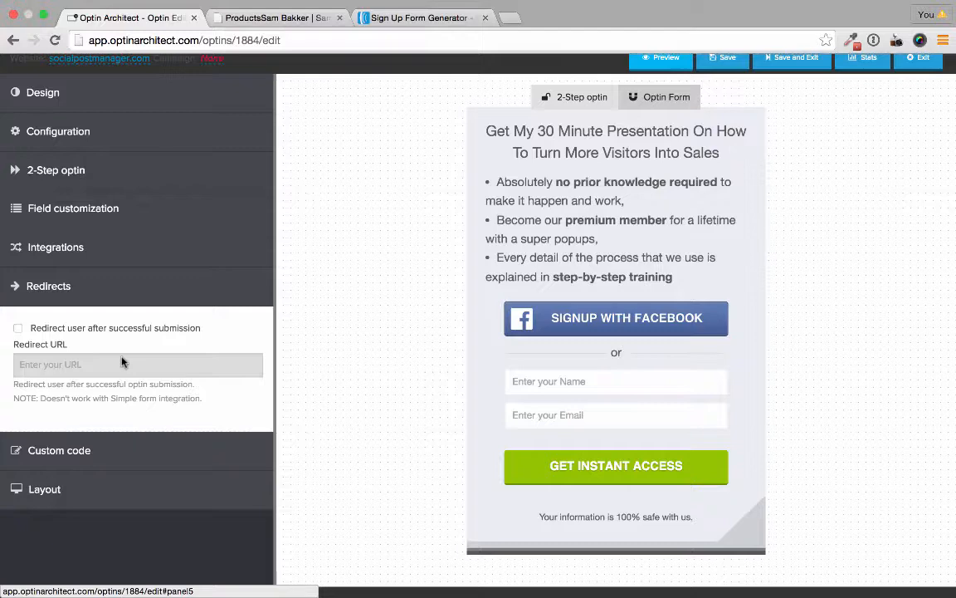
pyautogui.moveTo(25, 332)
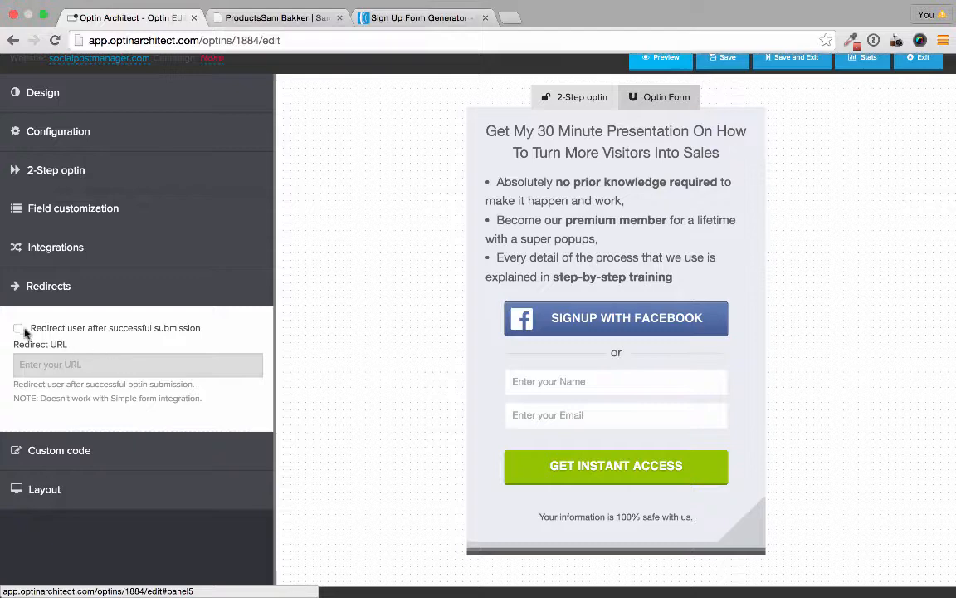
pyautogui.click(18, 328)
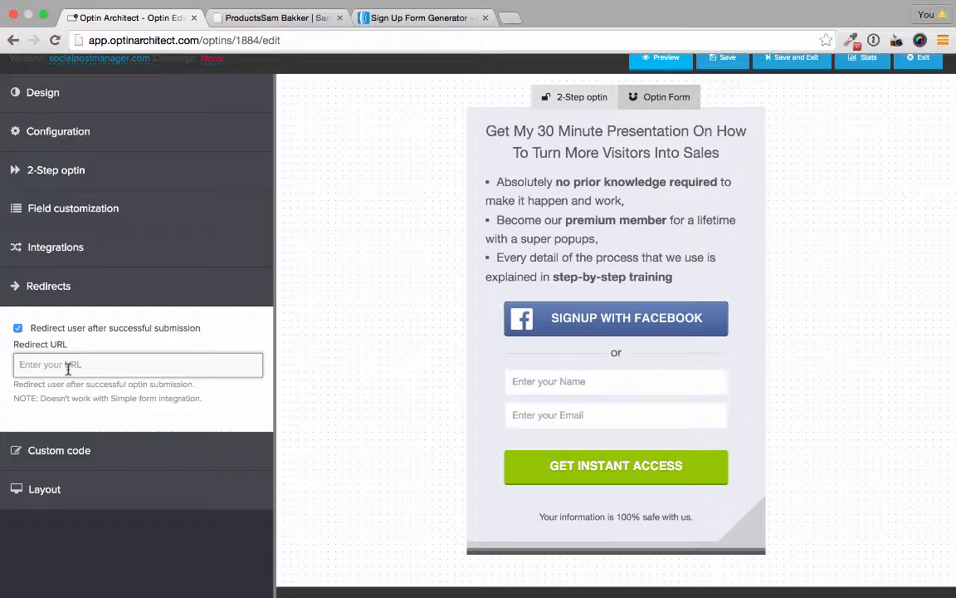
pyautogui.write('http')
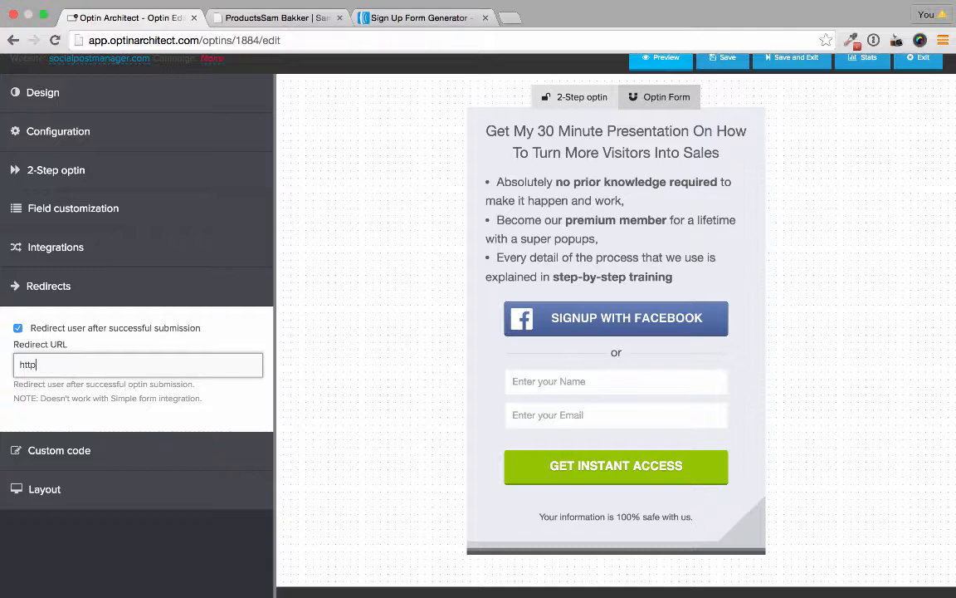
pyautogui.write('://s')
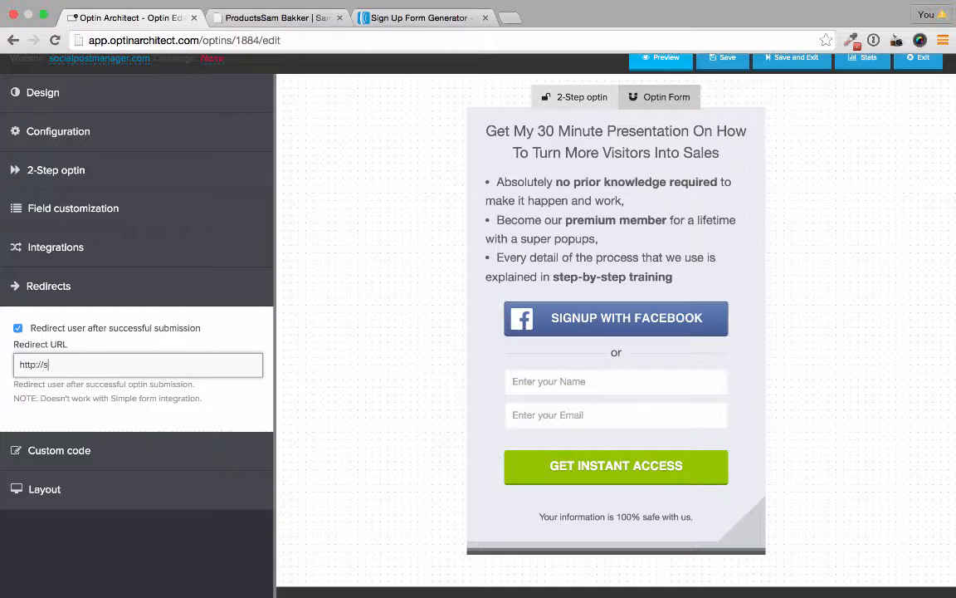
pyautogui.write('socialpostmanager.com/')
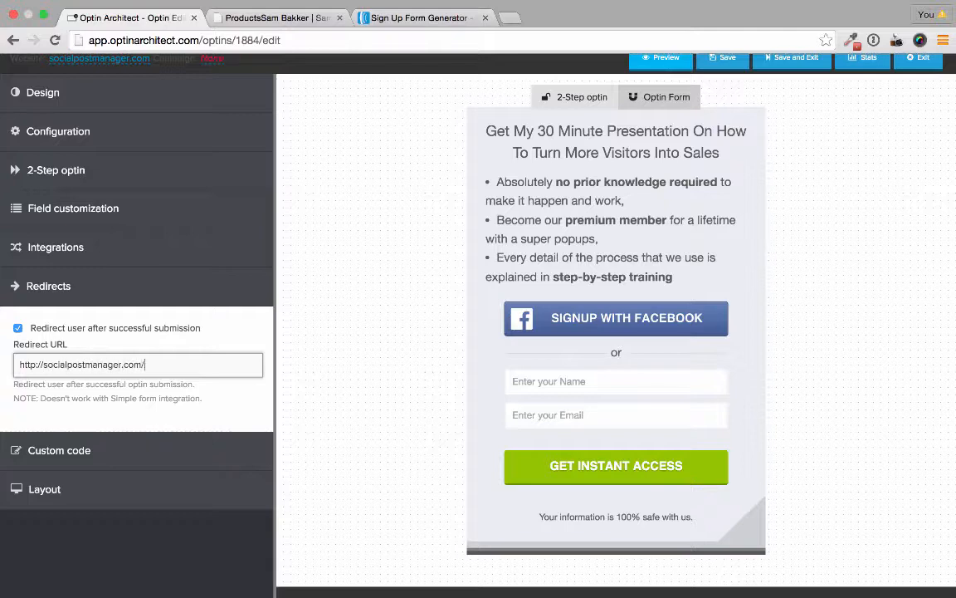
pyautogui.write('optin')
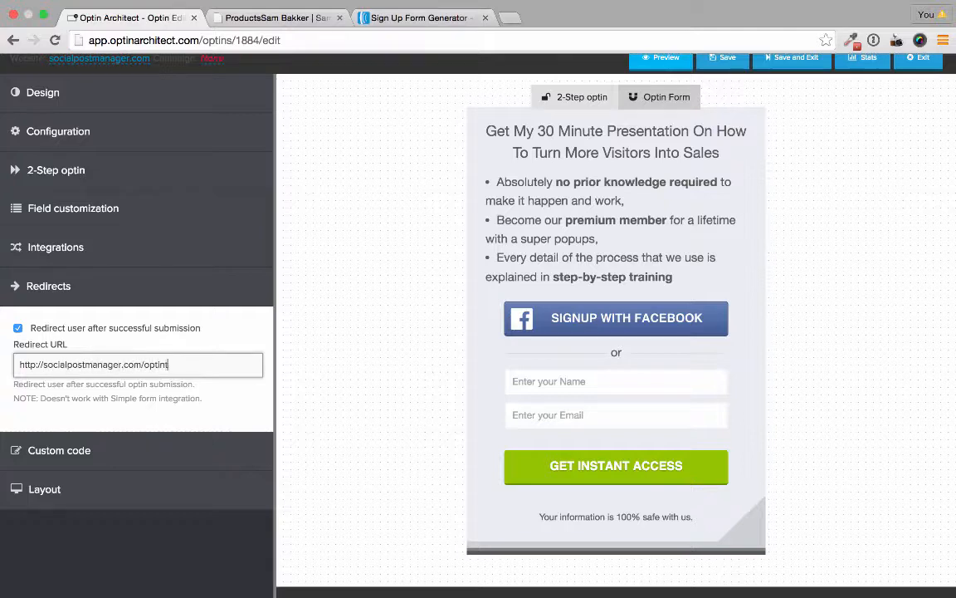
pyautogui.write('thanks')
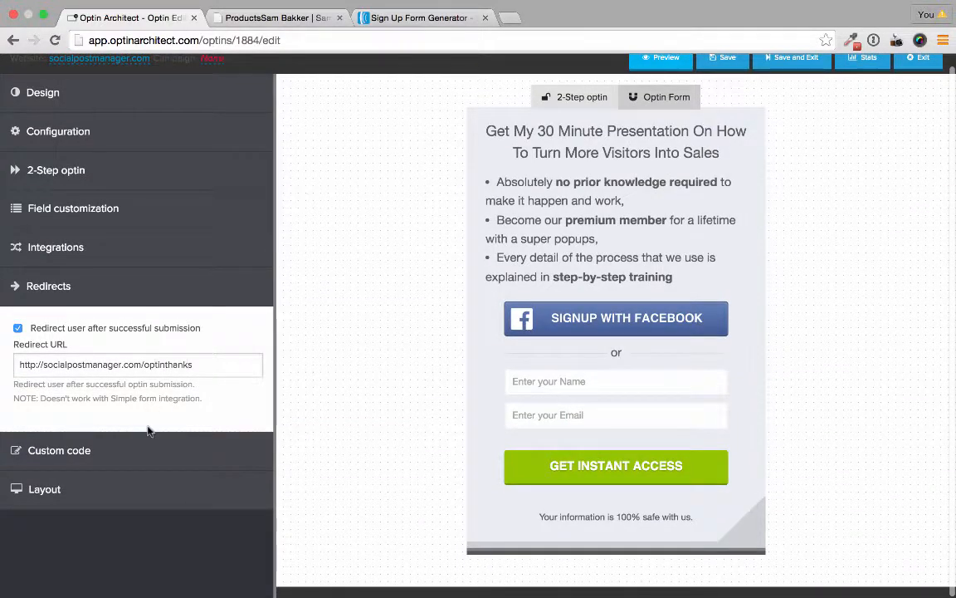
# Tick 'Disable Optin Architect promotion on optin' in the editor sidebar
pyautogui.click(59, 450)
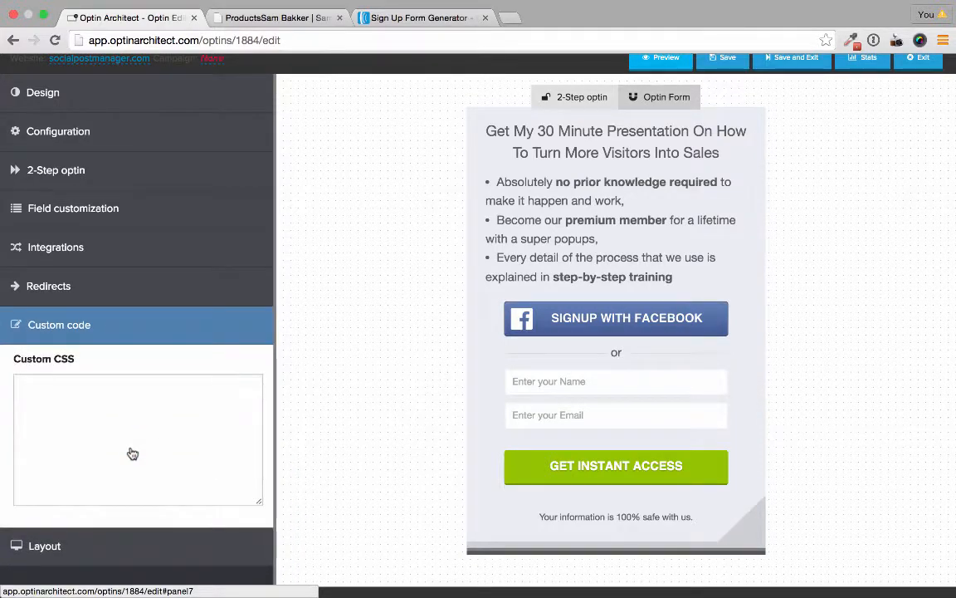
pyautogui.click(137, 439)
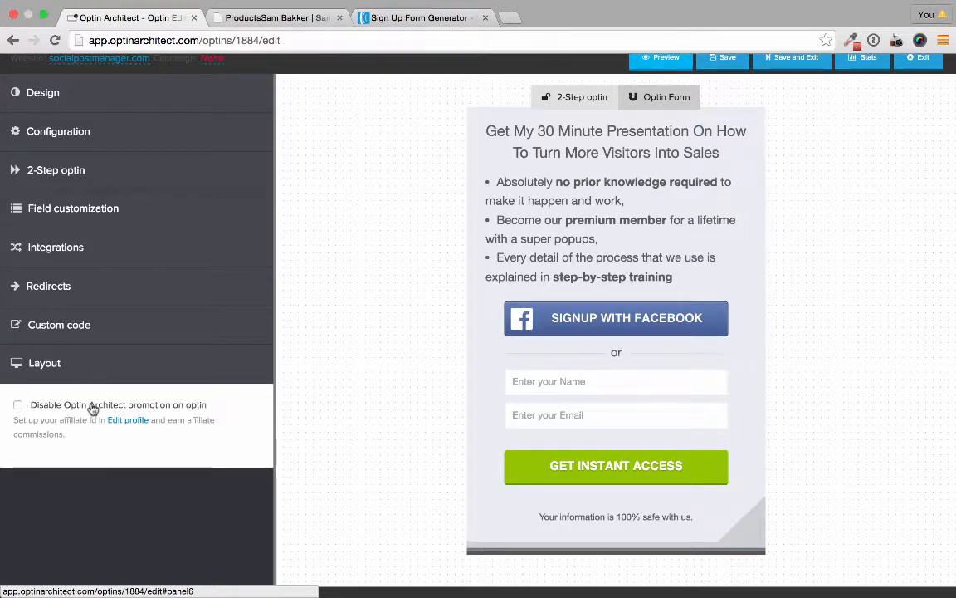
pyautogui.click(18, 405)
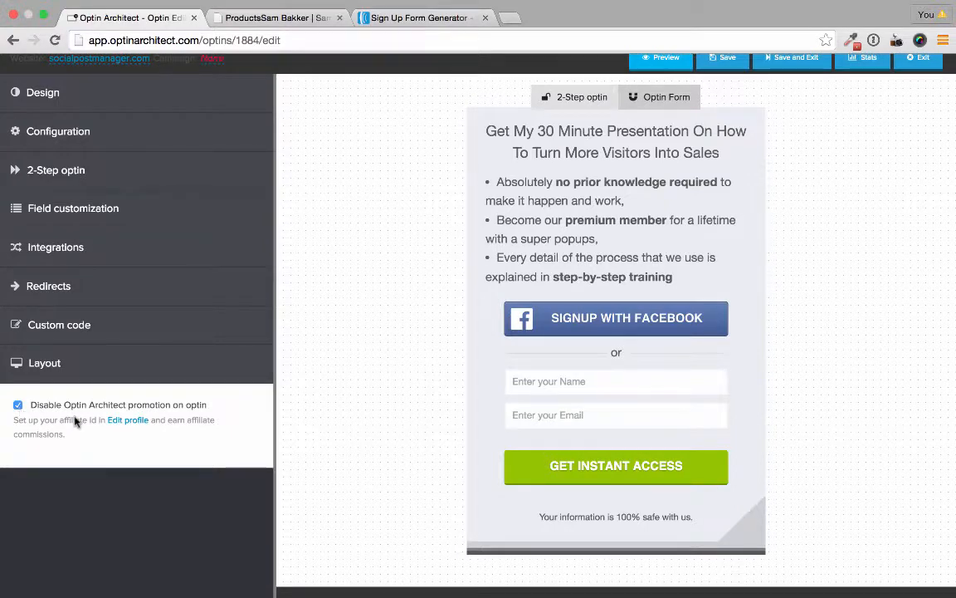
pyautogui.moveTo(216, 412)
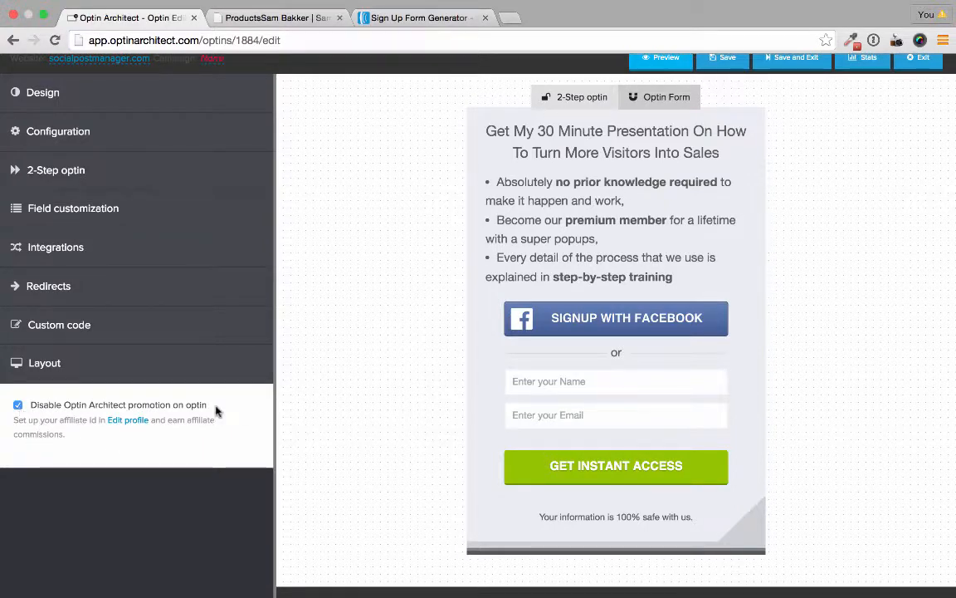
pyautogui.click(616, 414)
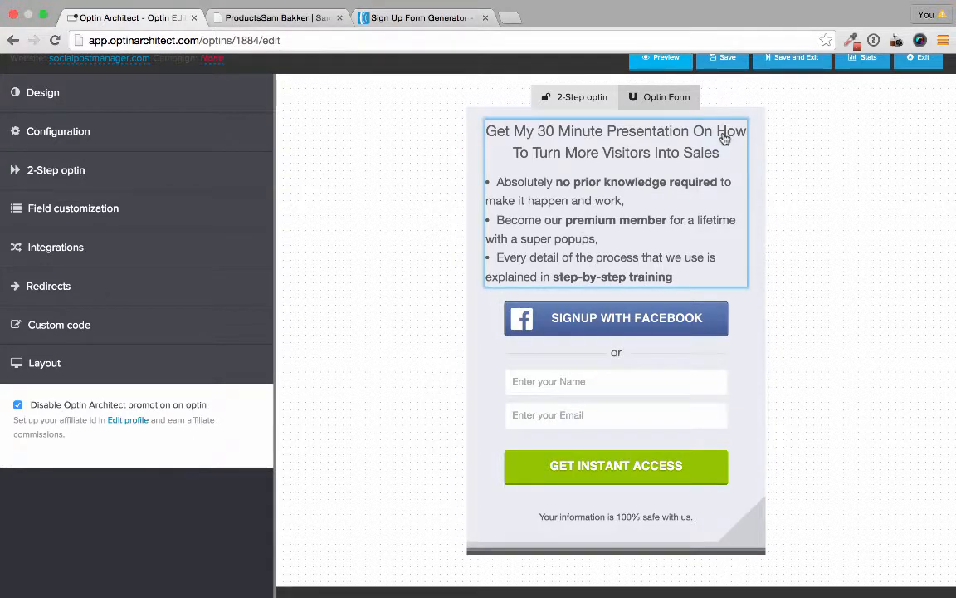
pyautogui.moveTo(728, 57)
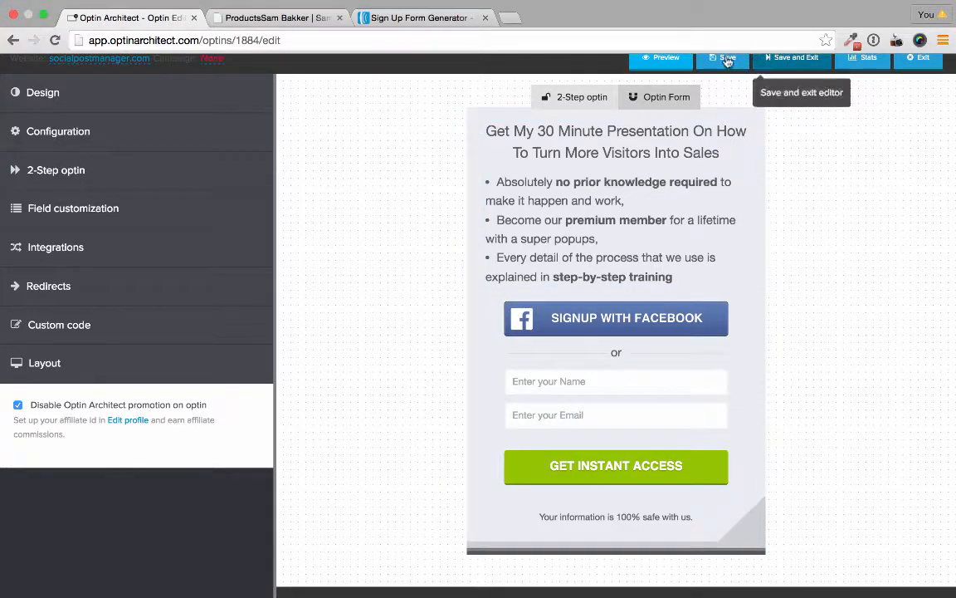
# Save the optin, then use Save and Exit to reach its stats page
pyautogui.click(723, 57)
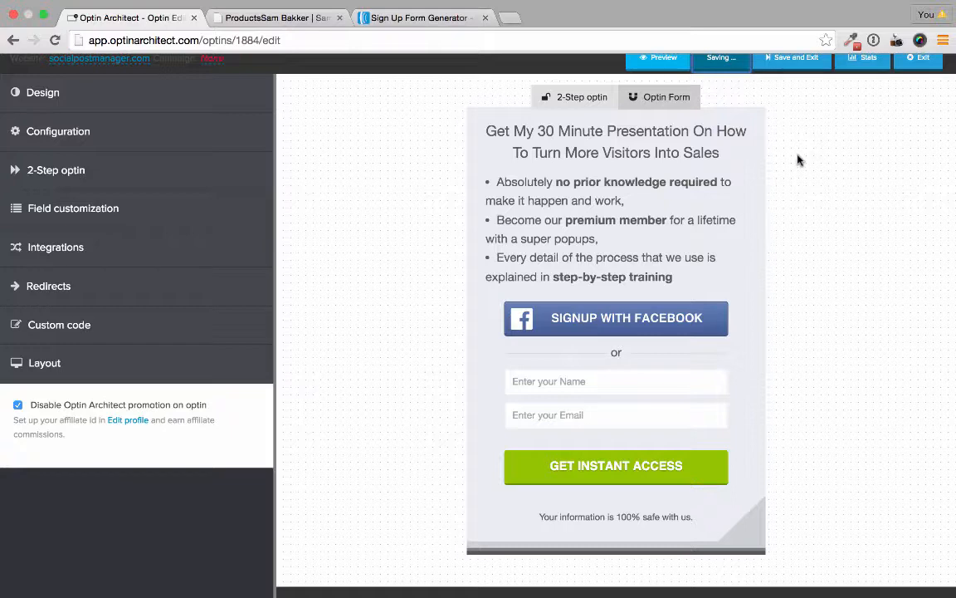
pyautogui.click(794, 58)
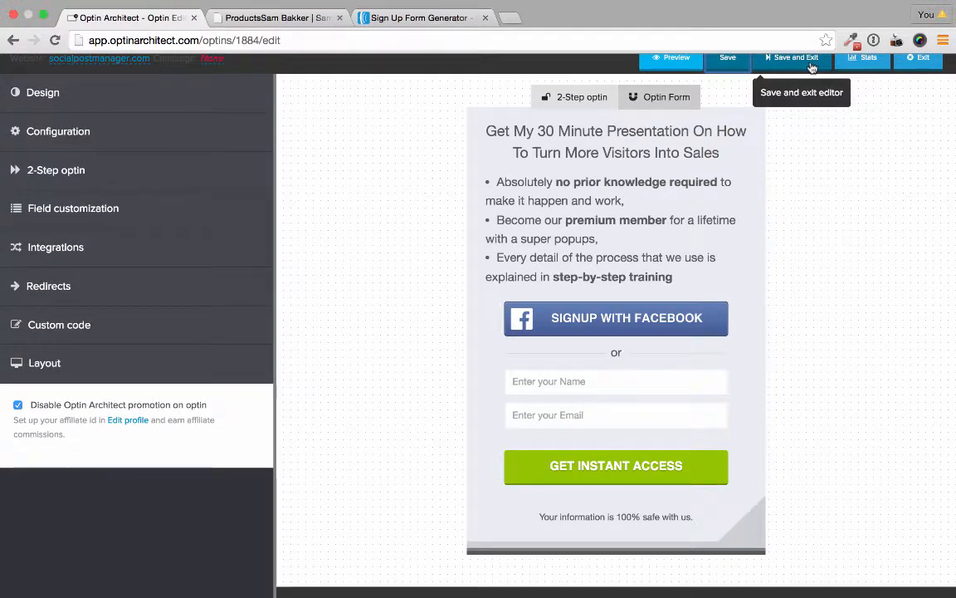
pyautogui.click(795, 56)
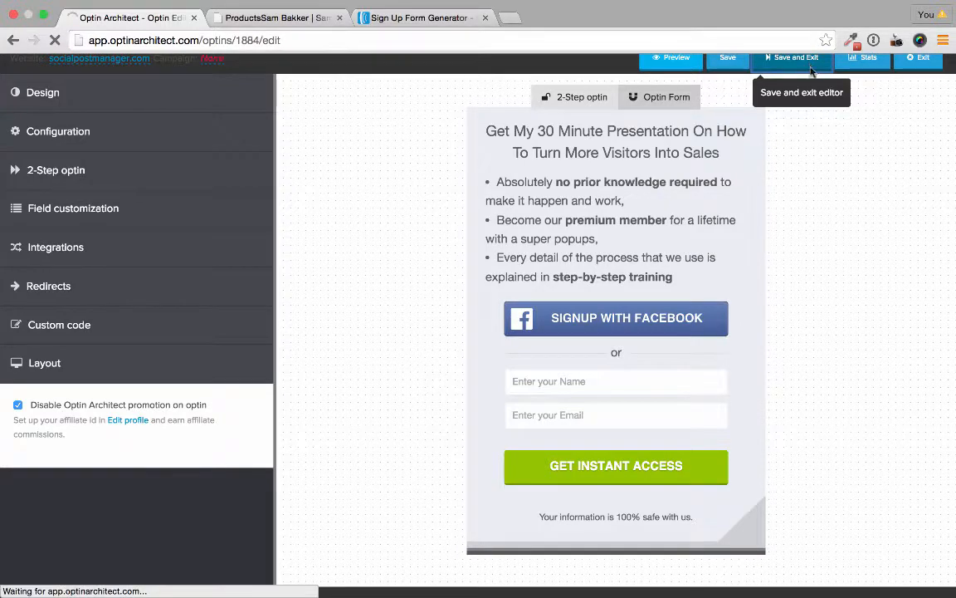
pyautogui.click(794, 56)
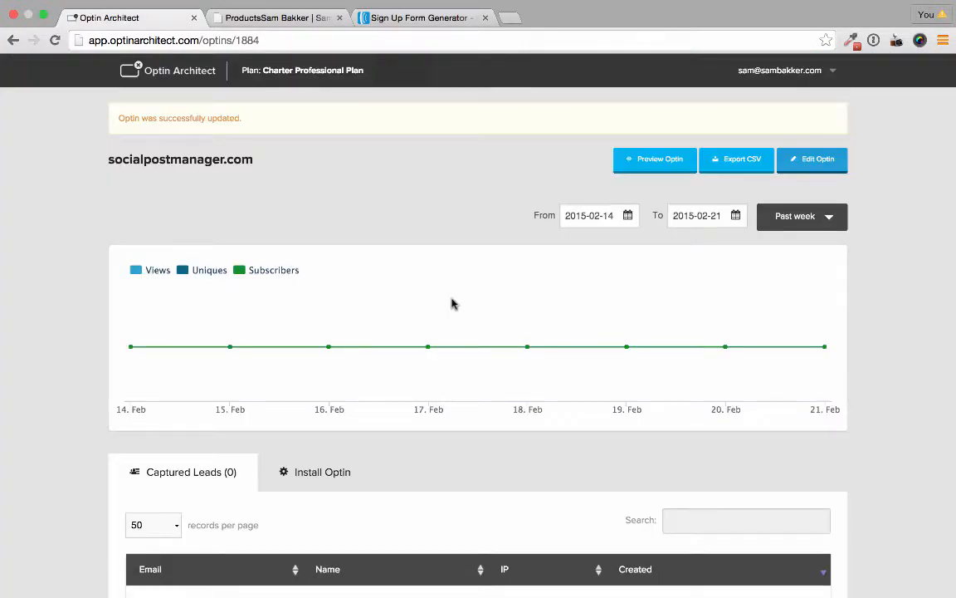
pyautogui.moveTo(430, 310)
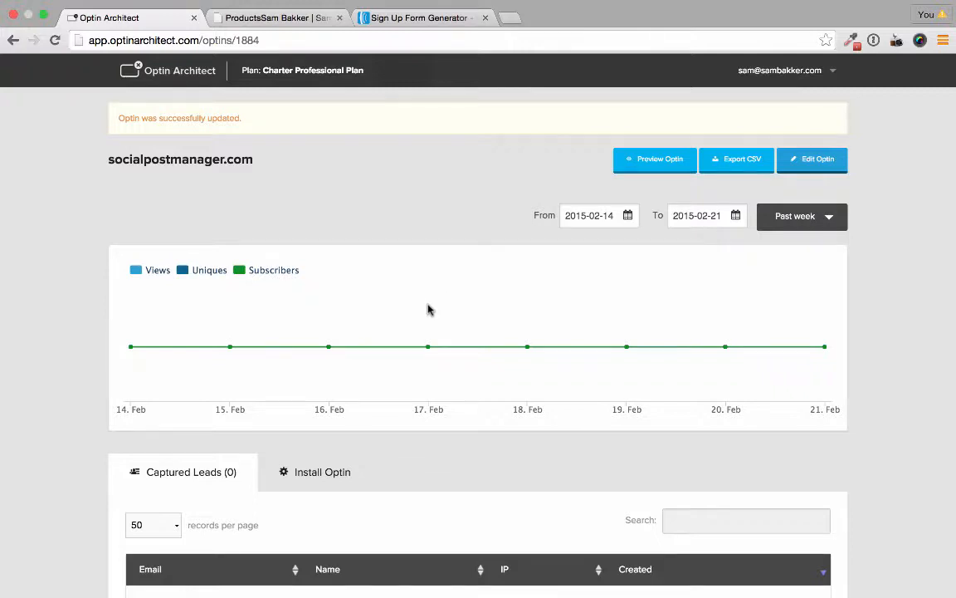
# Show the optin's embed code under the Install Optin tab to copy it
pyautogui.scroll(-3)
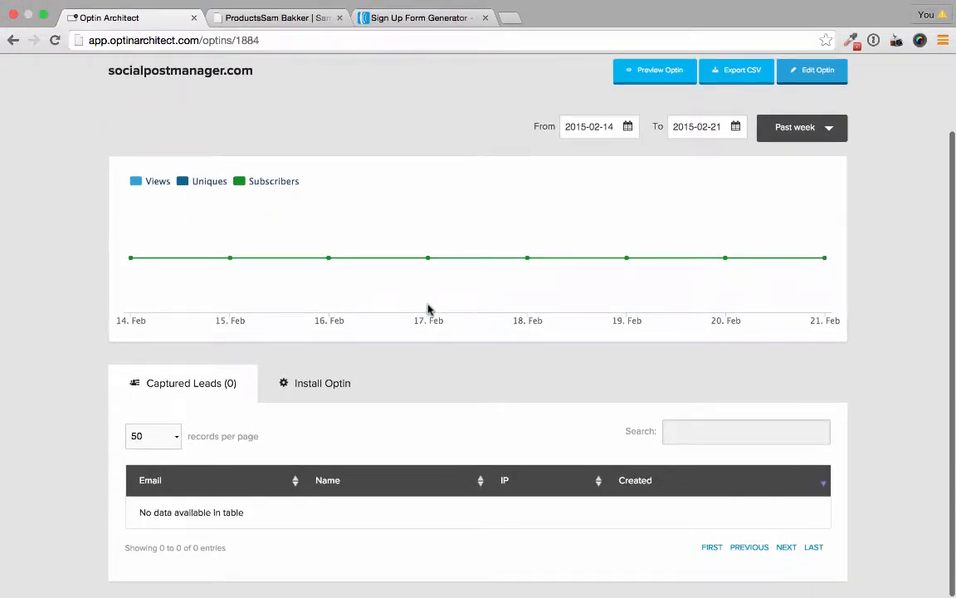
pyautogui.click(322, 383)
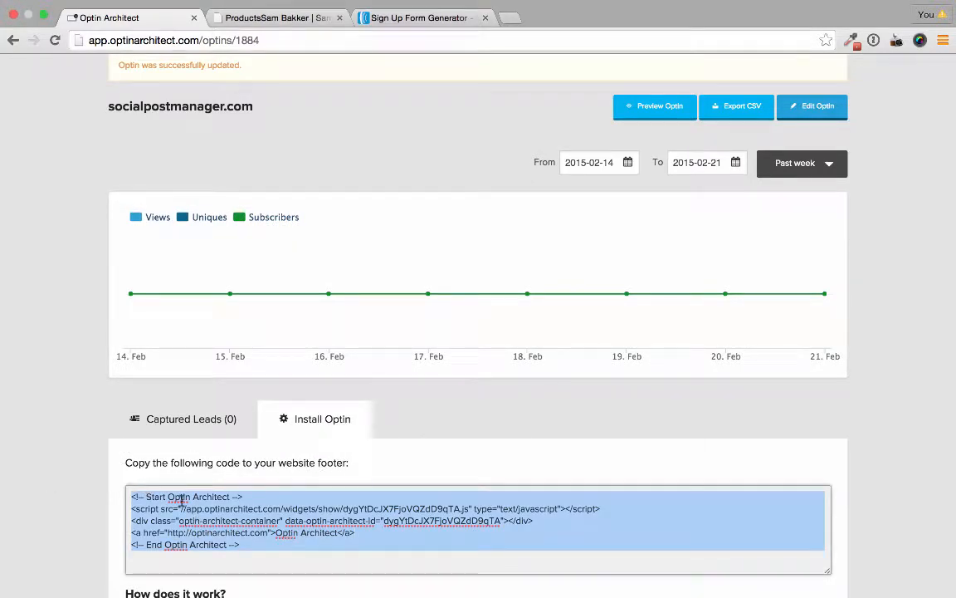
pyautogui.moveTo(282, 133)
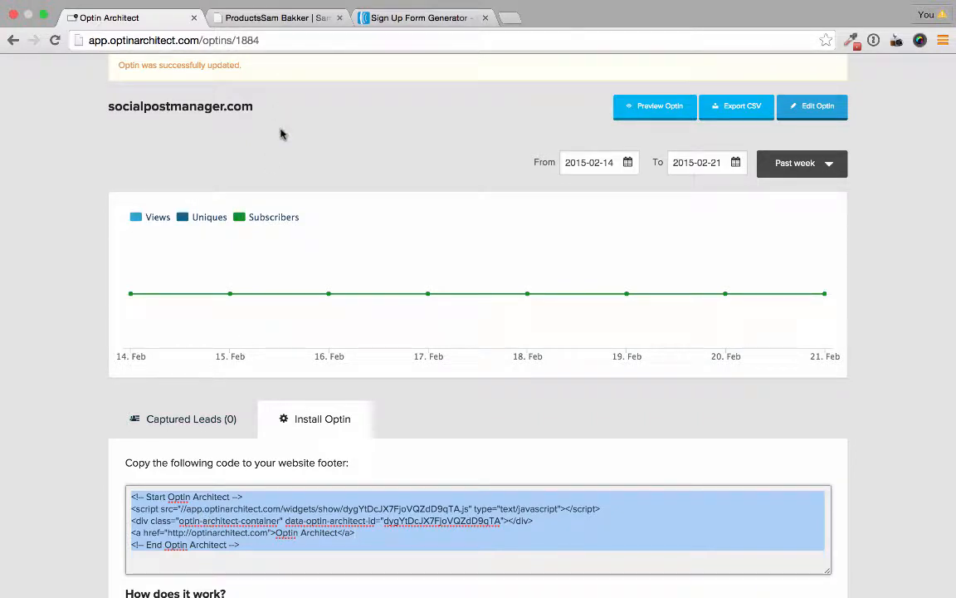
pyautogui.scroll(-3)
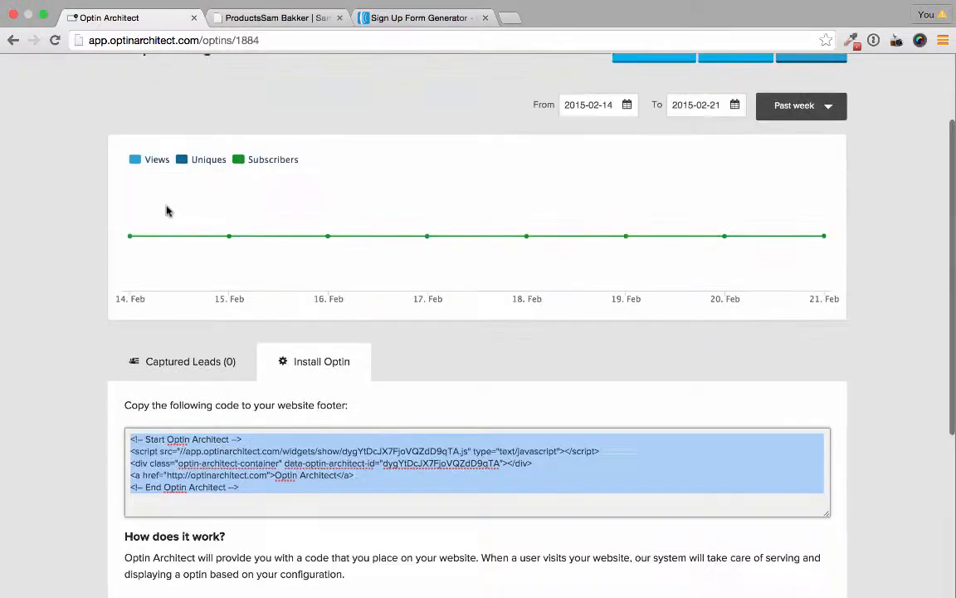
pyautogui.scroll(-3)
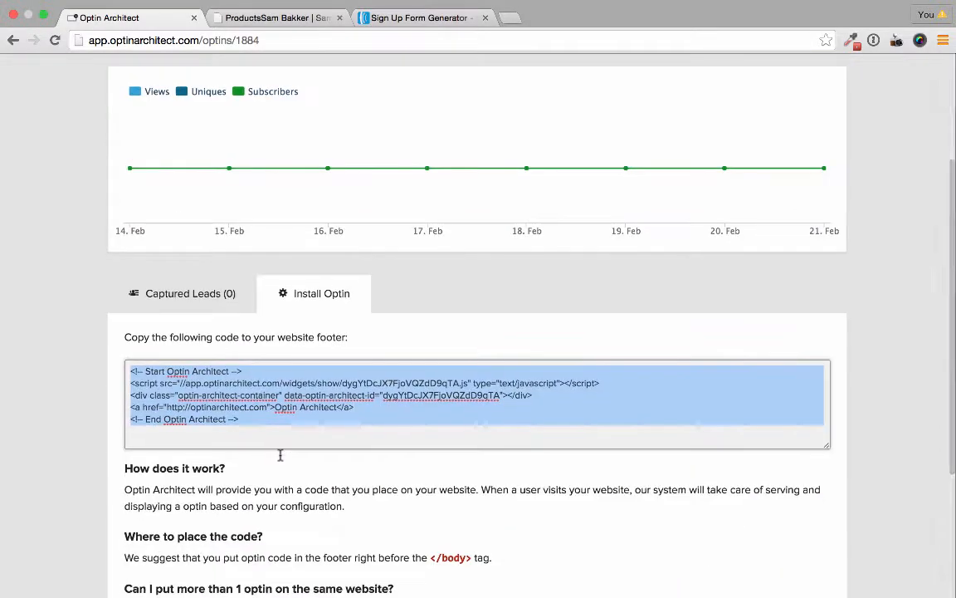
pyautogui.scroll(-3)
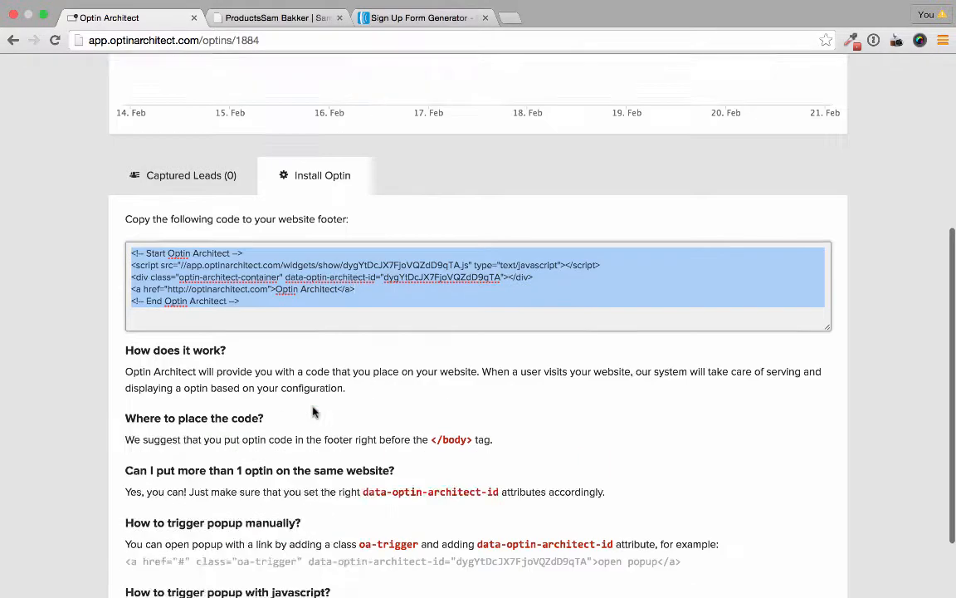
pyautogui.scroll(3)
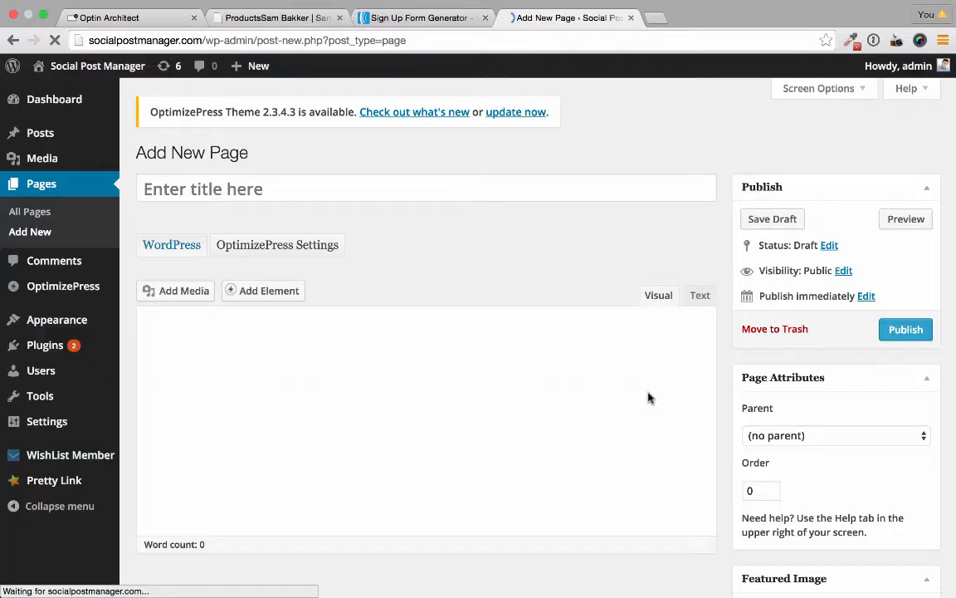
# Paste the Optin Architect embed code into the new page's Text editor
pyautogui.click(659, 295)
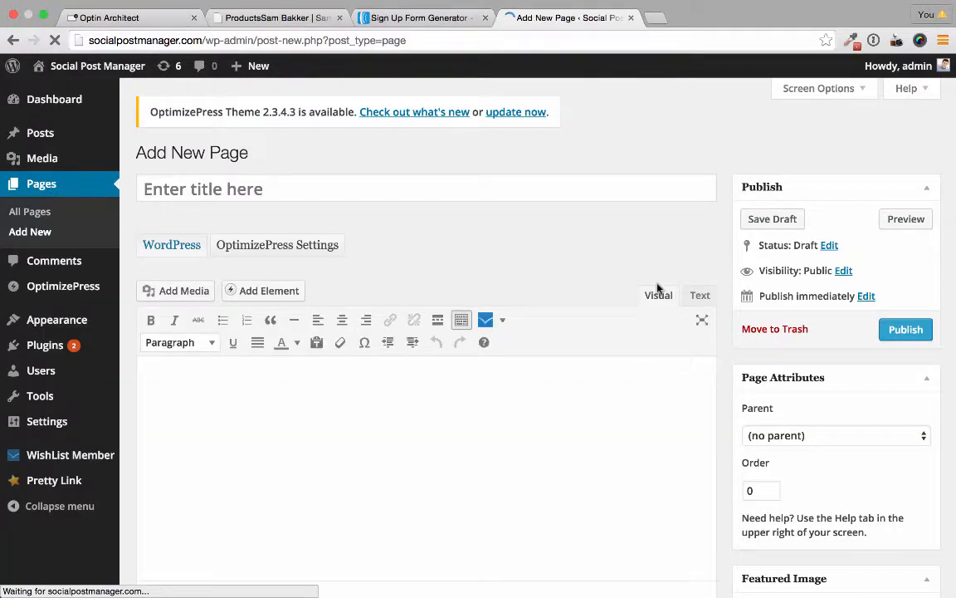
pyautogui.click(699, 295)
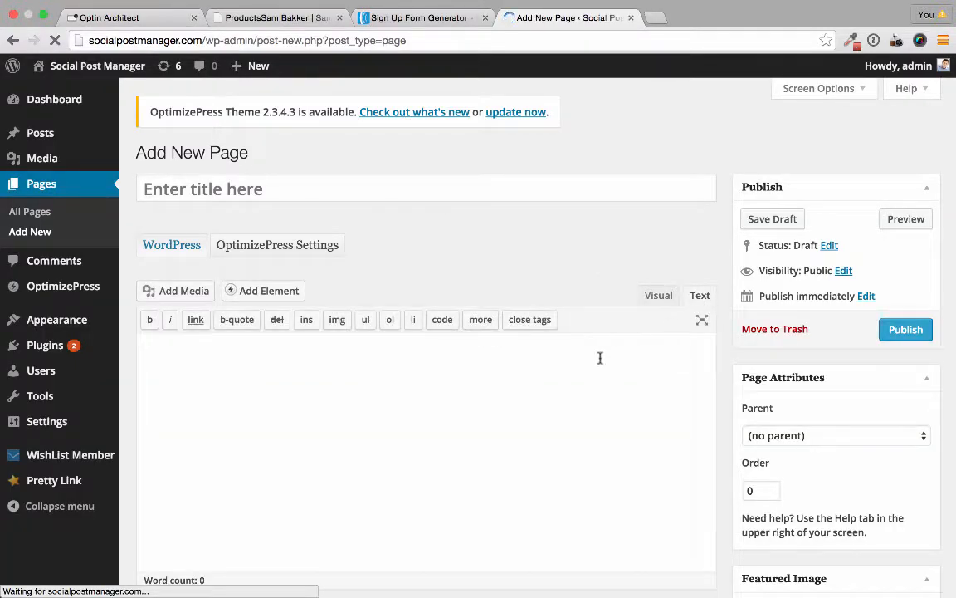
pyautogui.write('<!-- Start Optin Architect -->')
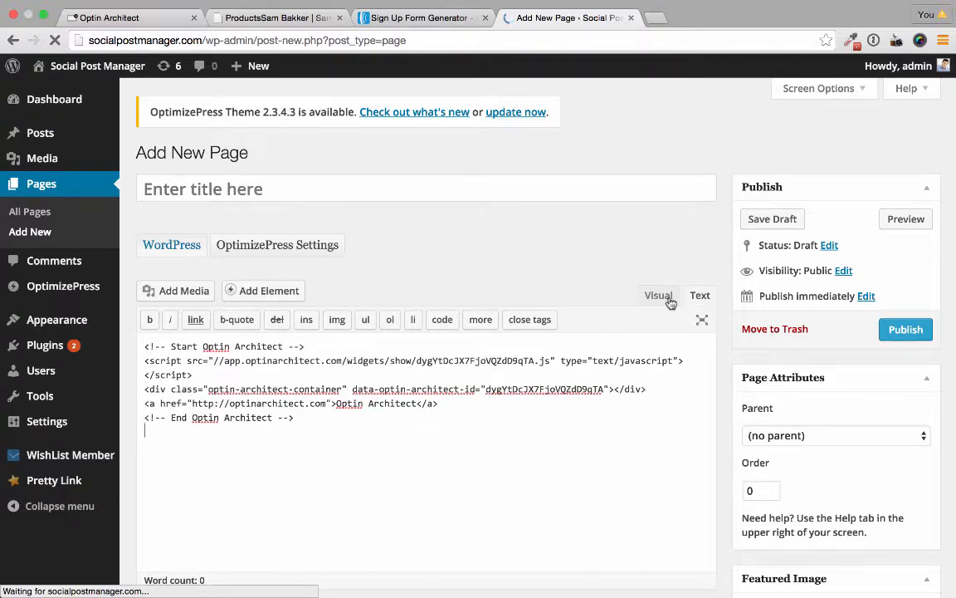
pyautogui.moveTo(721, 322)
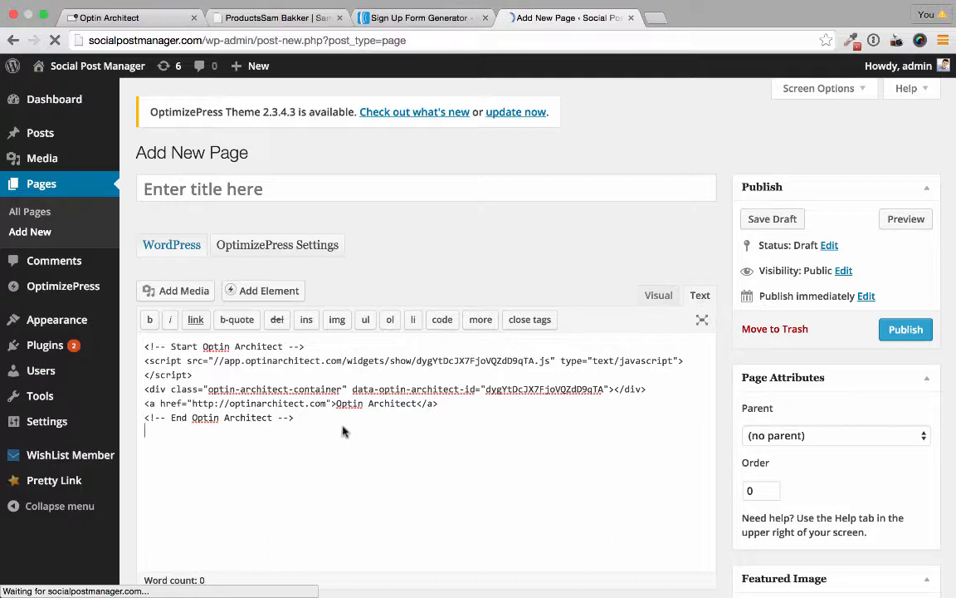
pyautogui.moveTo(482, 413)
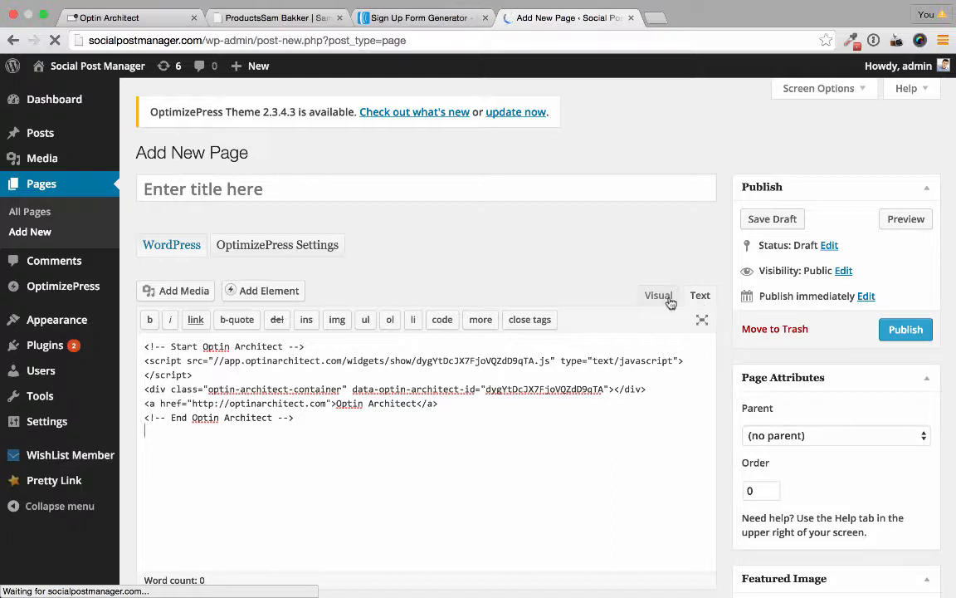
pyautogui.moveTo(722, 322)
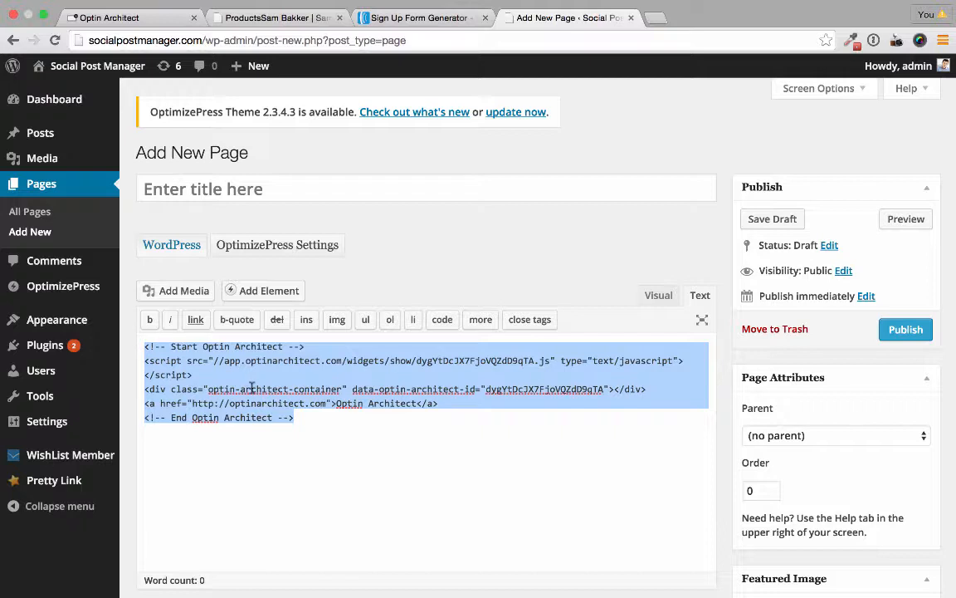
pyautogui.moveTo(382, 467)
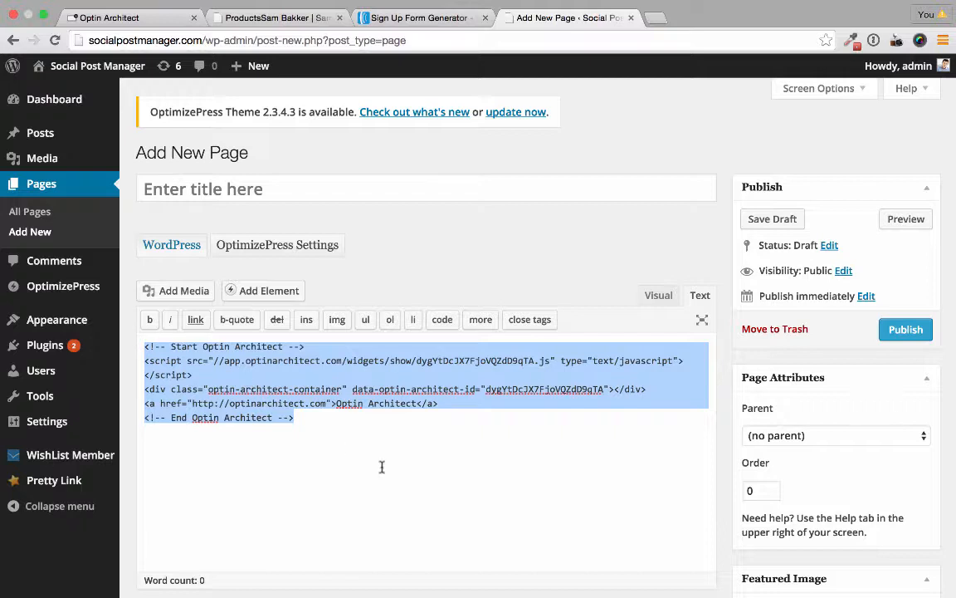
pyautogui.moveTo(231, 376)
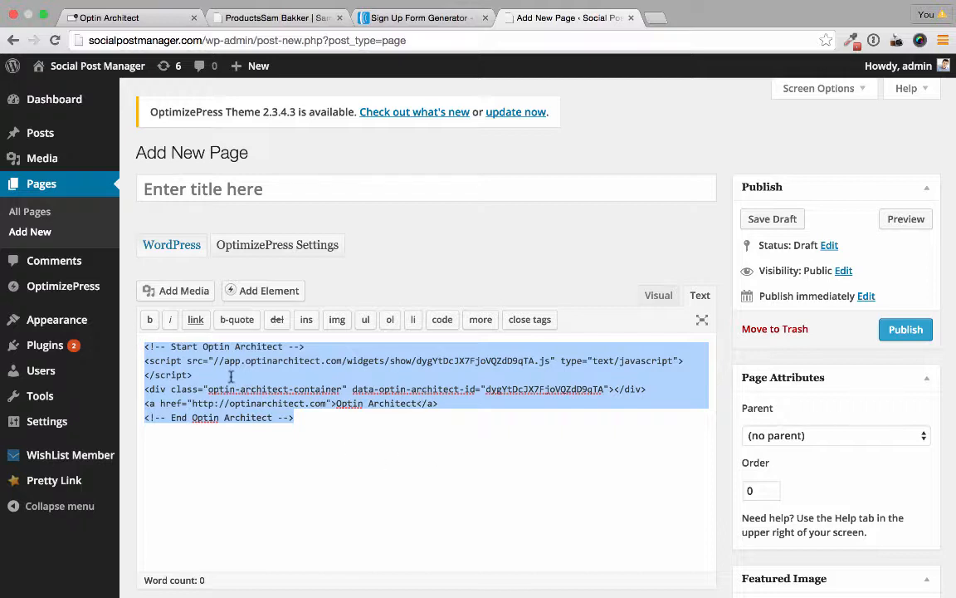
pyautogui.moveTo(232, 377)
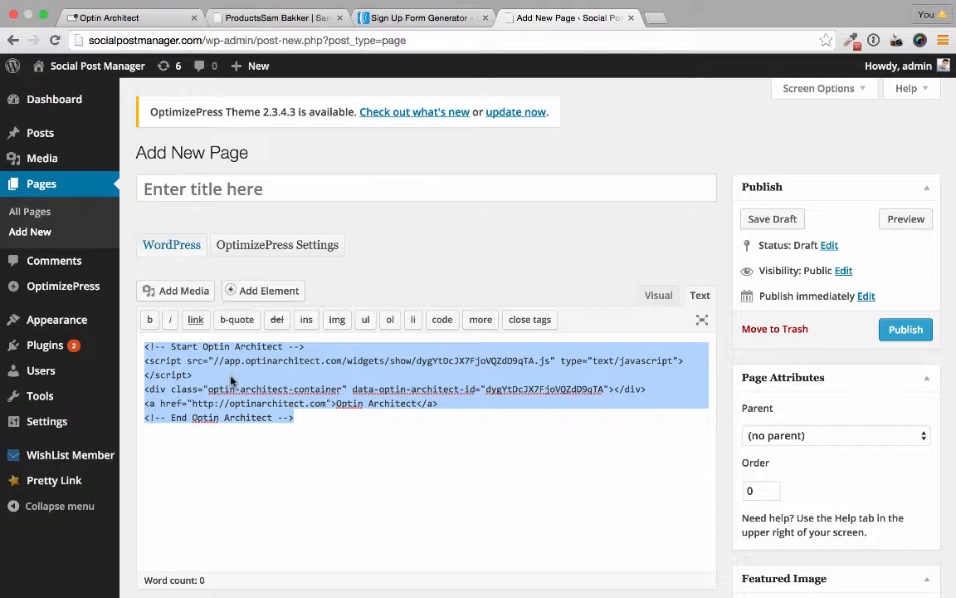
pyautogui.moveTo(347, 386)
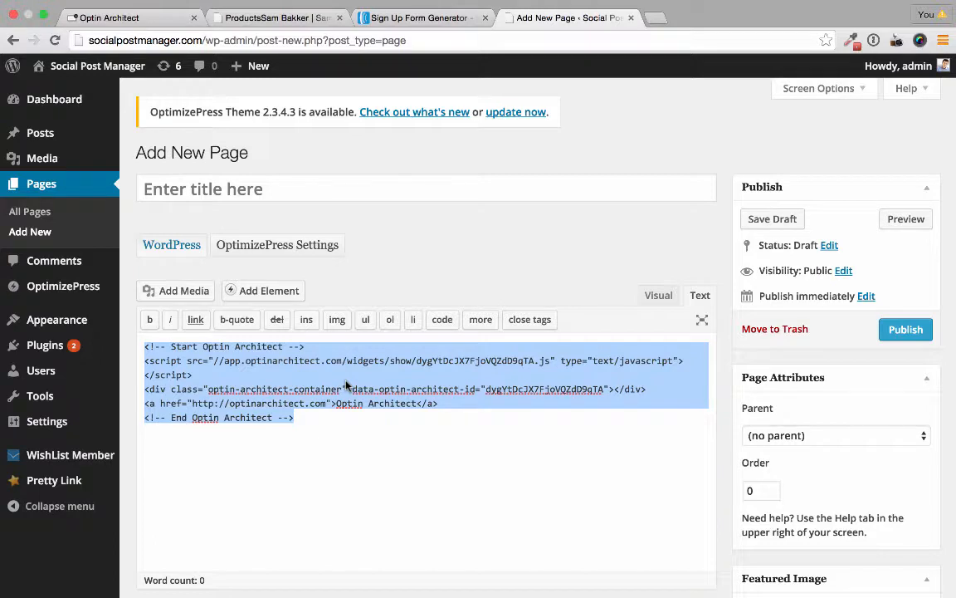
# Return to the Optin Architect tab and review the optin's subscriber stats
pyautogui.click(107, 18)
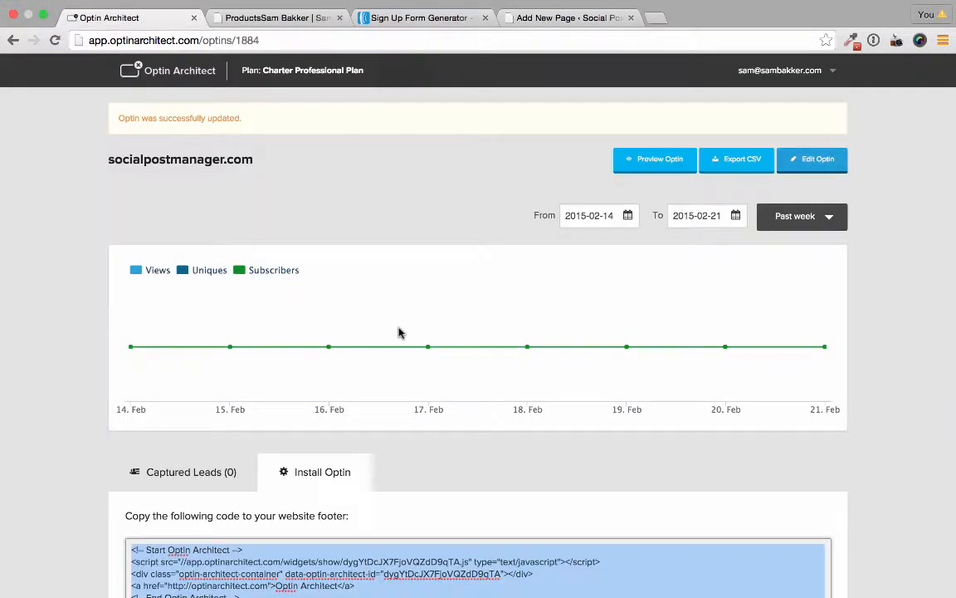
pyautogui.moveTo(560, 279)
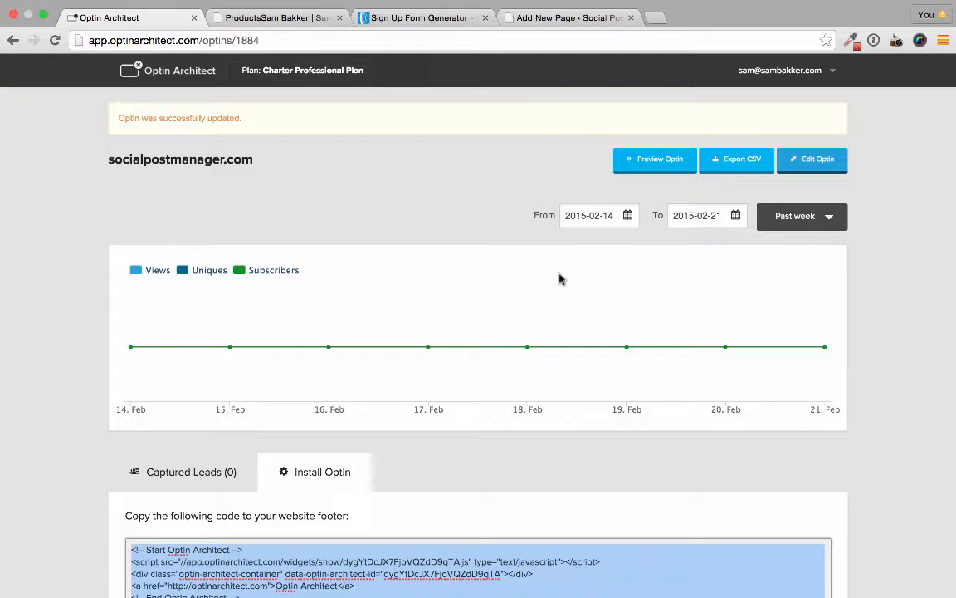
pyautogui.moveTo(130, 205)
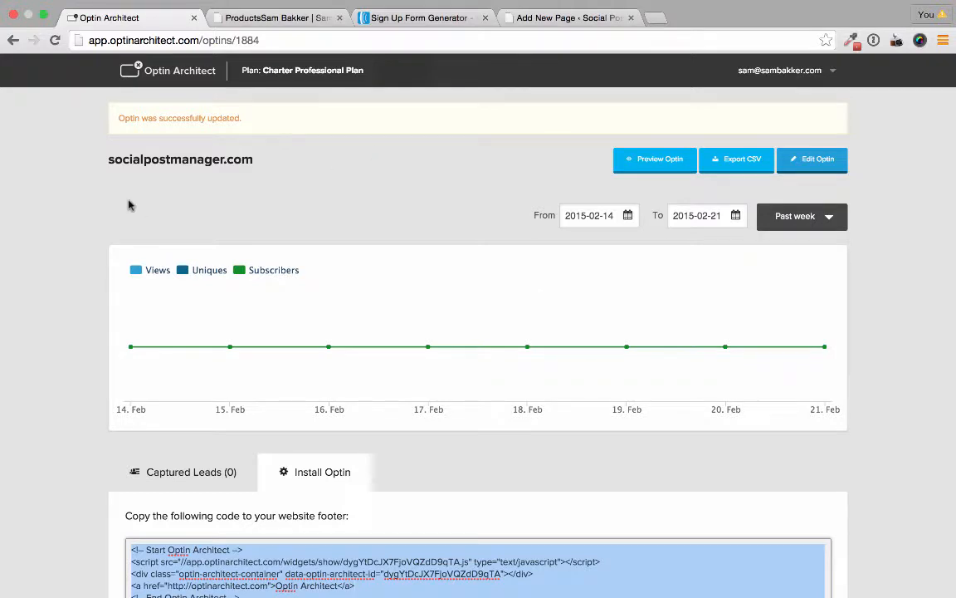
pyautogui.moveTo(91, 207)
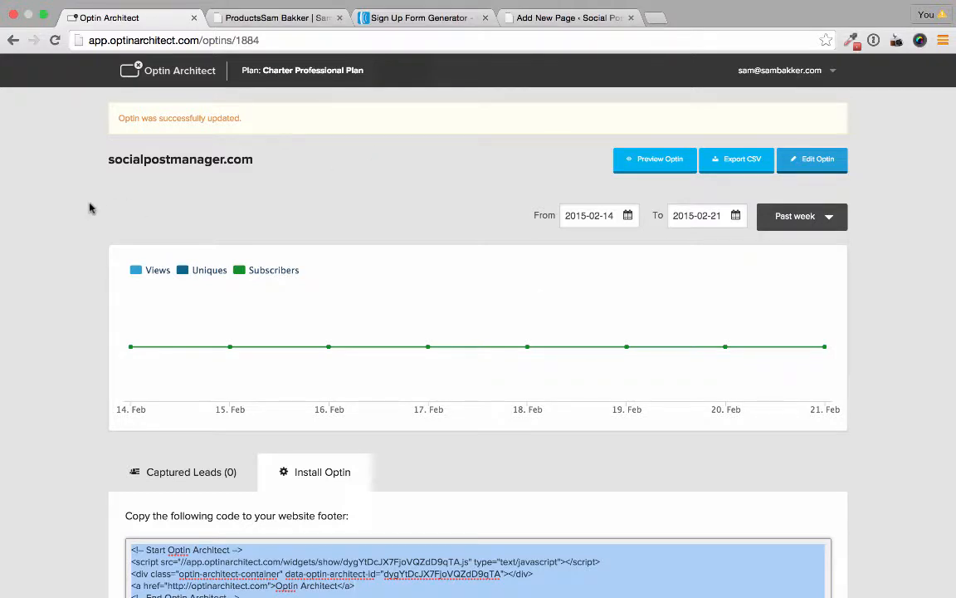
pyautogui.scroll(-3)
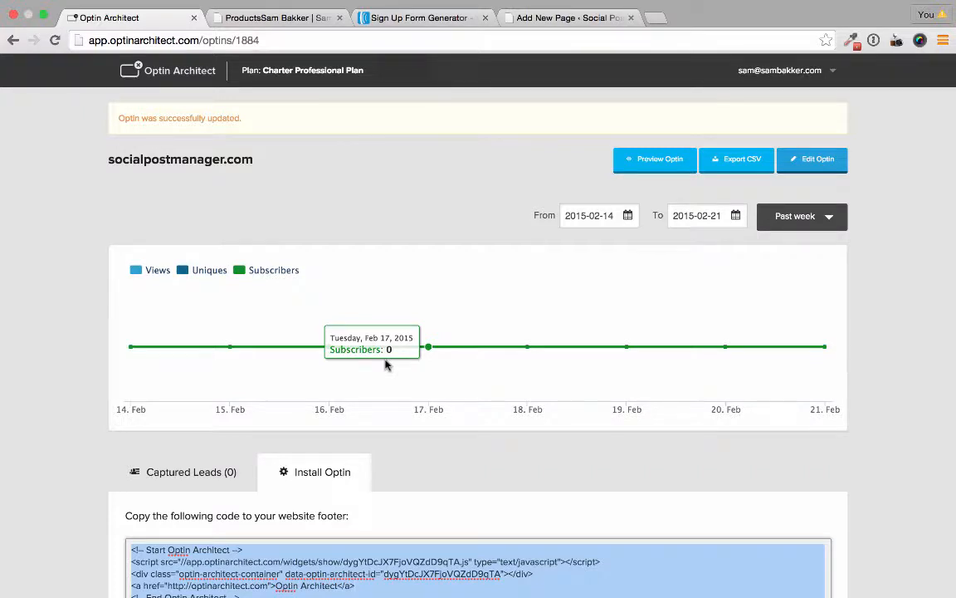
pyautogui.moveTo(391, 188)
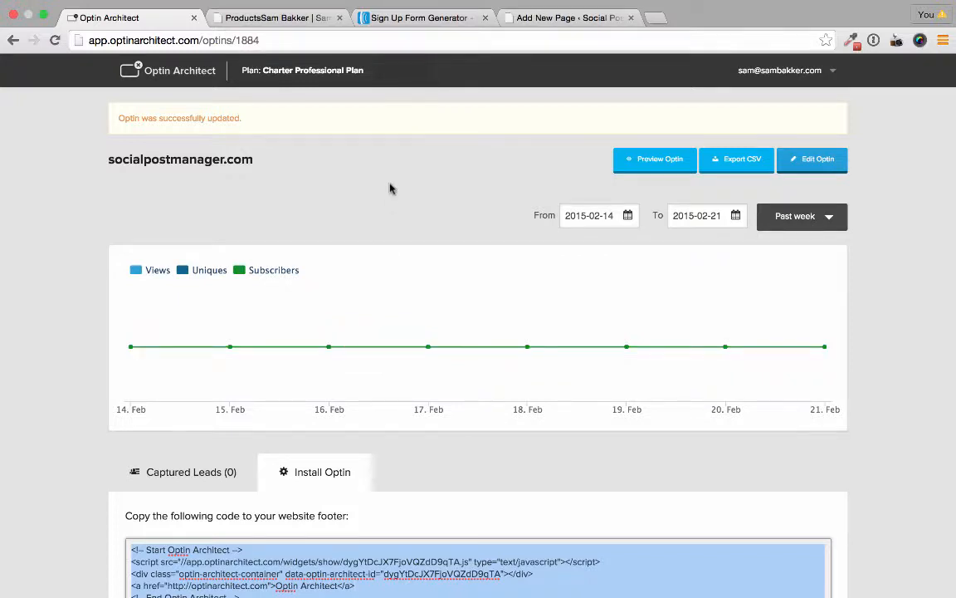